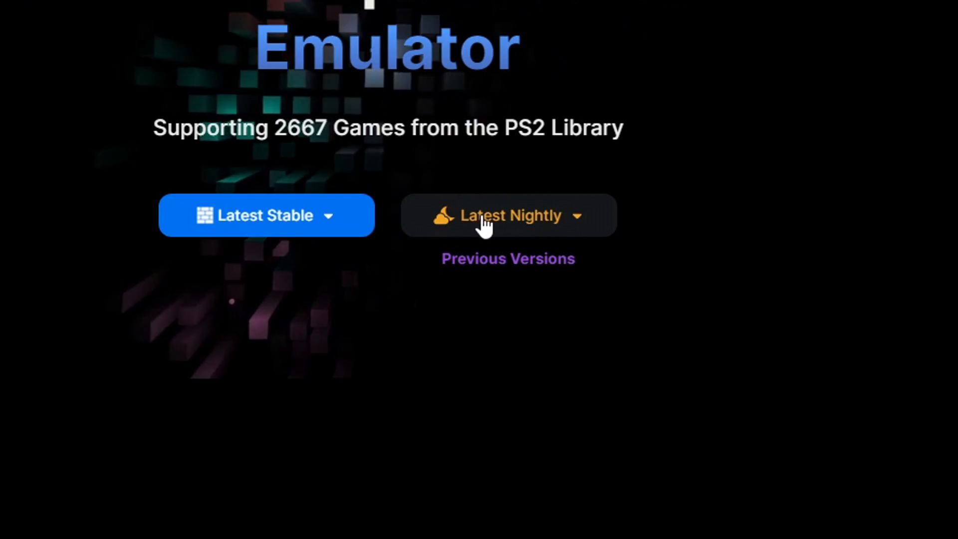
Step: Expand the Latest Nightly dropdown to show the Windows, Linux and macOS v2.0.3 builds
{"action": "left_click", "coordinate": [508, 215]}
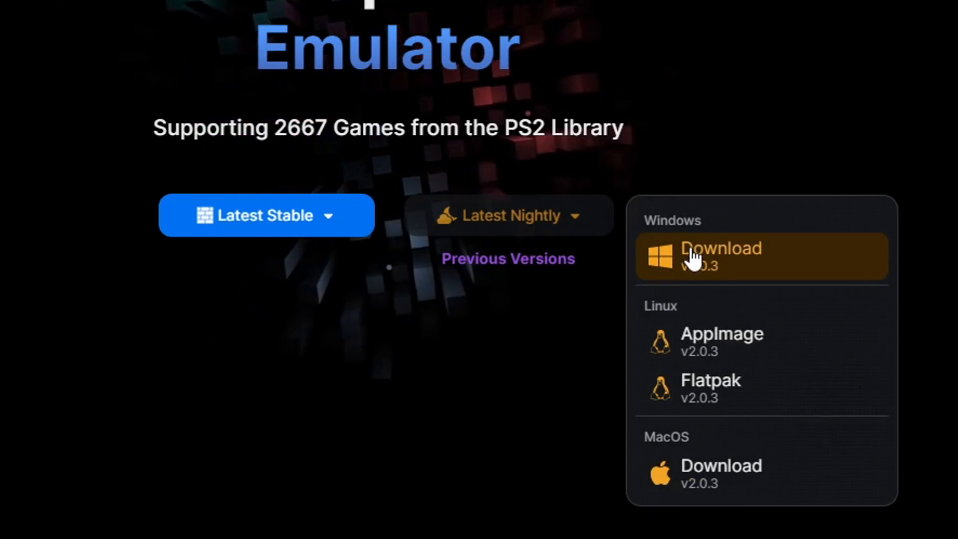
{"action": "mouse_move", "coordinate": [730, 275]}
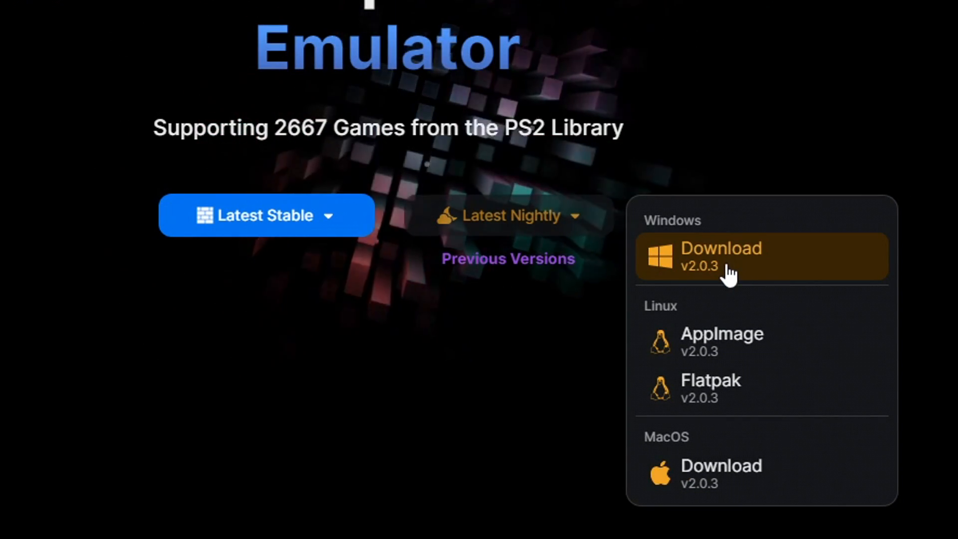
{"action": "mouse_move", "coordinate": [687, 259]}
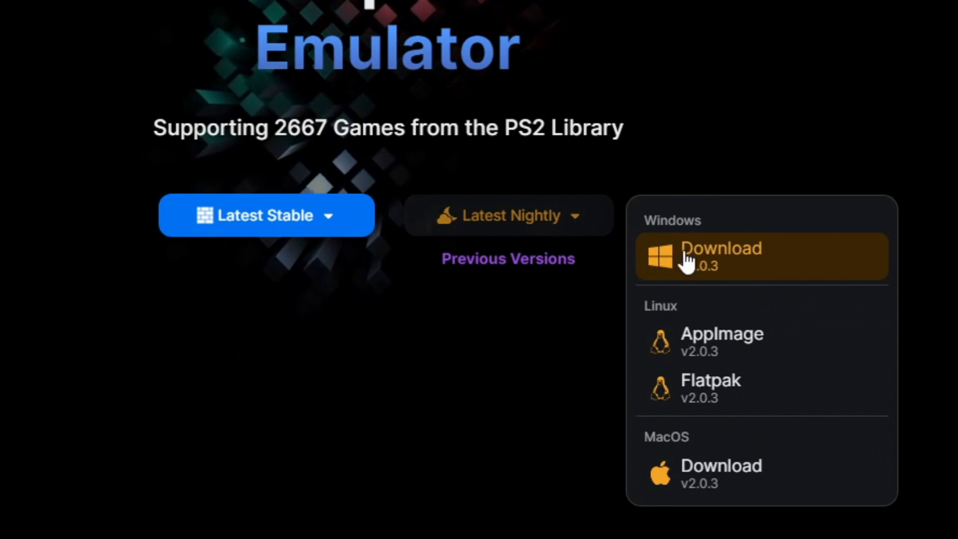
{"action": "mouse_move", "coordinate": [709, 272]}
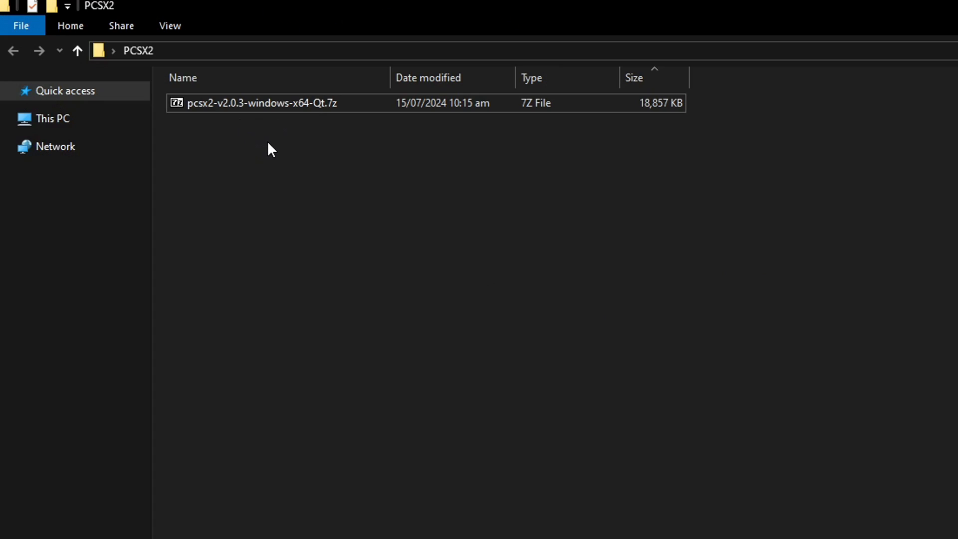
{"action": "mouse_move", "coordinate": [272, 131]}
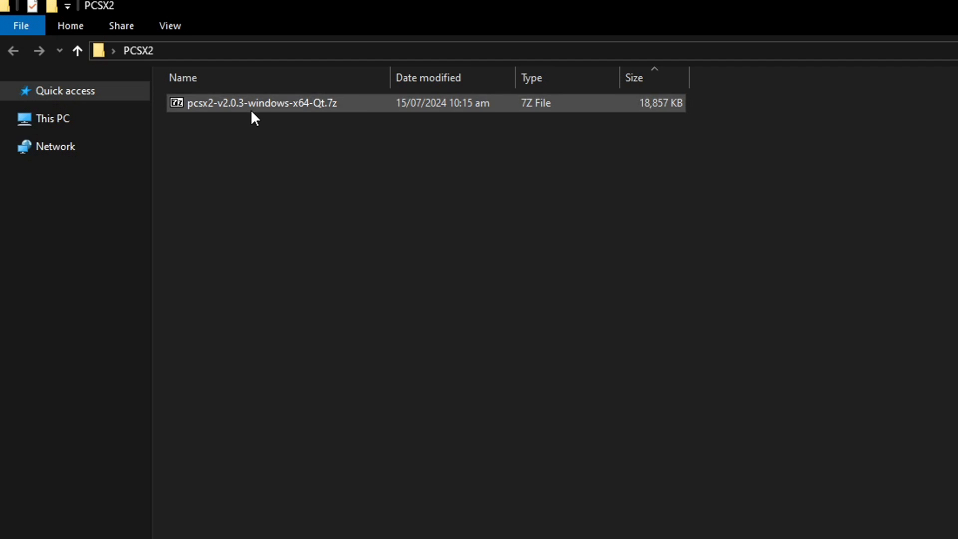
{"action": "mouse_move", "coordinate": [259, 142]}
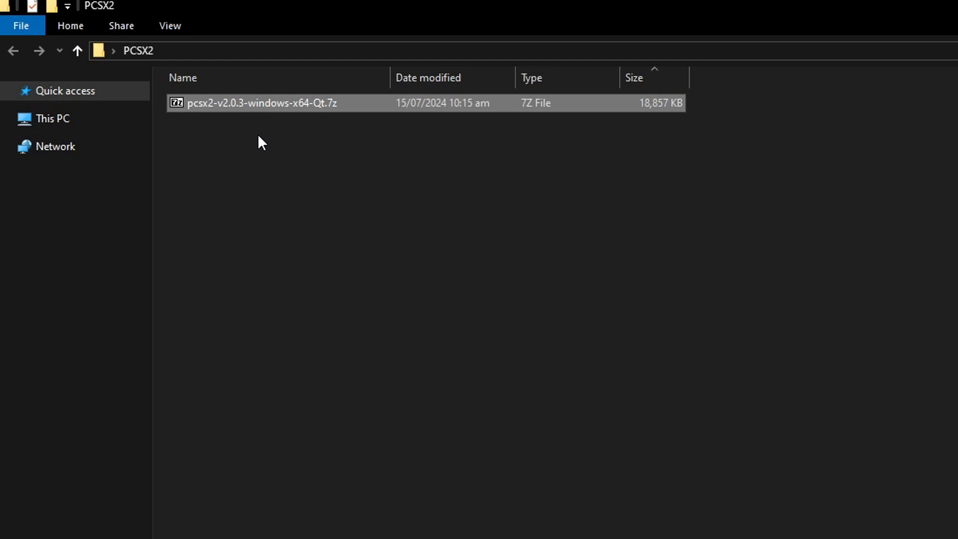
{"action": "mouse_move", "coordinate": [312, 139]}
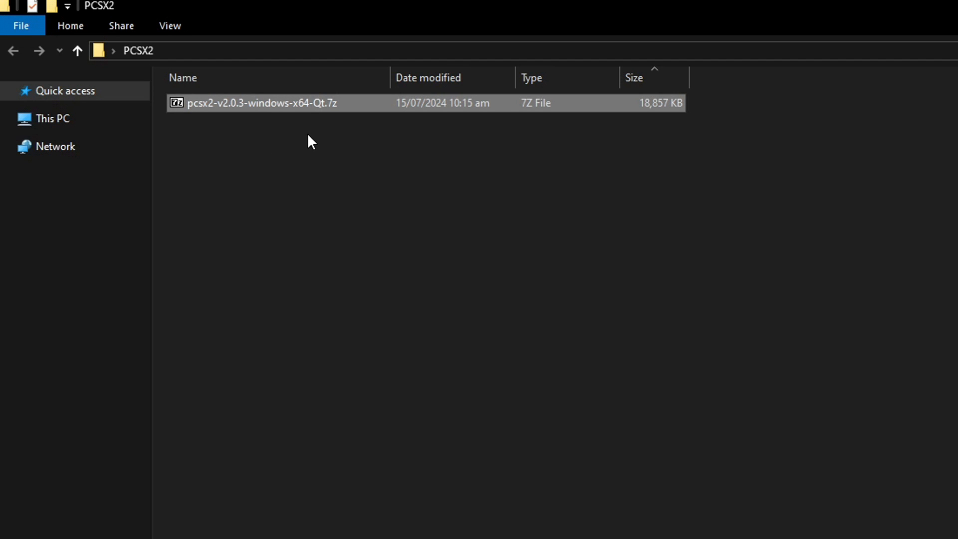
{"action": "mouse_move", "coordinate": [262, 109]}
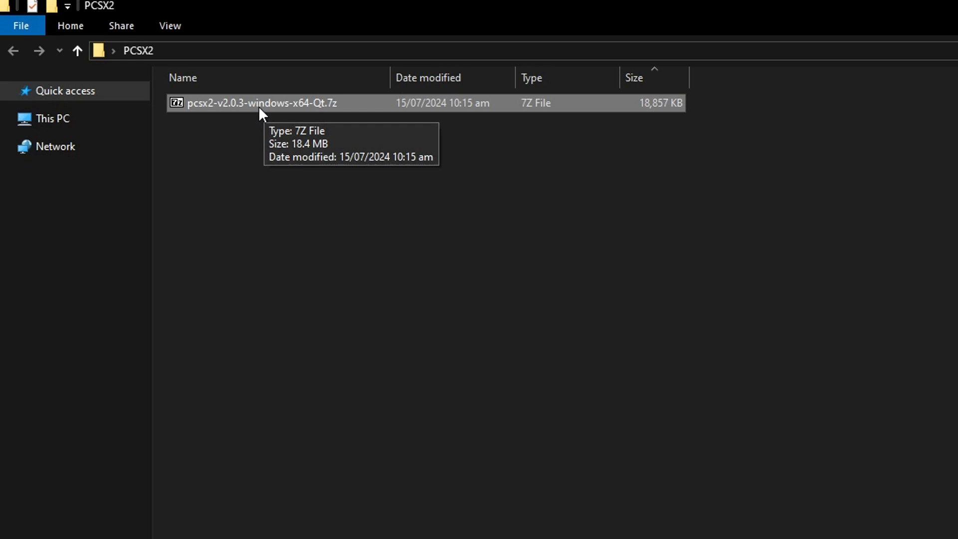
Step: Extract the downloaded PCSX2 .7z archive here with 7-Zip, then delete the archive
{"action": "right_click", "coordinate": [262, 102]}
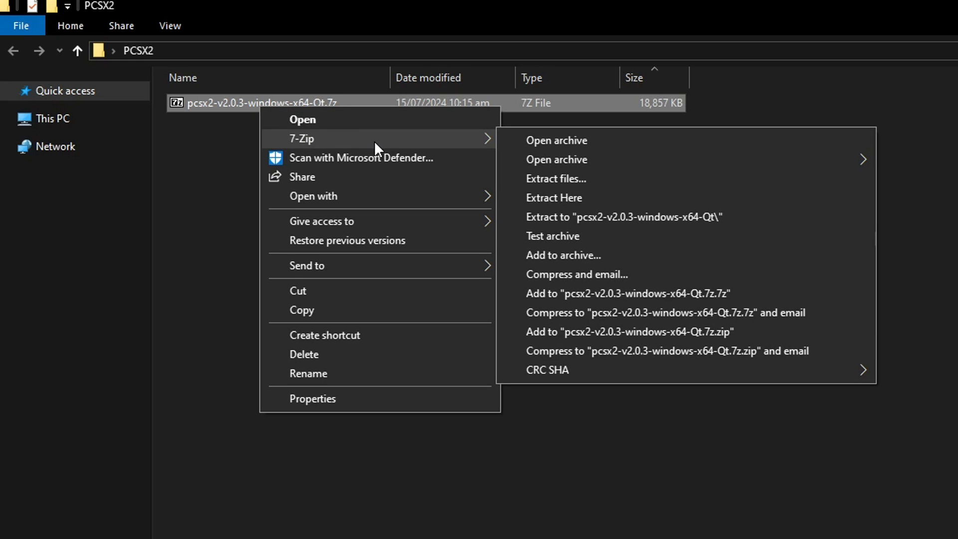
{"action": "mouse_move", "coordinate": [540, 198]}
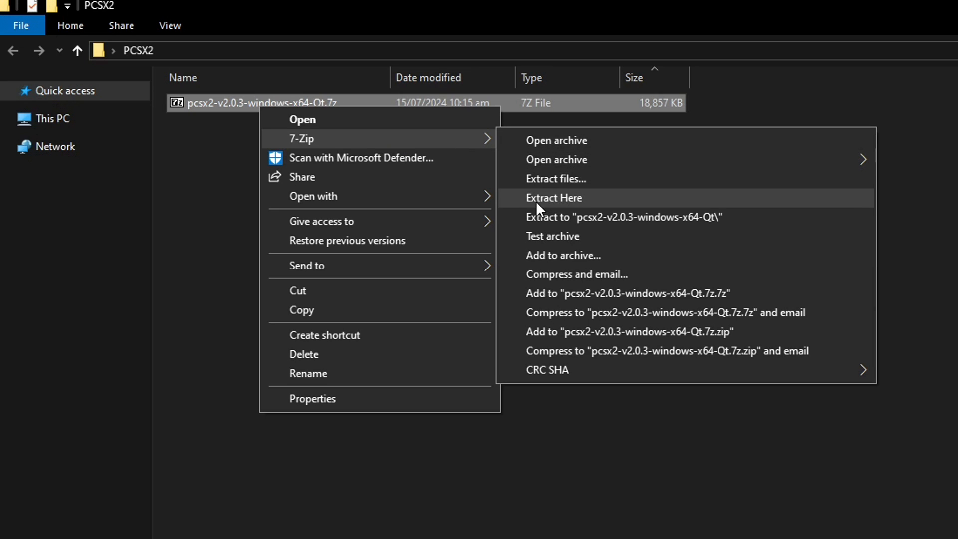
{"action": "left_click", "coordinate": [553, 197]}
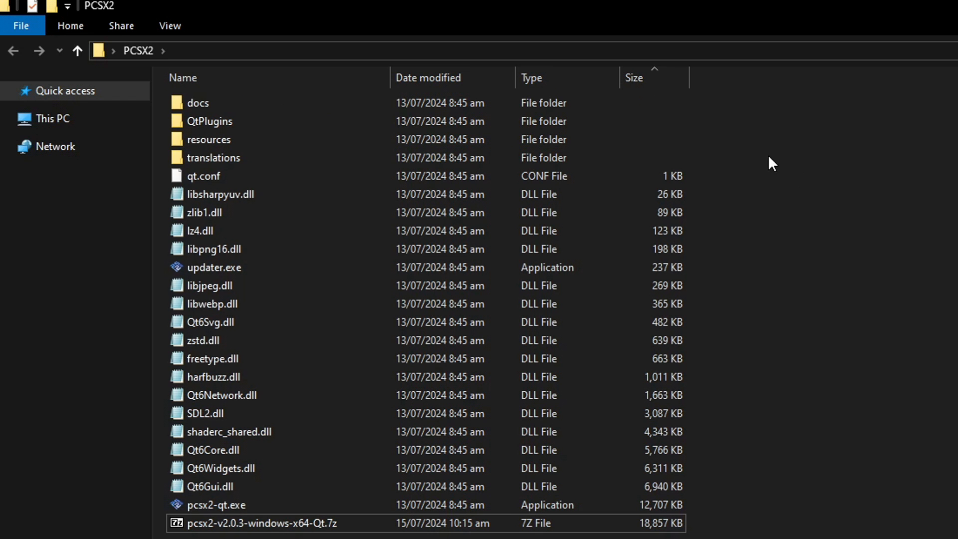
{"action": "left_click", "coordinate": [210, 486]}
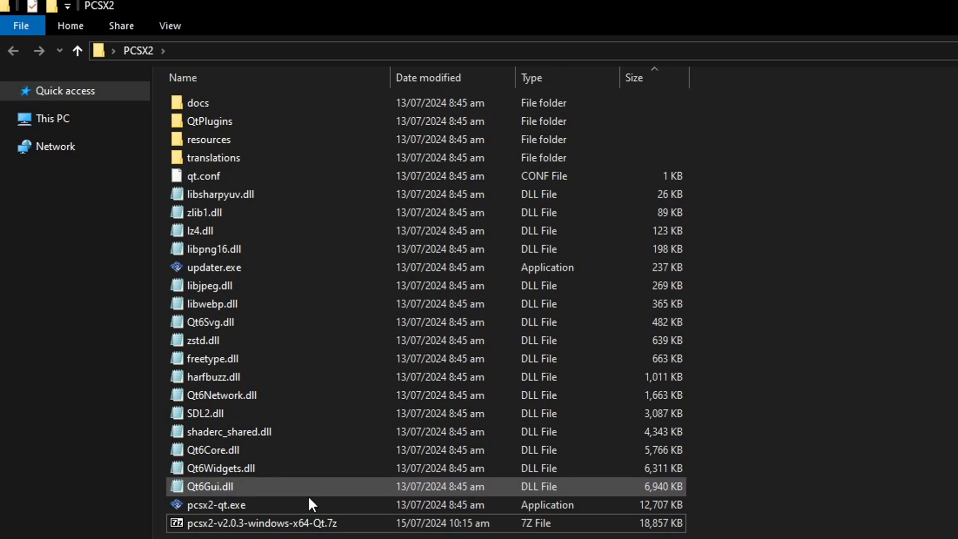
{"action": "left_click", "coordinate": [262, 522]}
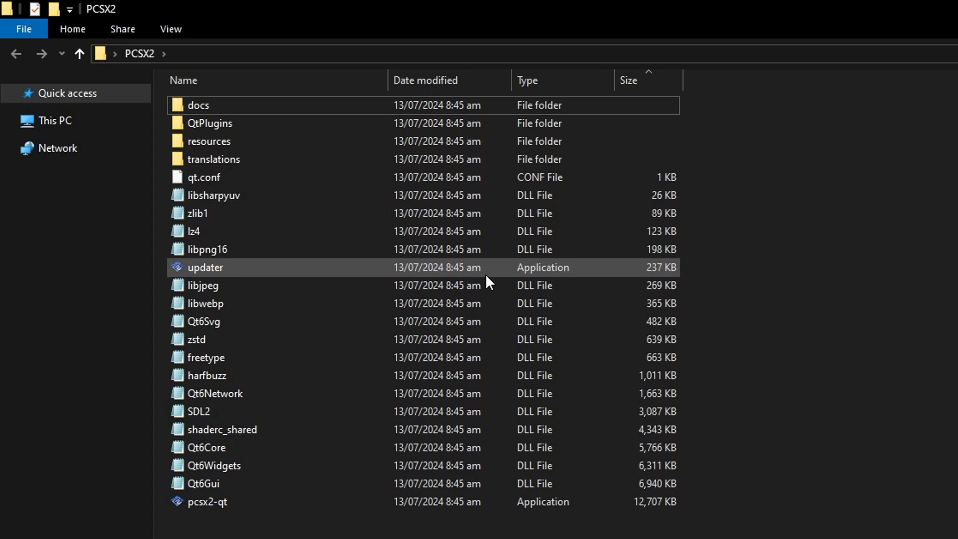
{"action": "mouse_move", "coordinate": [739, 283]}
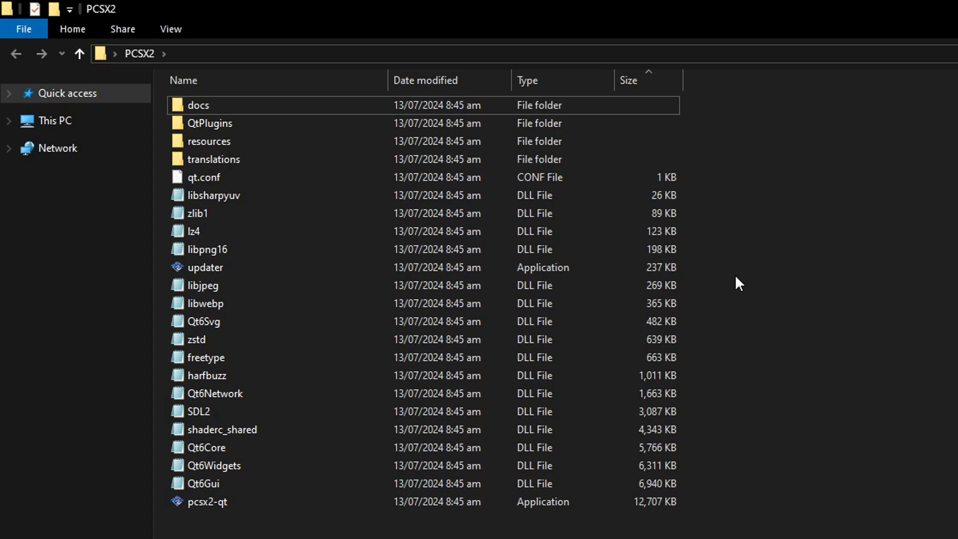
{"action": "mouse_move", "coordinate": [808, 295]}
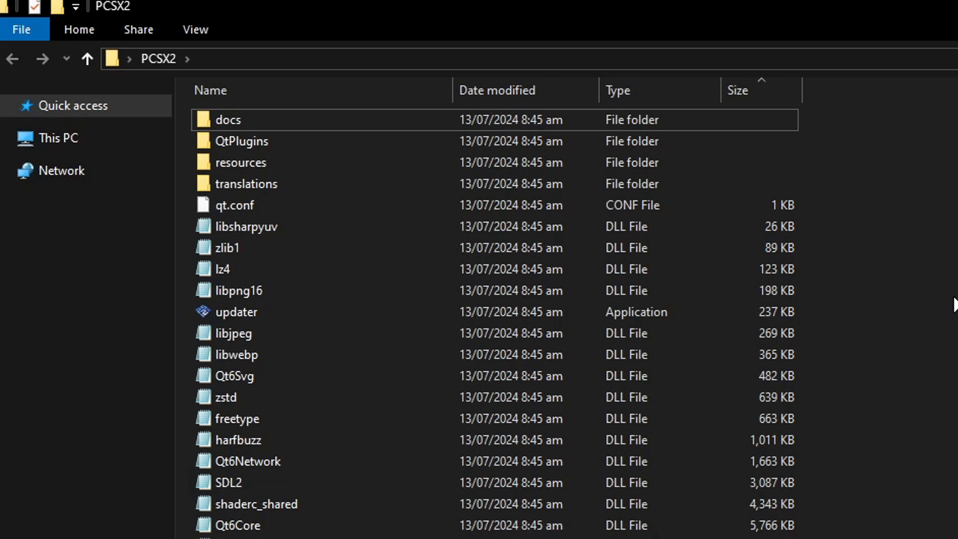
Step: Turn on File name extensions in File Explorer's View options for the PCSX2 folder
{"action": "left_click", "coordinate": [234, 205]}
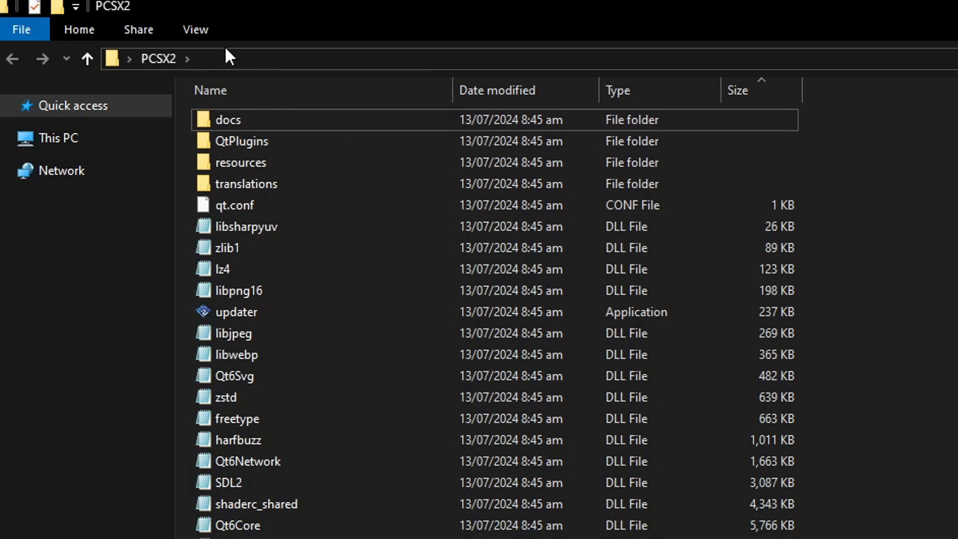
{"action": "mouse_move", "coordinate": [195, 29]}
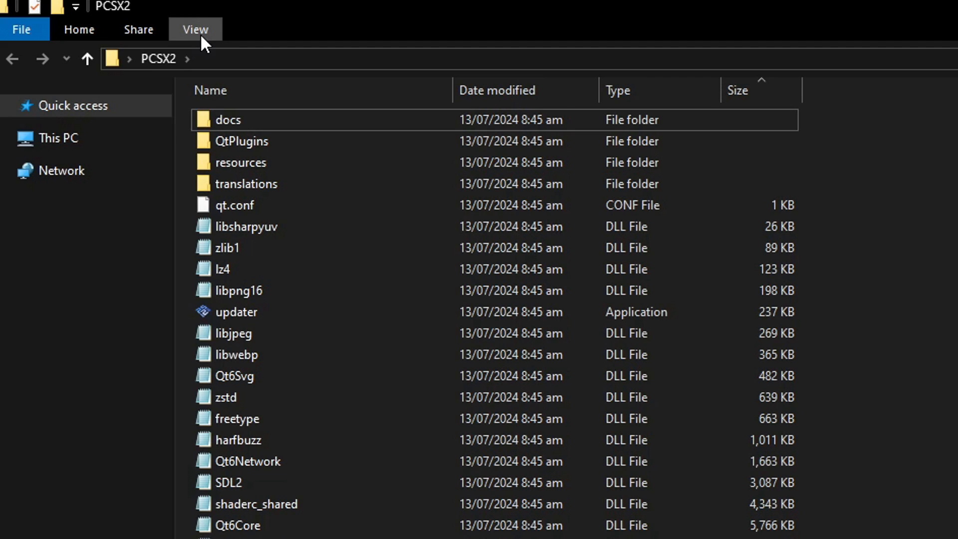
{"action": "left_click", "coordinate": [194, 29]}
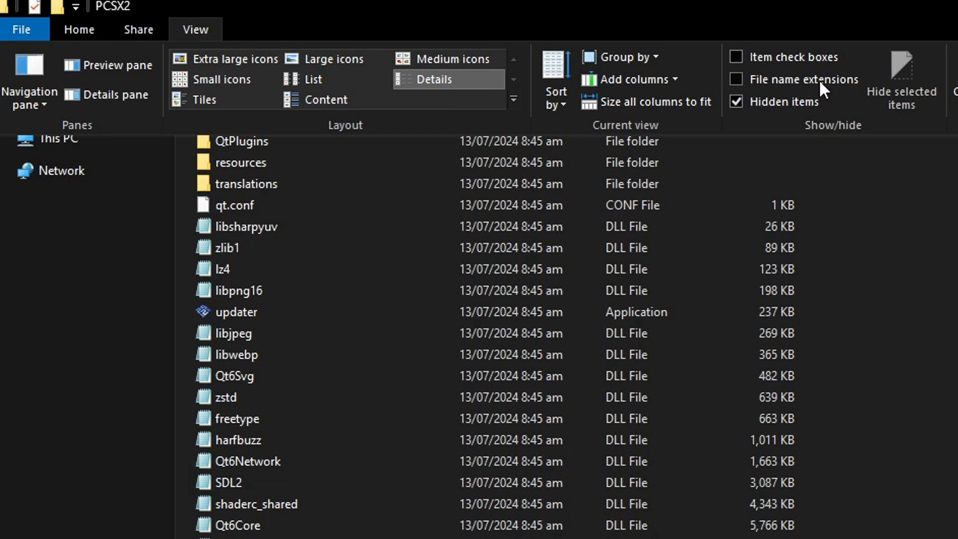
{"action": "left_click", "coordinate": [737, 79]}
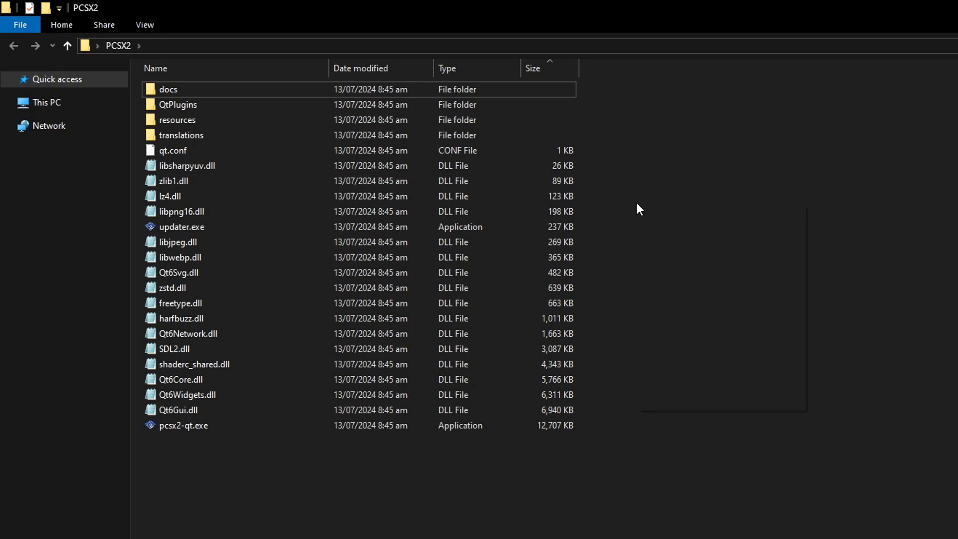
Step: Create a new text document renamed portable.ini, accepting the extension change warning
{"action": "right_click", "coordinate": [638, 207]}
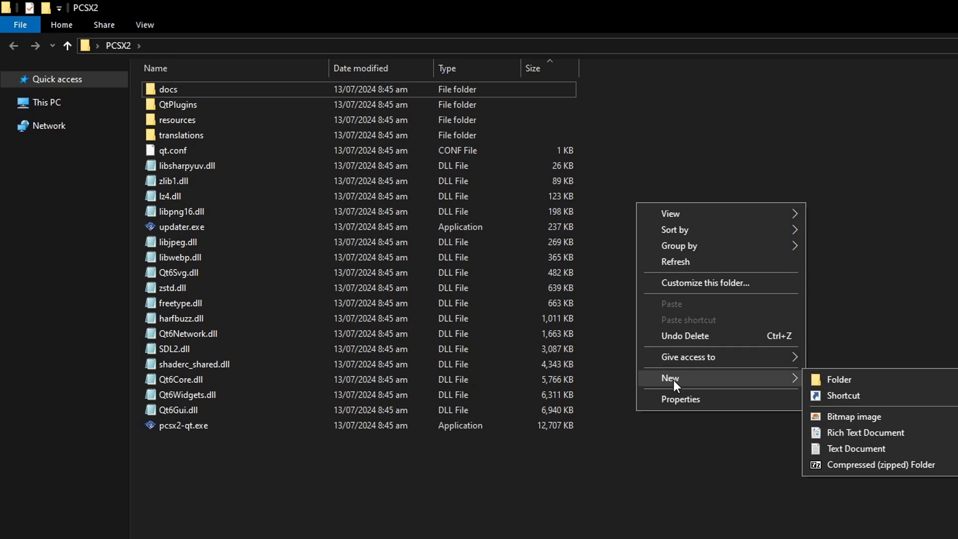
{"action": "mouse_move", "coordinate": [855, 448]}
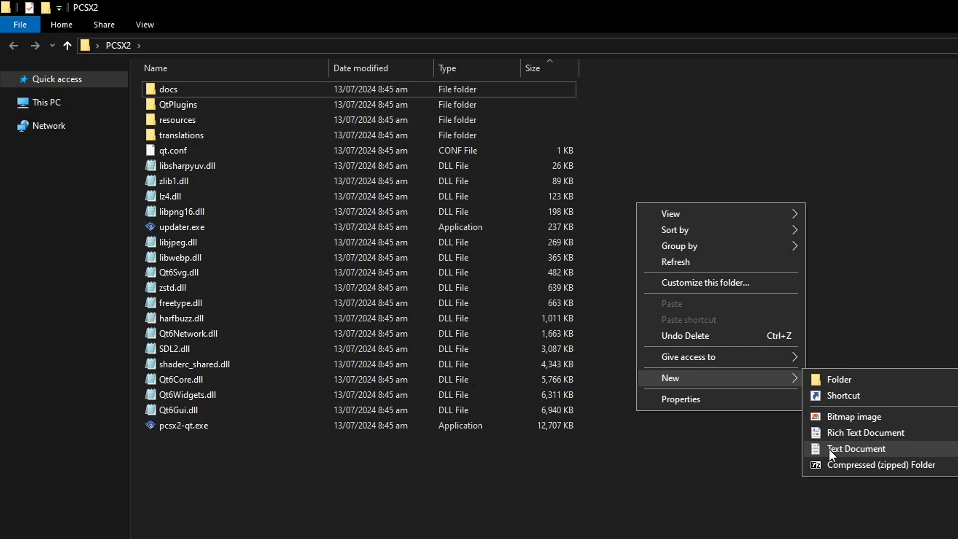
{"action": "left_click", "coordinate": [856, 449]}
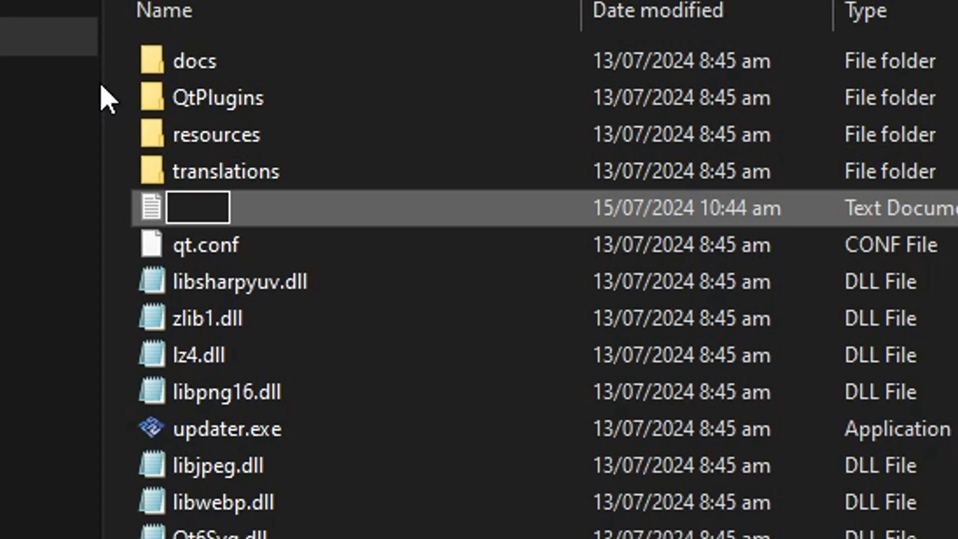
{"action": "type", "text": "po"}
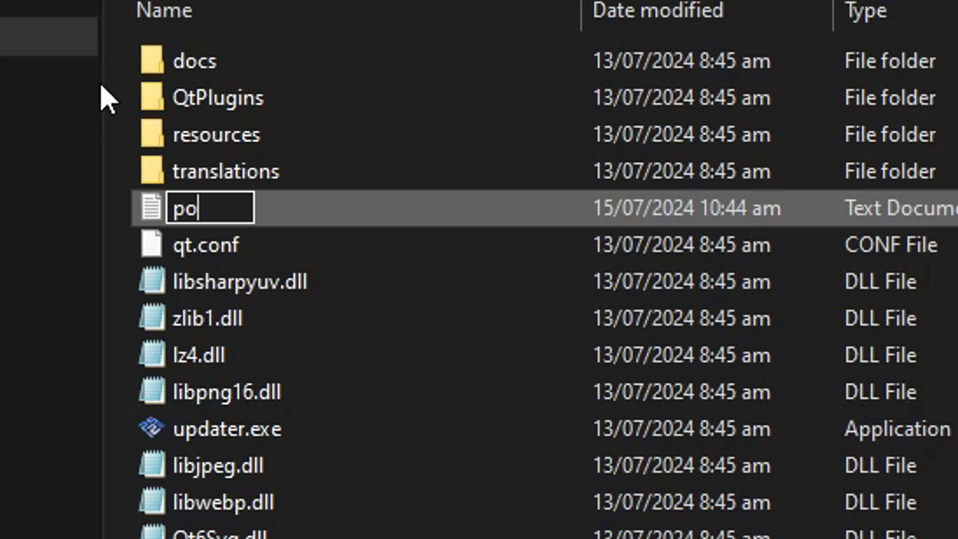
{"action": "type", "text": "rtable."}
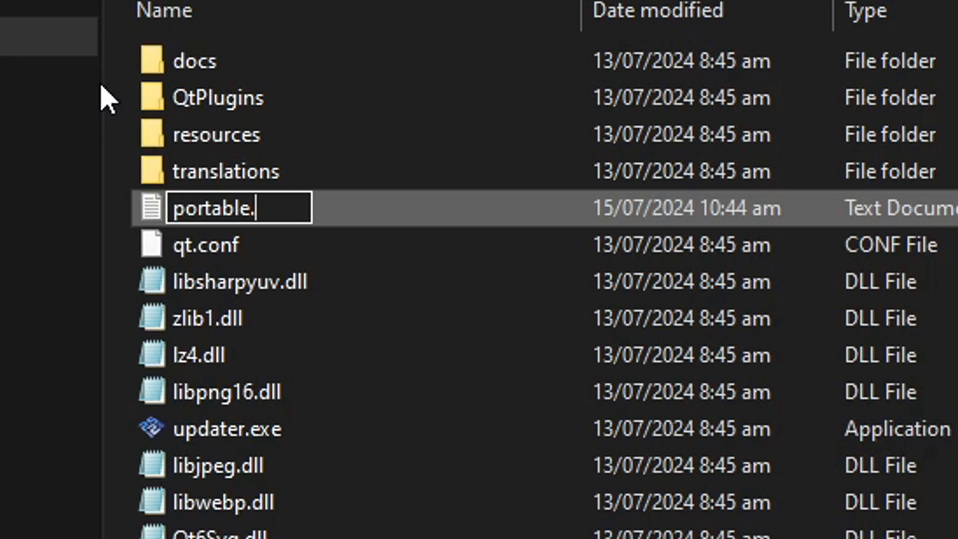
{"action": "type", "text": "ini"}
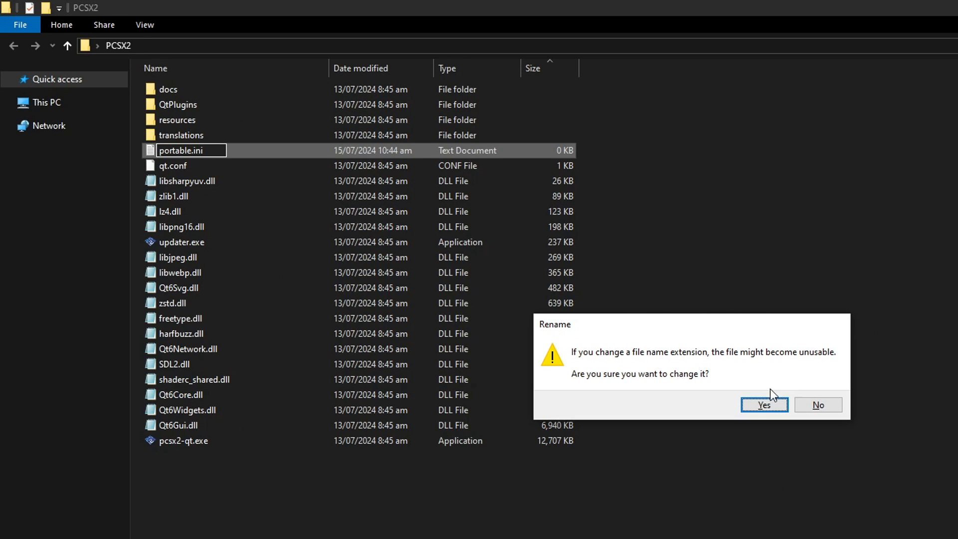
{"action": "left_click", "coordinate": [763, 405]}
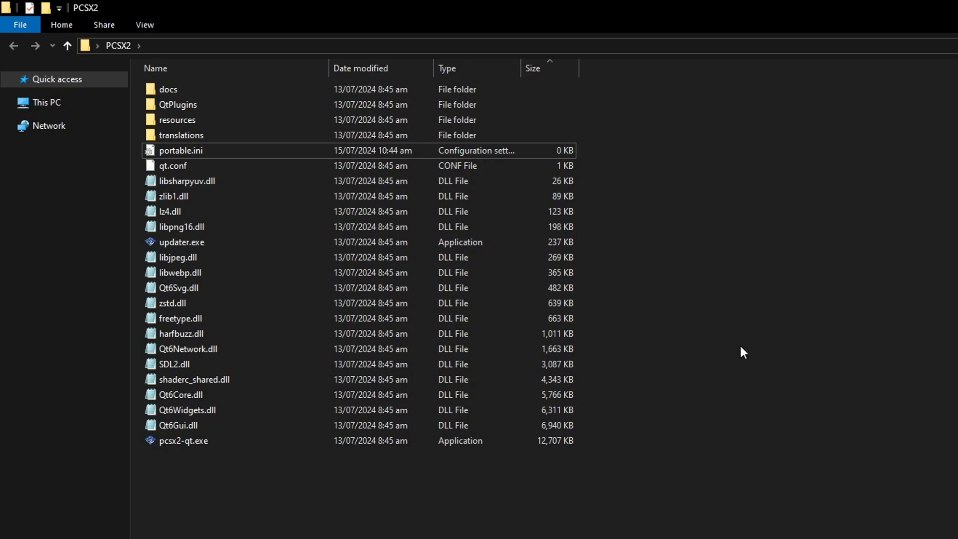
{"action": "left_click", "coordinate": [183, 441]}
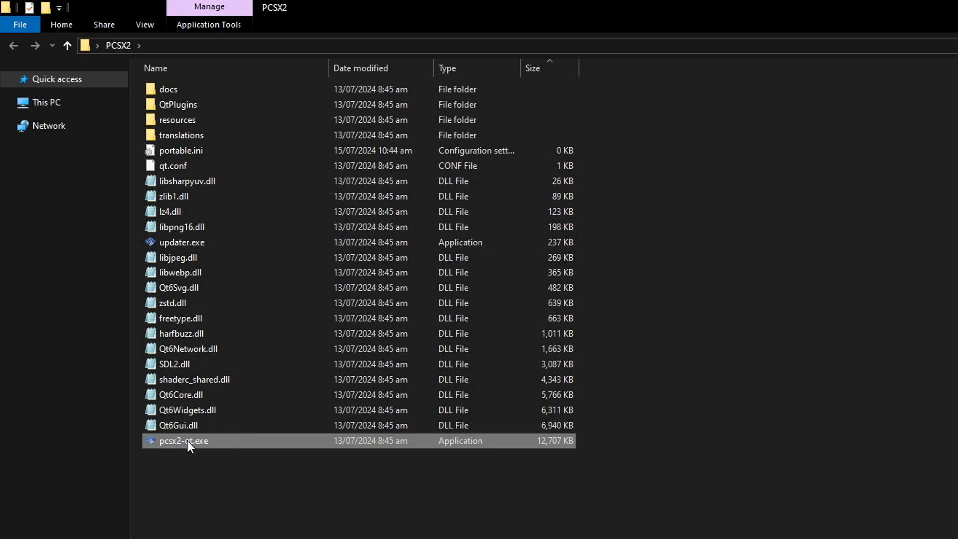
{"action": "mouse_move", "coordinate": [273, 451]}
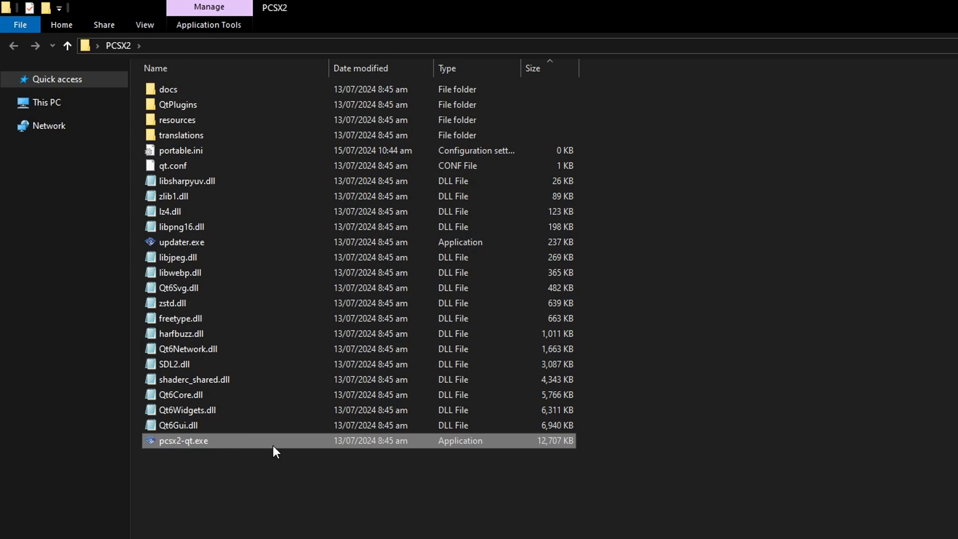
Step: Launch pcsx2-qt.exe and re-select the Dark Fusion (Gray) [Dark] theme in the wizard
{"action": "double_click", "coordinate": [182, 440]}
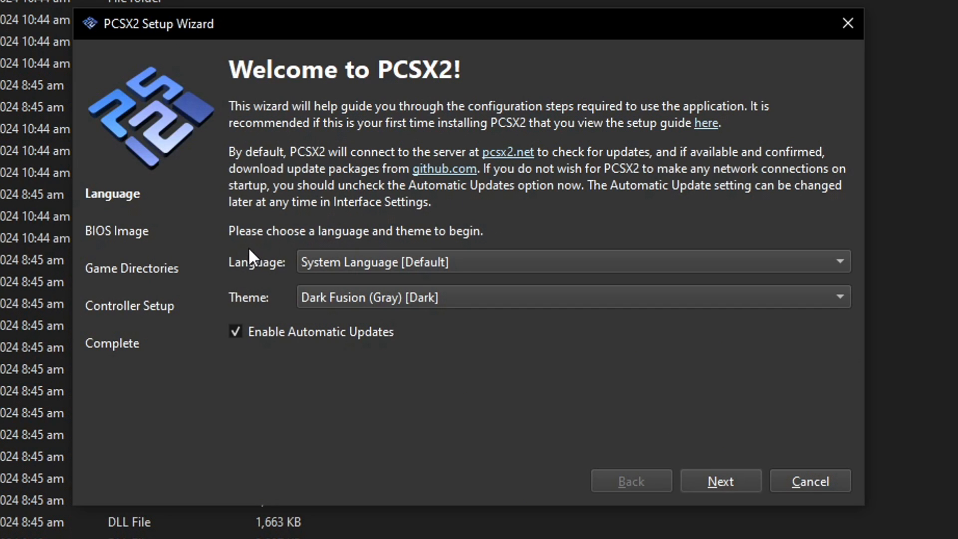
{"action": "left_click", "coordinate": [572, 262]}
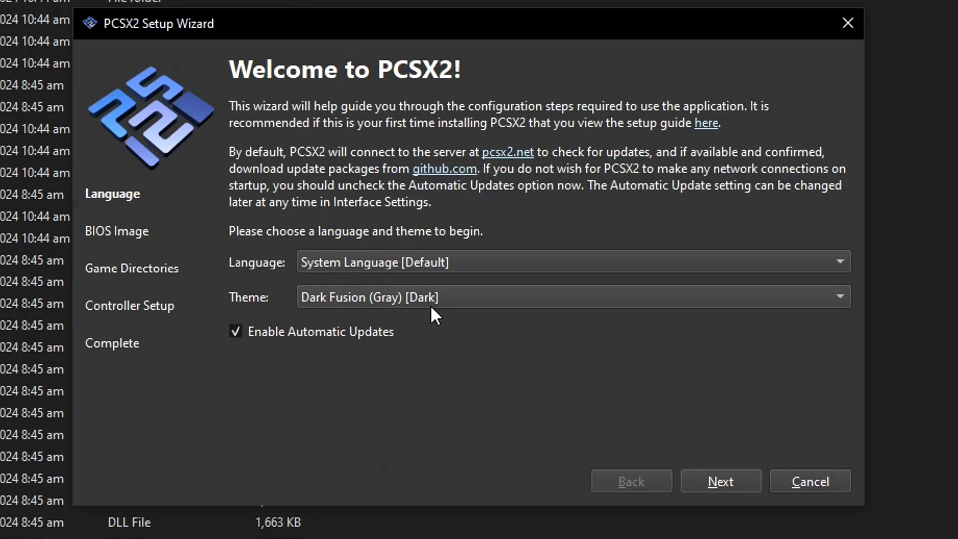
{"action": "left_click", "coordinate": [838, 297]}
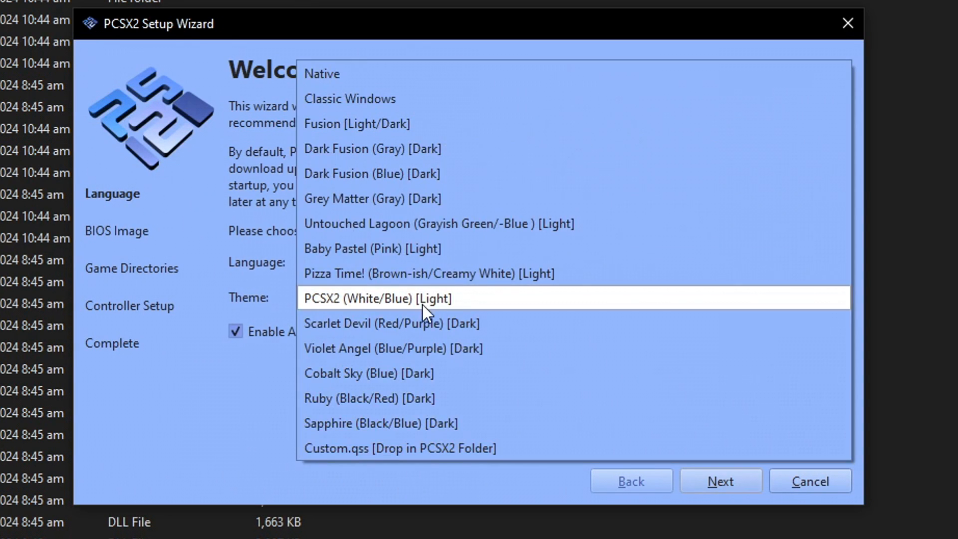
{"action": "left_click", "coordinate": [368, 373]}
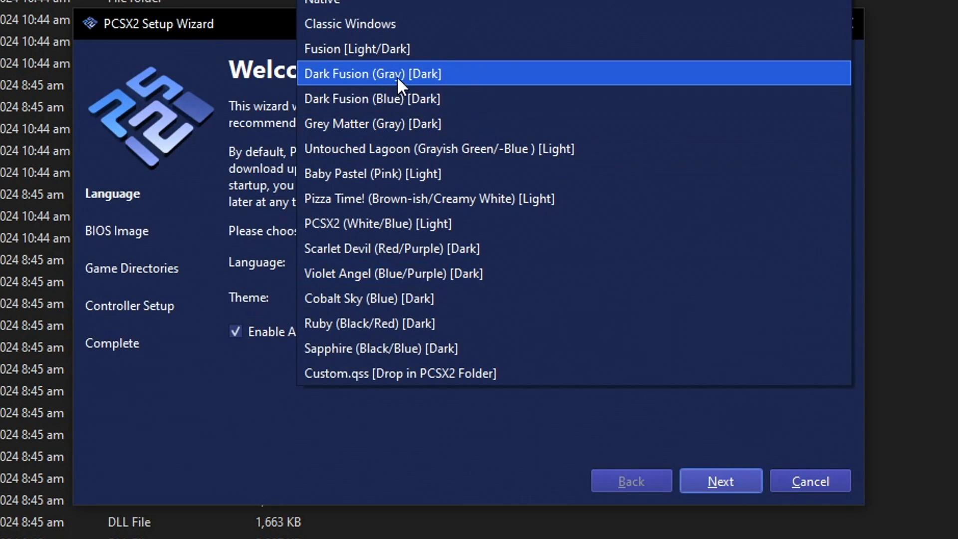
{"action": "left_click", "coordinate": [370, 73]}
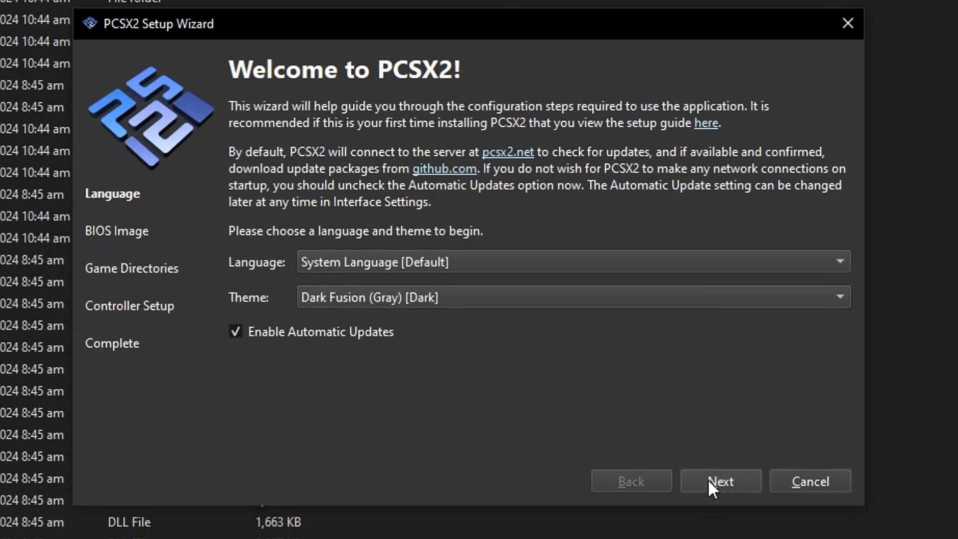
Step: Place SCPH-90006.bin in PCSX2\bios and refresh the wizard's BIOS image list
{"action": "left_click", "coordinate": [719, 481]}
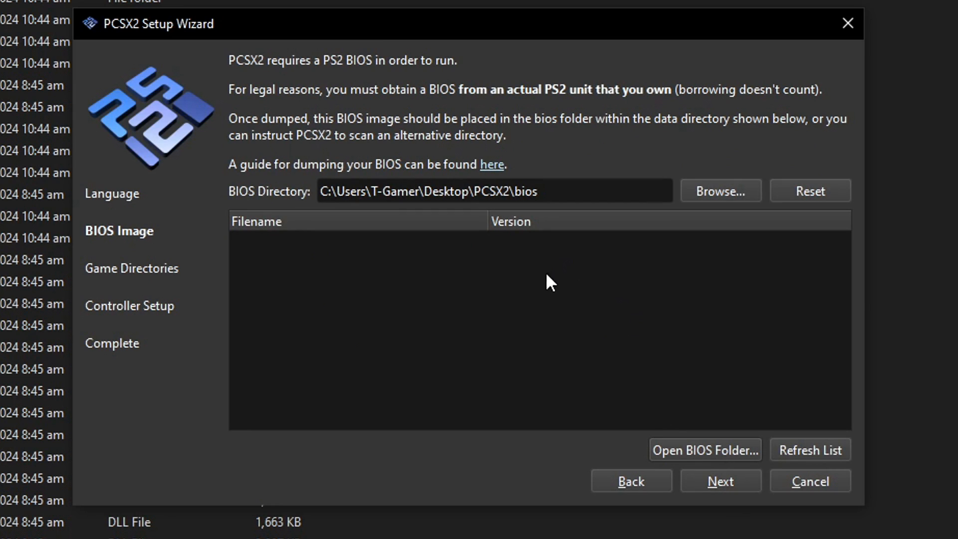
{"action": "mouse_move", "coordinate": [375, 191]}
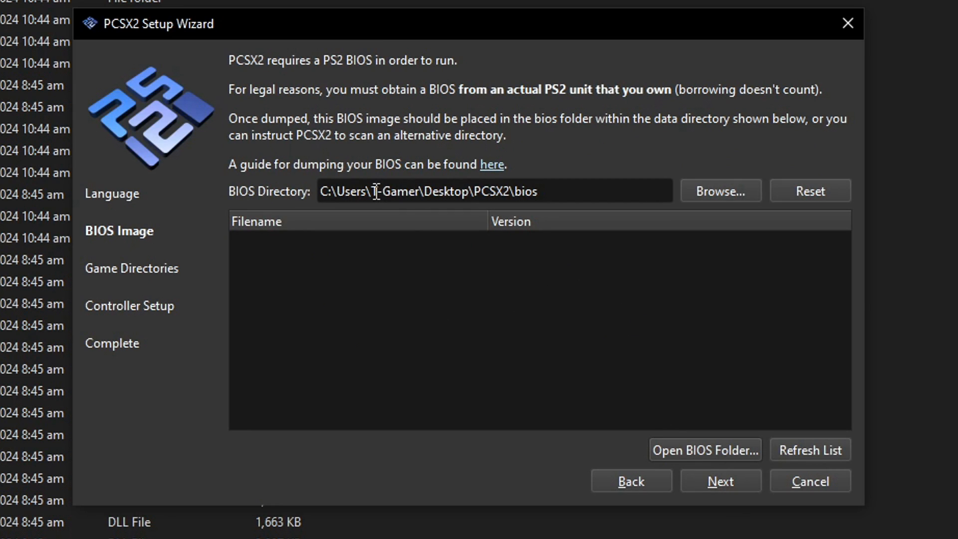
{"action": "mouse_move", "coordinate": [270, 107]}
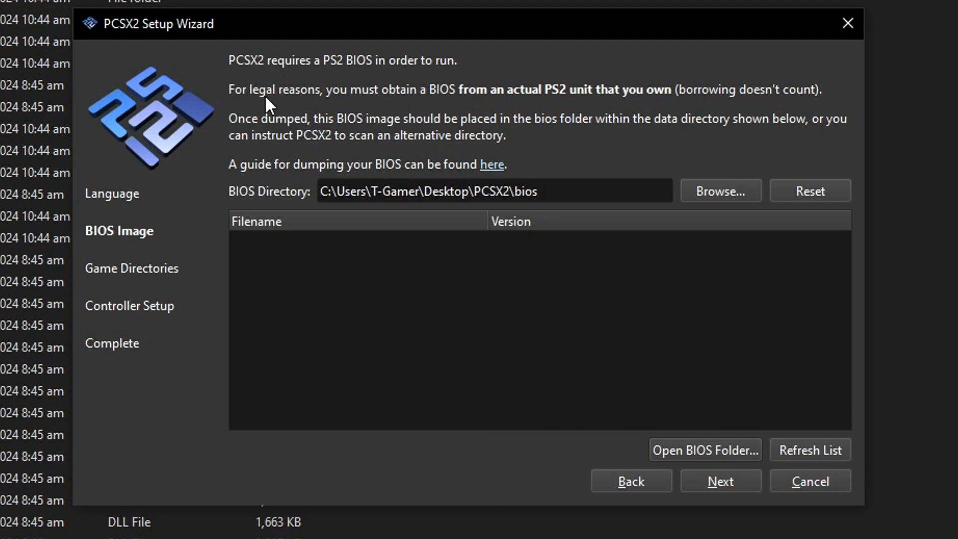
{"action": "left_click", "coordinate": [704, 449]}
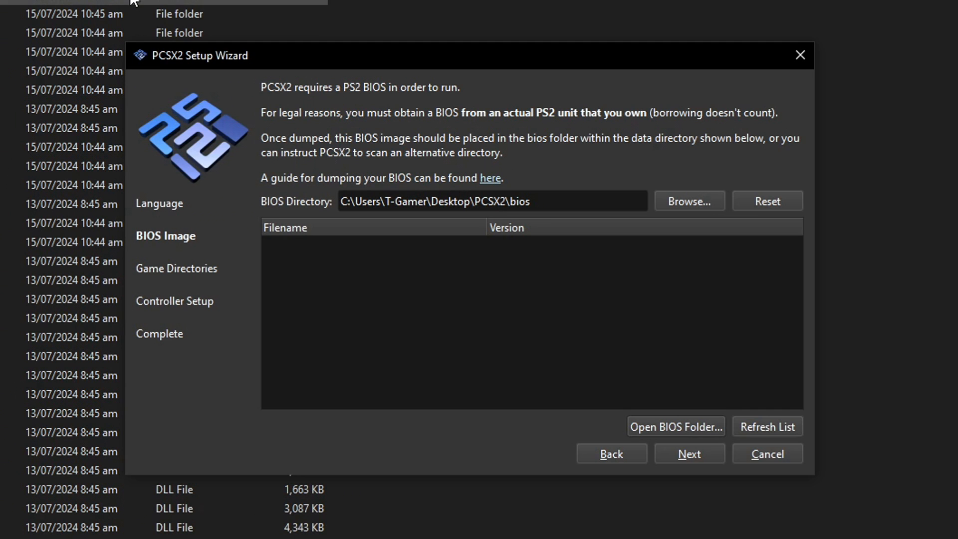
{"action": "mouse_move", "coordinate": [313, 79]}
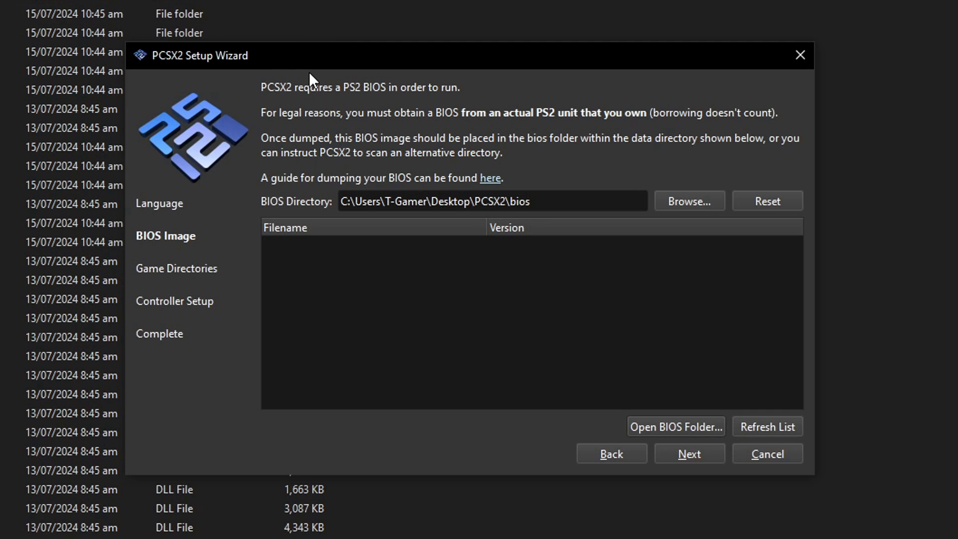
{"action": "mouse_move", "coordinate": [397, 97]}
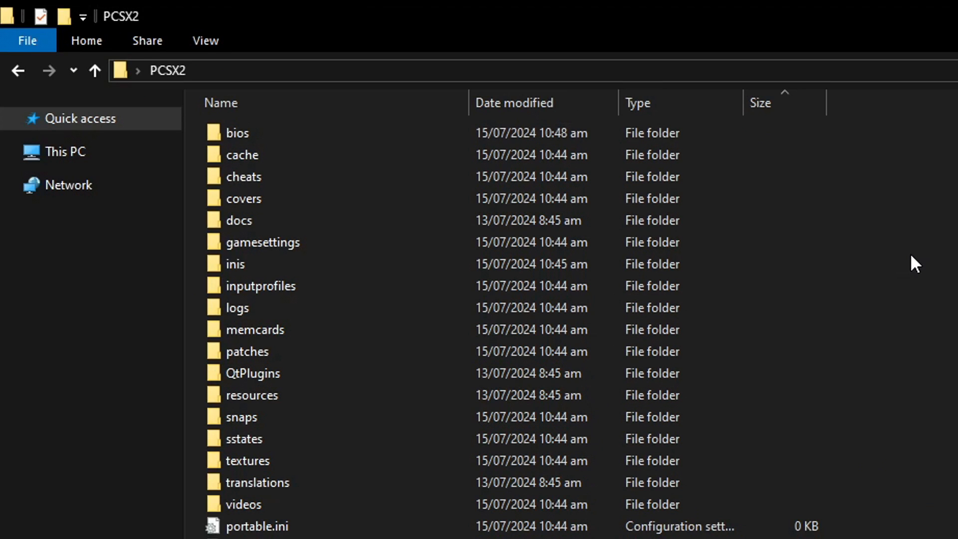
{"action": "double_click", "coordinate": [237, 132]}
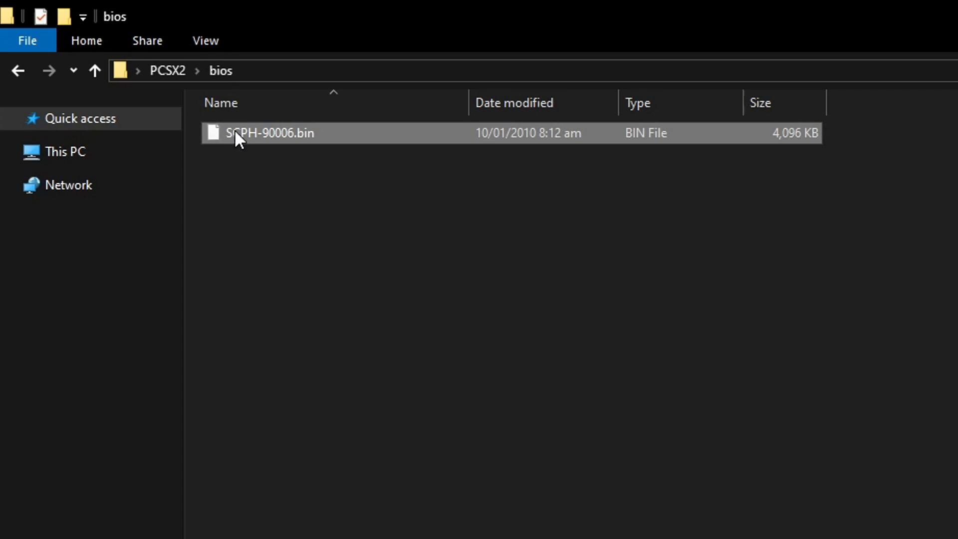
{"action": "mouse_move", "coordinate": [180, 89]}
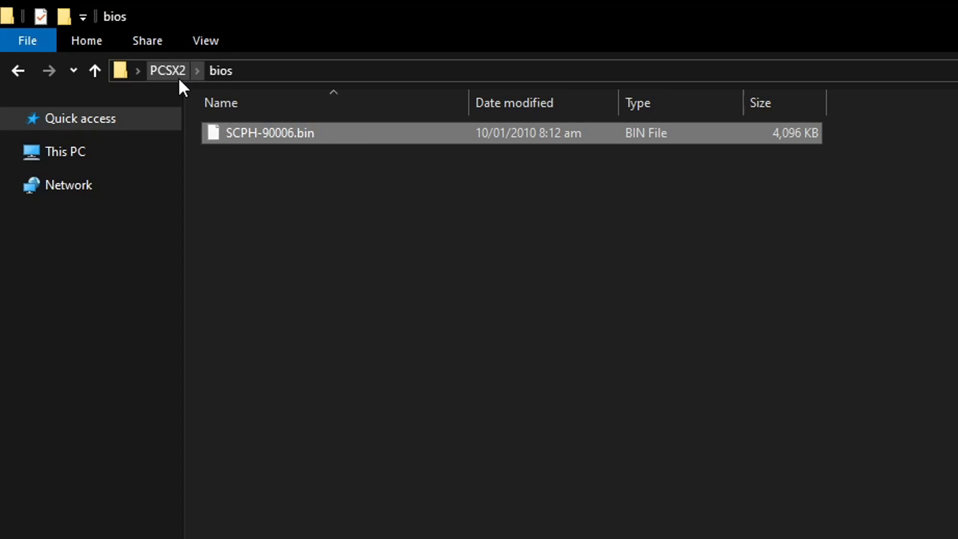
{"action": "left_click", "coordinate": [167, 71]}
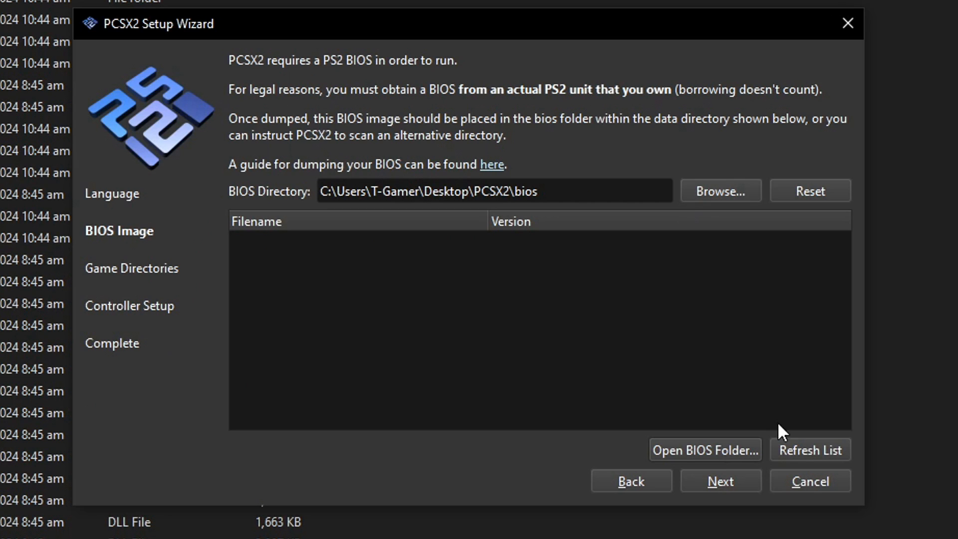
{"action": "left_click", "coordinate": [809, 450]}
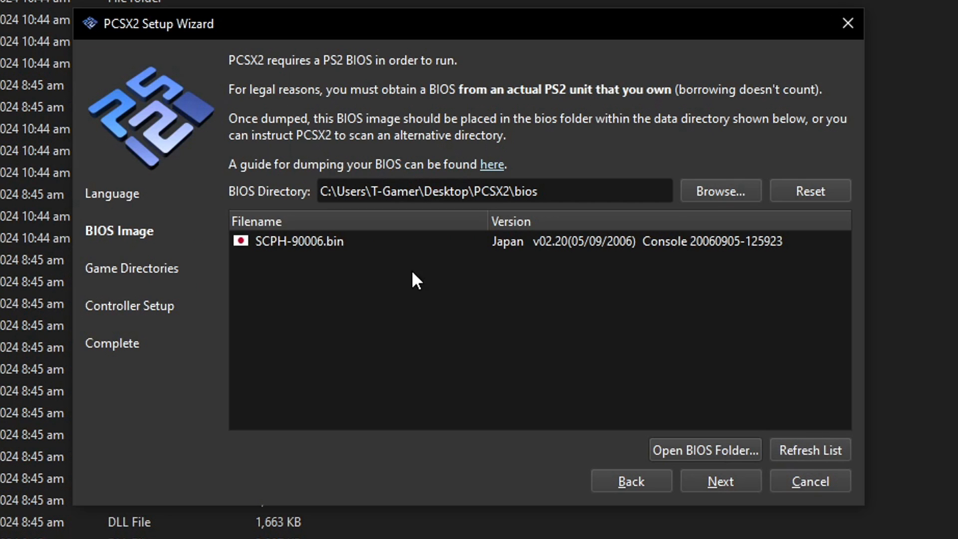
{"action": "mouse_move", "coordinate": [416, 266]}
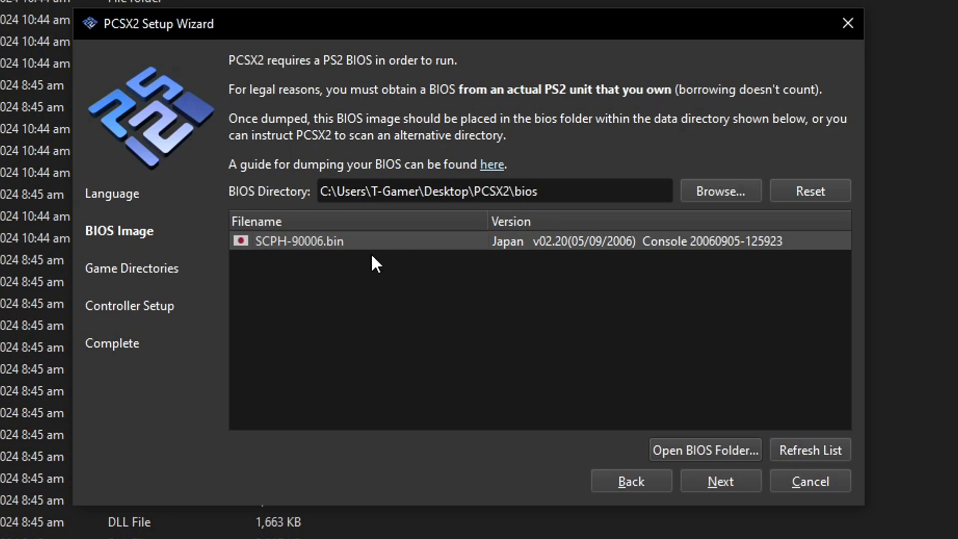
{"action": "mouse_move", "coordinate": [720, 481]}
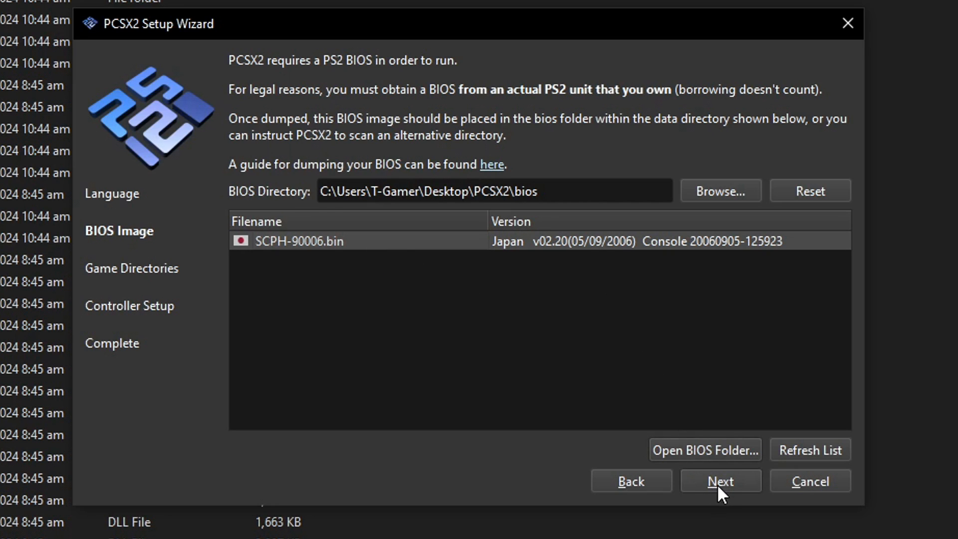
Step: Advance the setup wizard from BIOS Image to the Game Directories page
{"action": "left_click", "coordinate": [719, 481]}
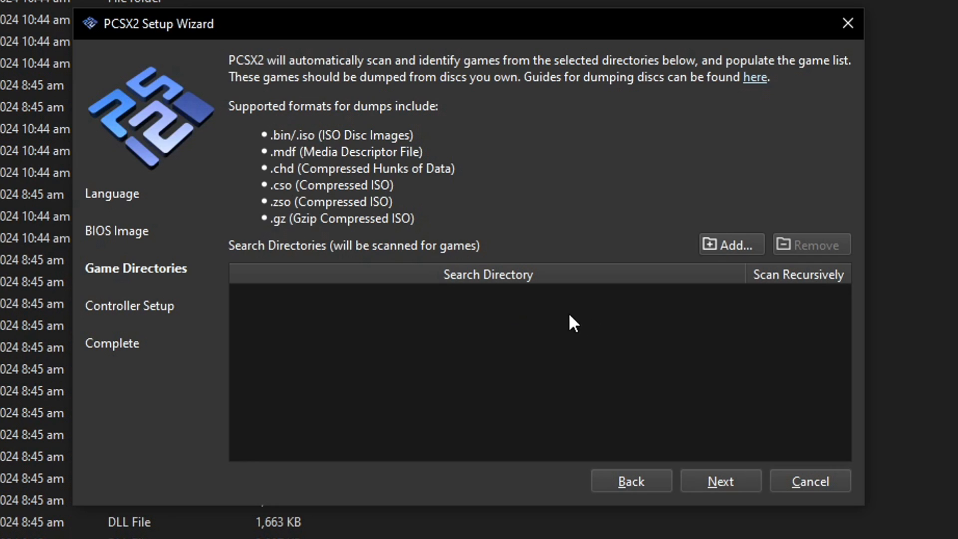
{"action": "mouse_move", "coordinate": [537, 332]}
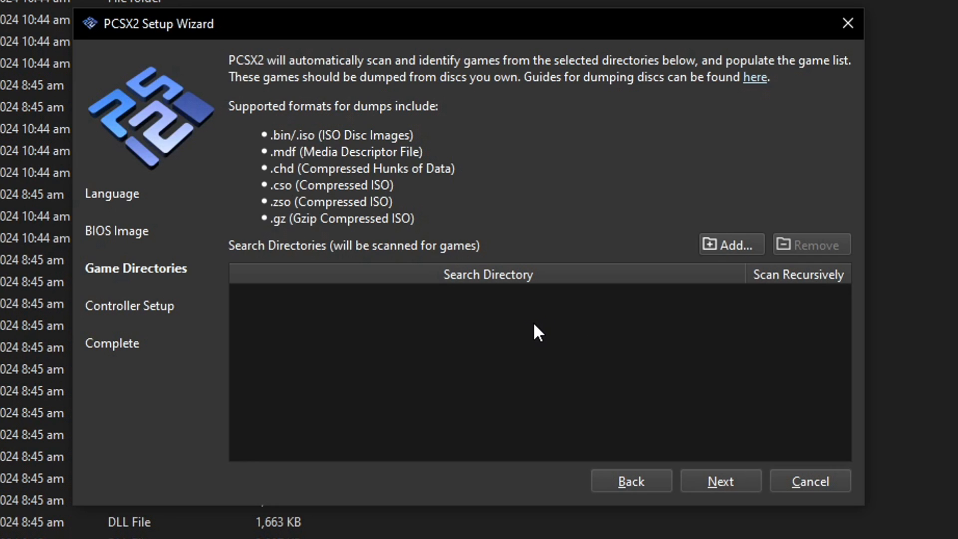
{"action": "mouse_move", "coordinate": [551, 330]}
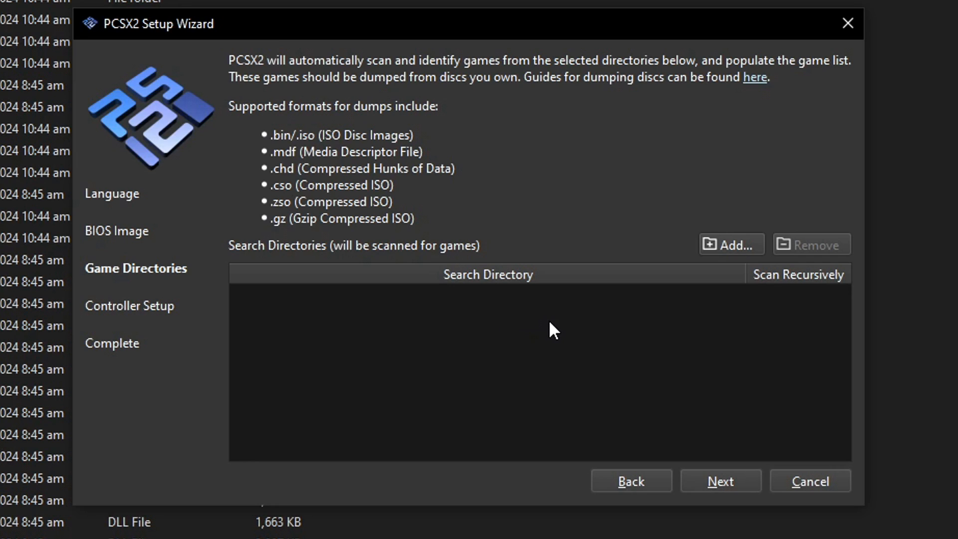
{"action": "mouse_move", "coordinate": [585, 335]}
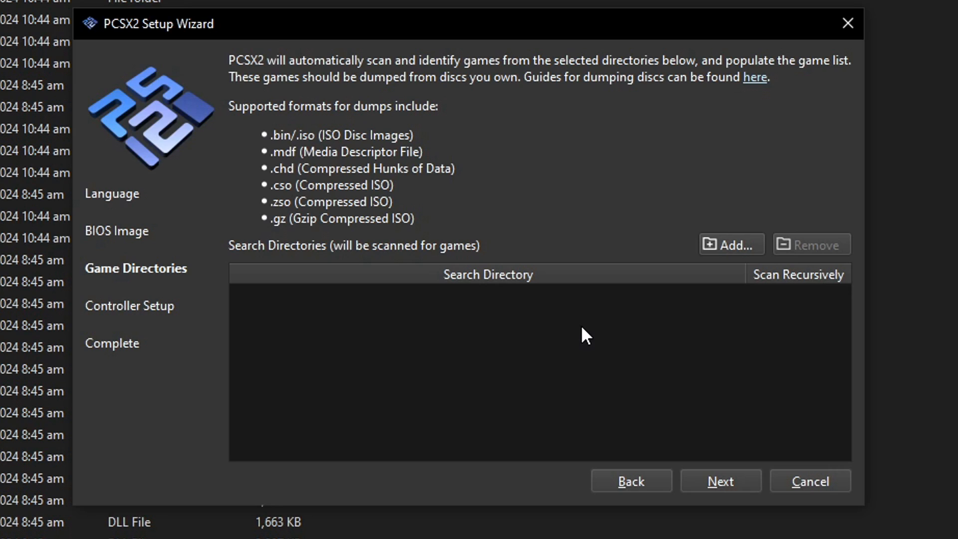
{"action": "mouse_move", "coordinate": [527, 323]}
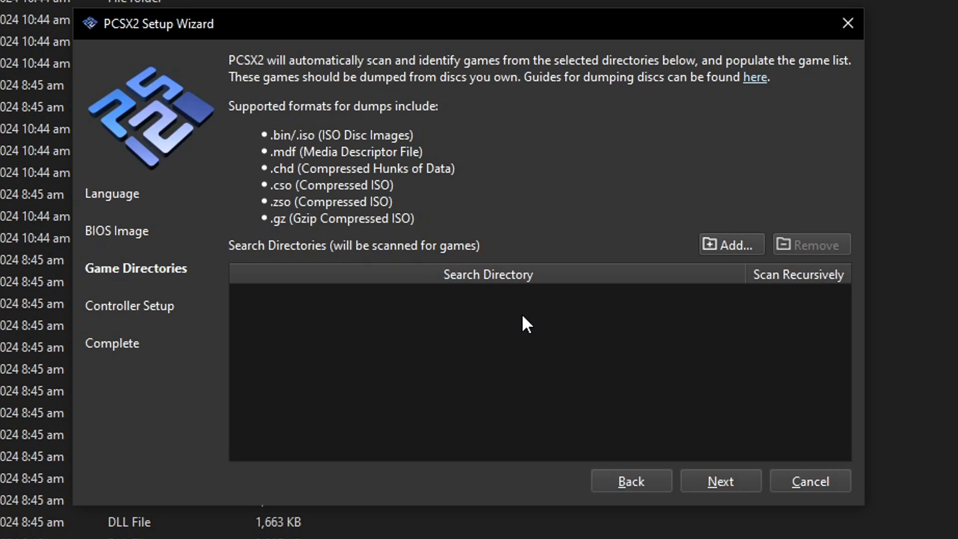
{"action": "mouse_move", "coordinate": [535, 331]}
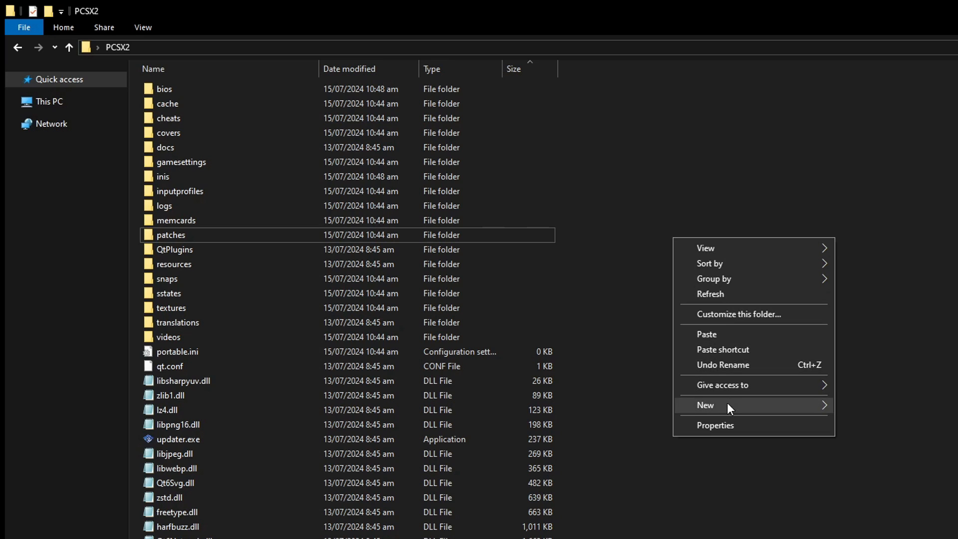
Step: Create a new folder named games inside the PCSX2 folder
{"action": "left_click", "coordinate": [706, 405]}
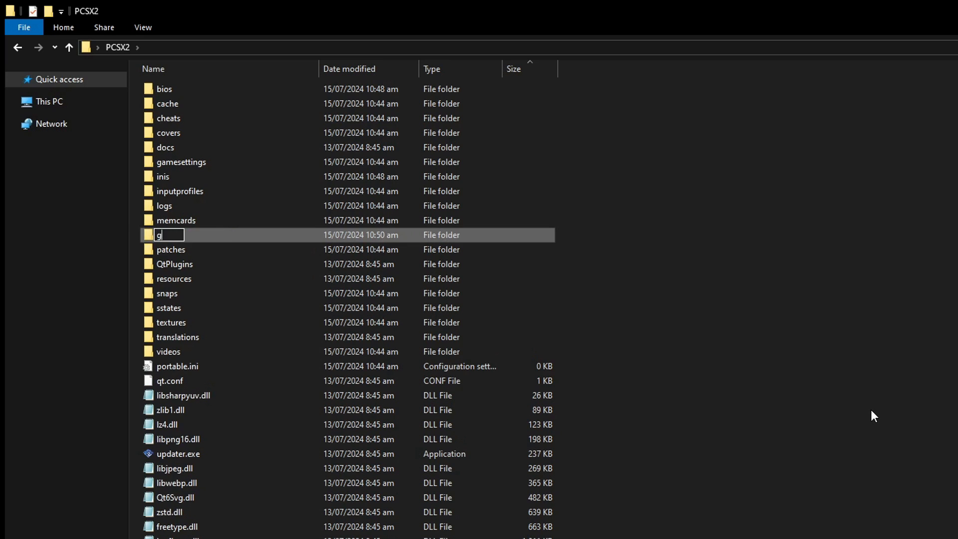
{"action": "type", "text": "ames"}
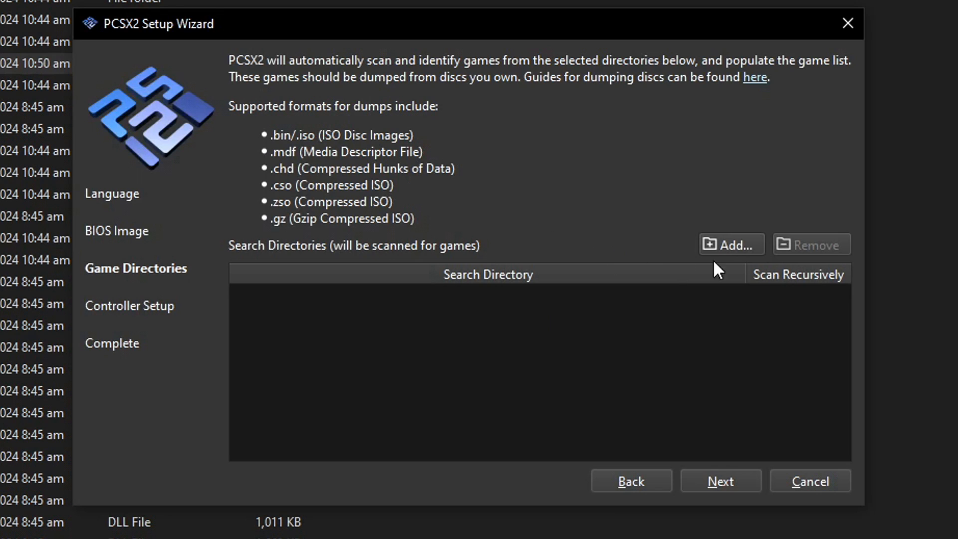
{"action": "mouse_move", "coordinate": [742, 259]}
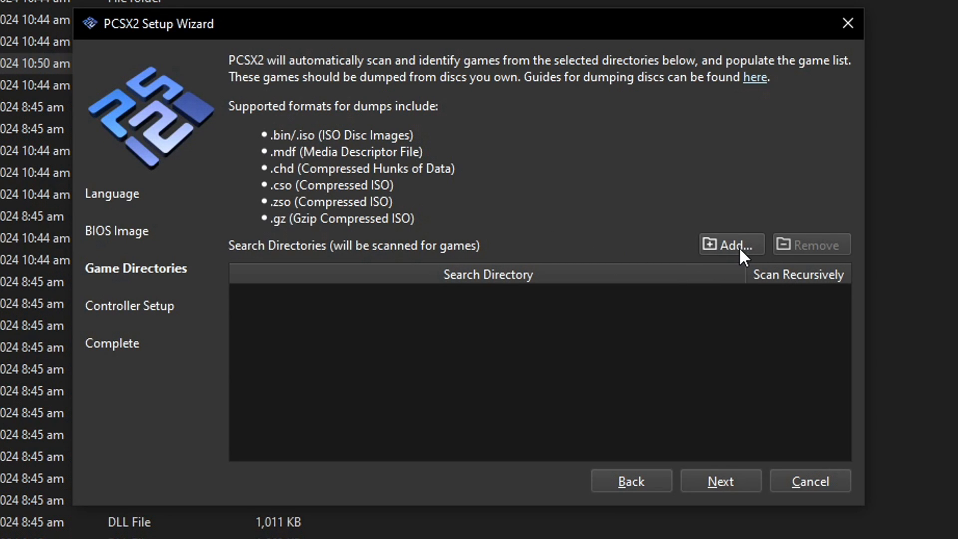
Step: Add C:\Users\T-Gamer\Desktop\PCSX2\games as a recursively scanned game search directory
{"action": "left_click", "coordinate": [730, 244]}
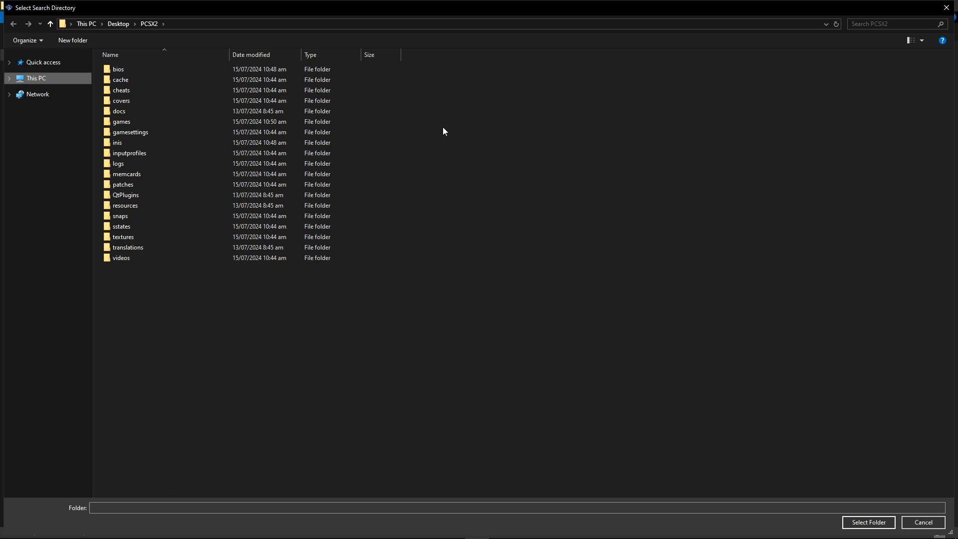
{"action": "left_click", "coordinate": [121, 122]}
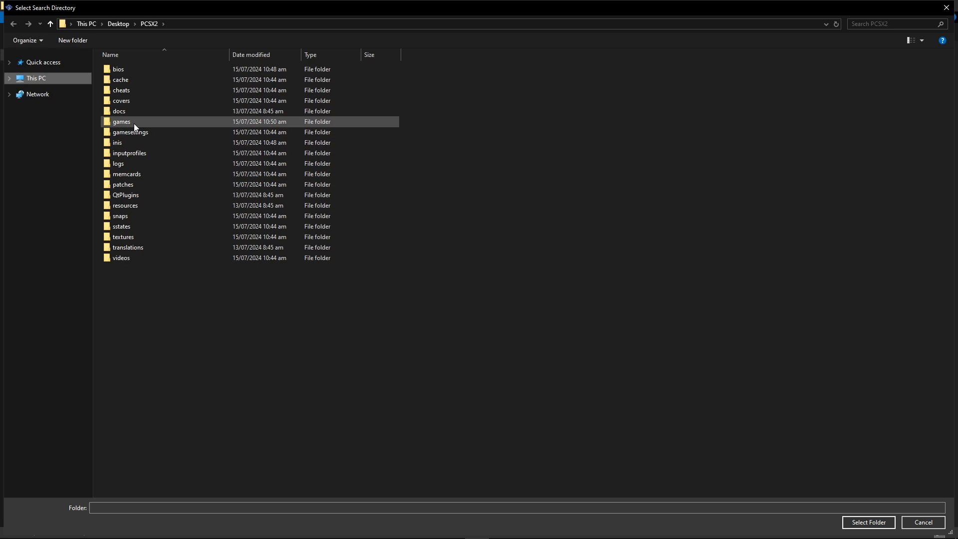
{"action": "left_click", "coordinate": [120, 121]}
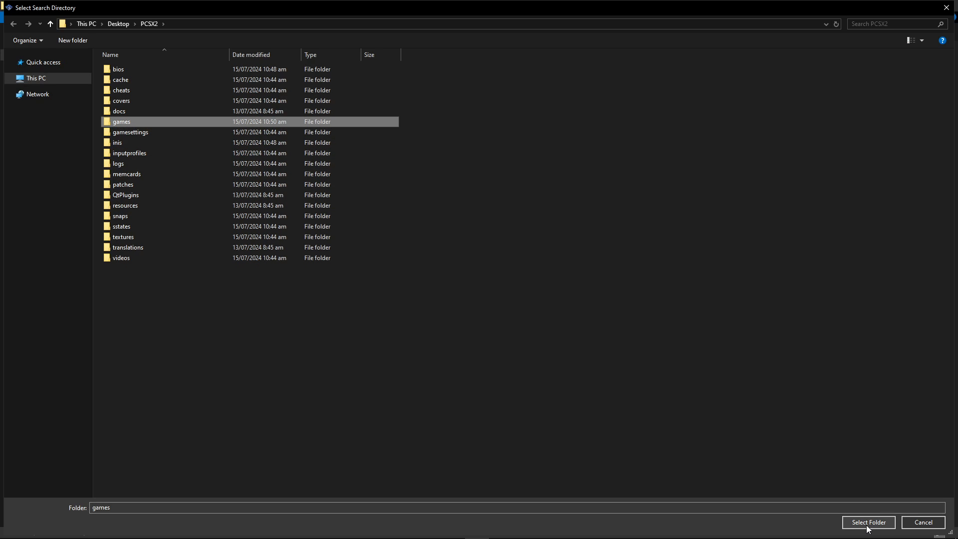
{"action": "left_click", "coordinate": [867, 522]}
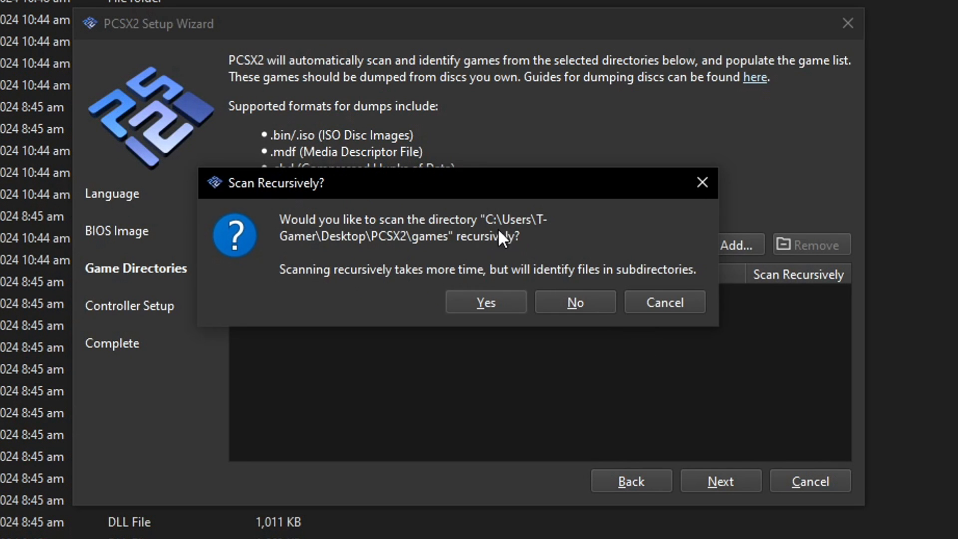
{"action": "mouse_move", "coordinate": [448, 223]}
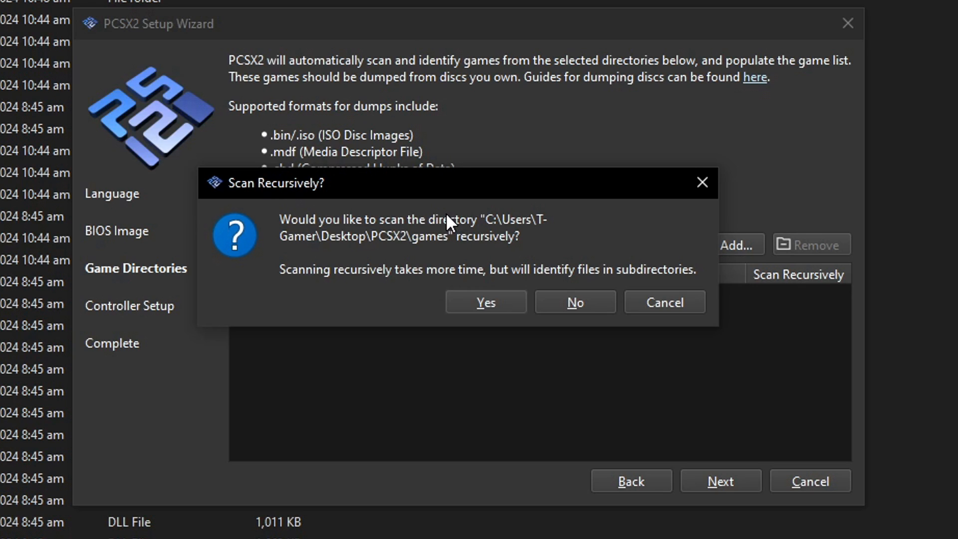
{"action": "mouse_move", "coordinate": [488, 229]}
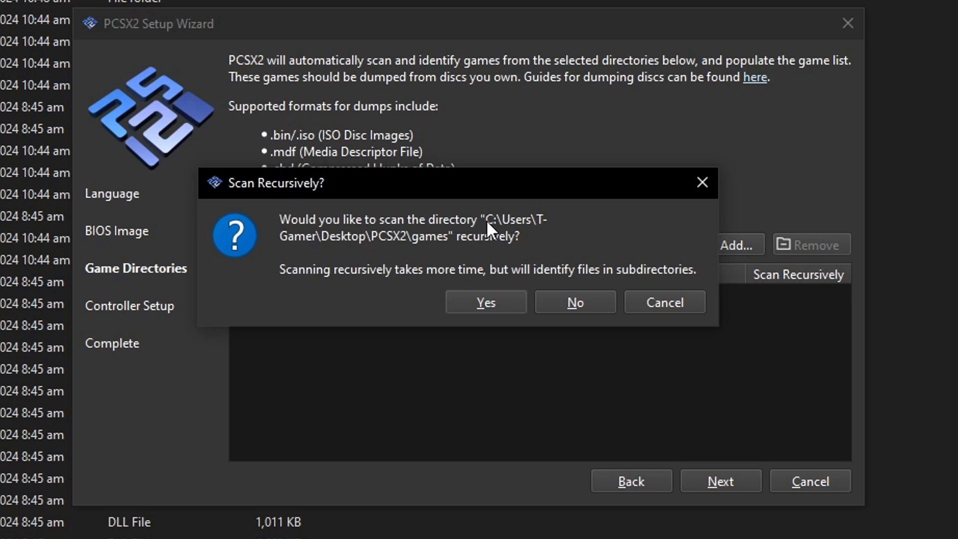
{"action": "mouse_move", "coordinate": [492, 229]}
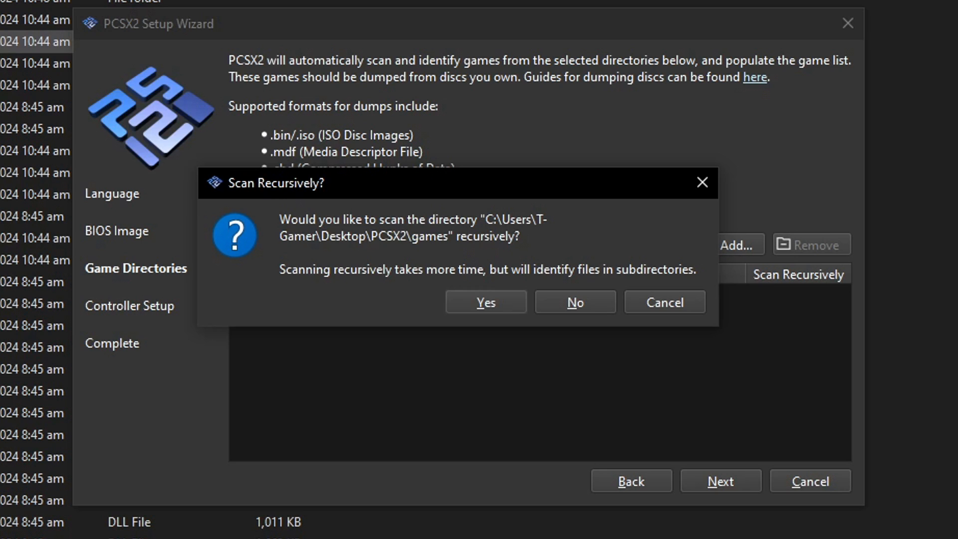
{"action": "mouse_move", "coordinate": [524, 275]}
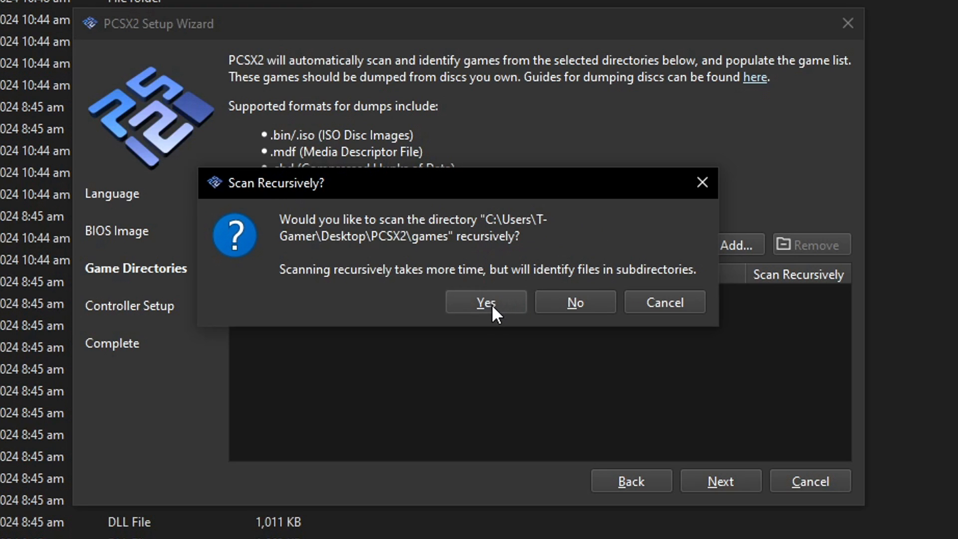
{"action": "left_click", "coordinate": [484, 302]}
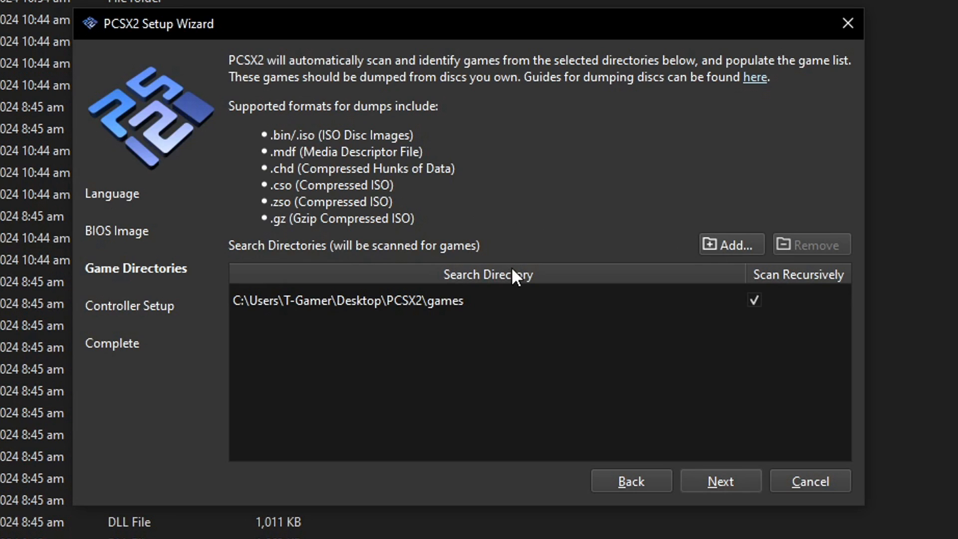
{"action": "mouse_move", "coordinate": [552, 308]}
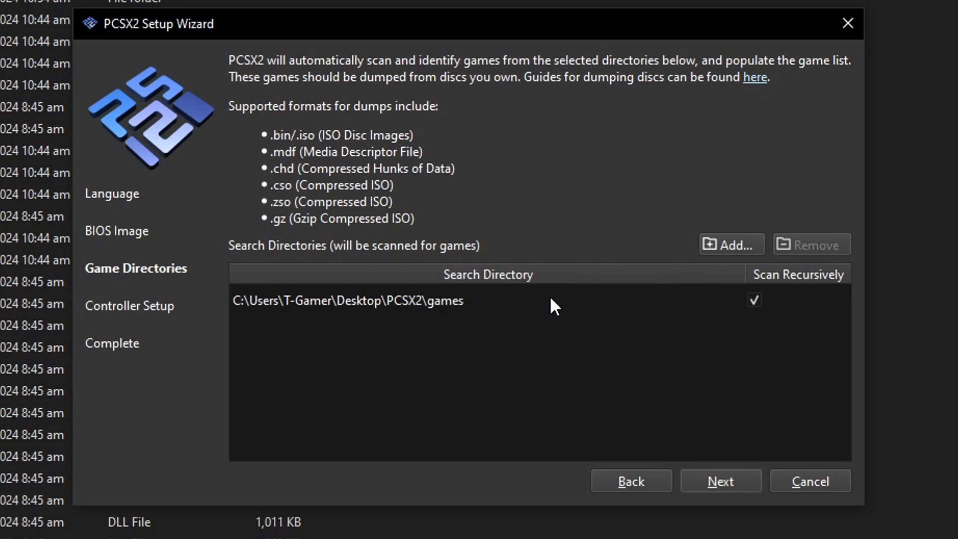
{"action": "mouse_move", "coordinate": [724, 264]}
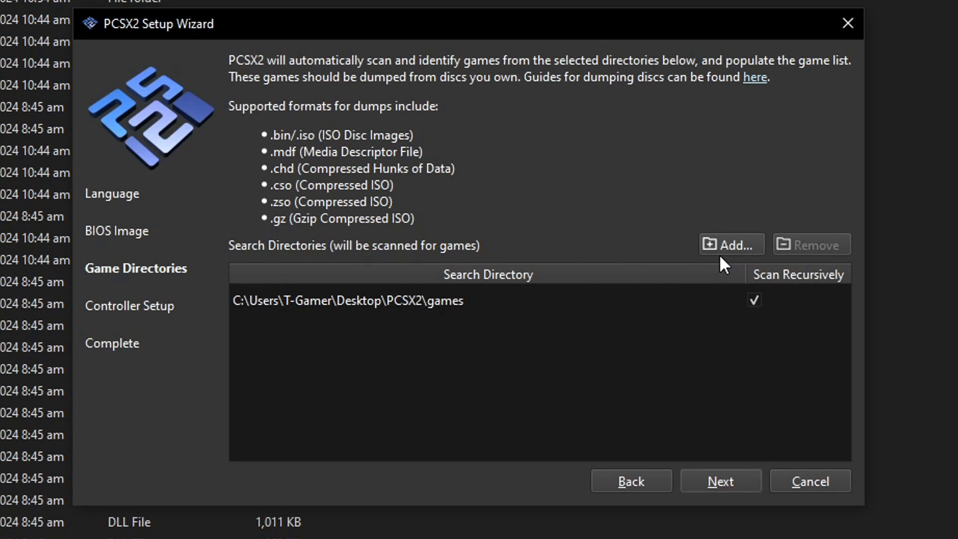
{"action": "mouse_move", "coordinate": [668, 247]}
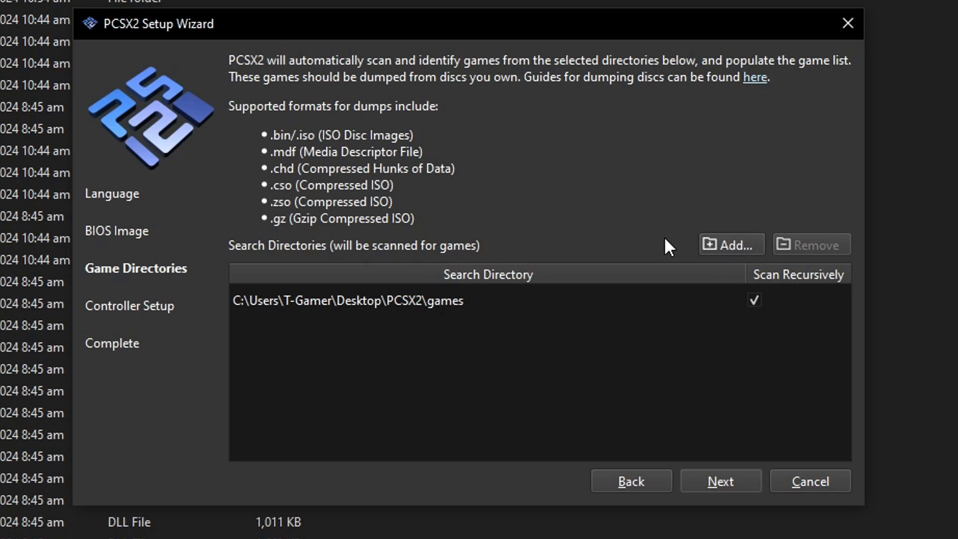
{"action": "mouse_move", "coordinate": [579, 326]}
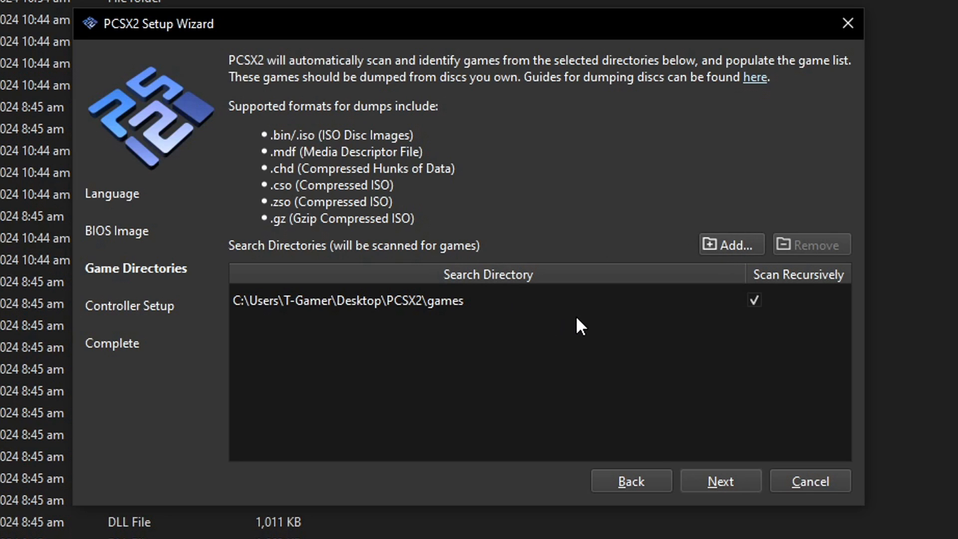
{"action": "mouse_move", "coordinate": [721, 481]}
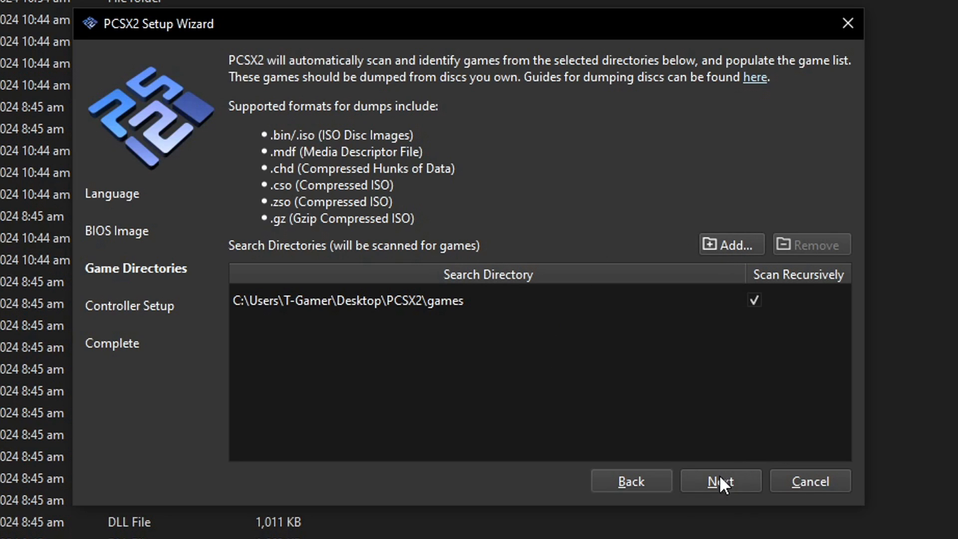
Step: Advance the wizard to Controller Setup, showing Port 1 as keyboard-mapped DualShock 2
{"action": "left_click", "coordinate": [719, 481]}
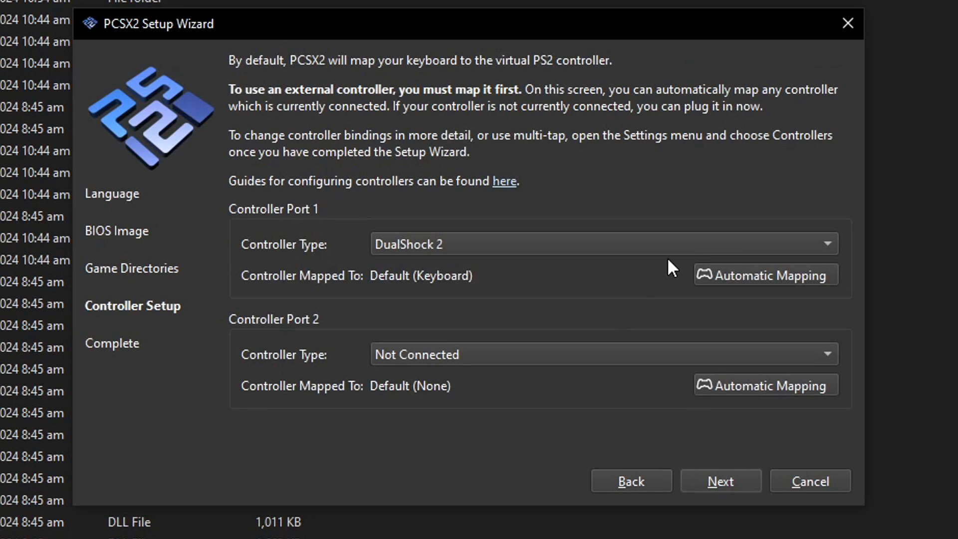
{"action": "mouse_move", "coordinate": [648, 281]}
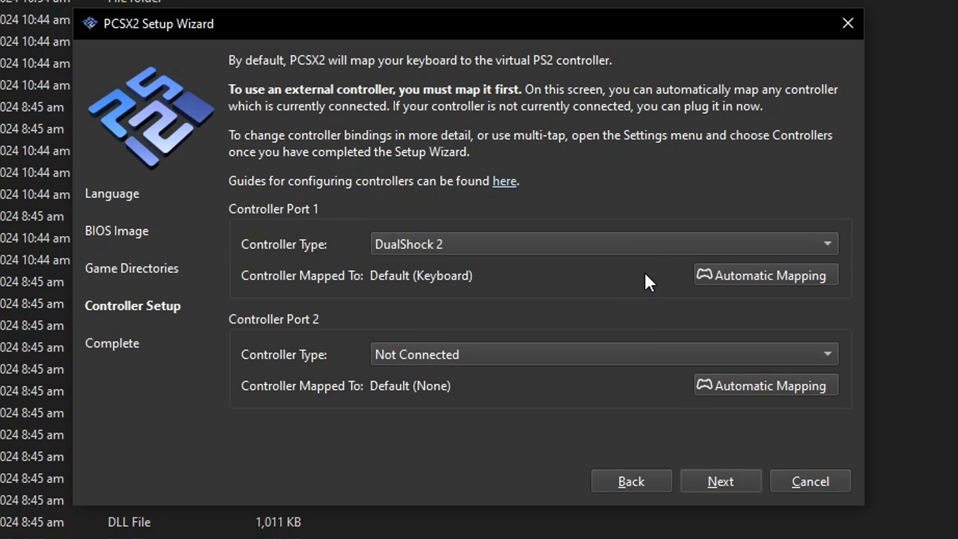
{"action": "mouse_move", "coordinate": [769, 303]}
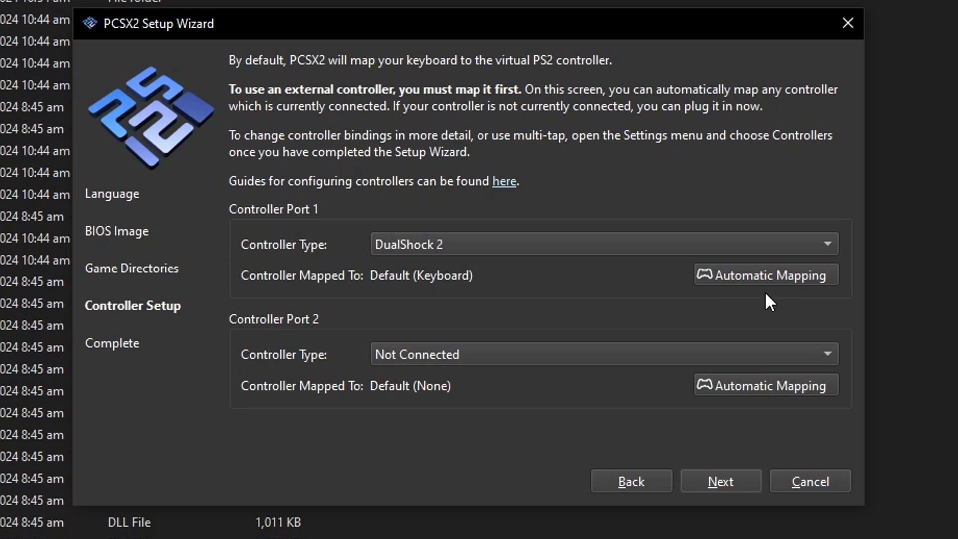
{"action": "mouse_move", "coordinate": [774, 304]}
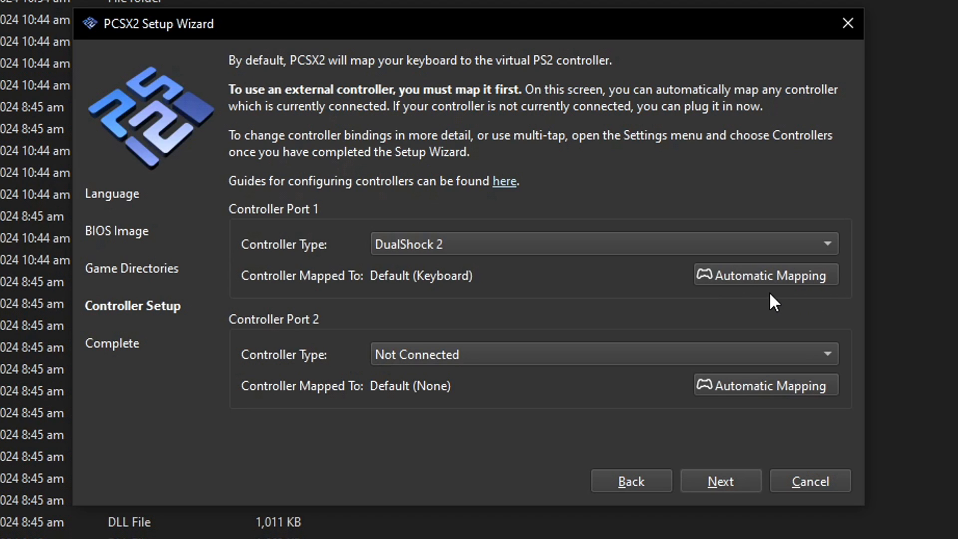
{"action": "mouse_move", "coordinate": [776, 316]}
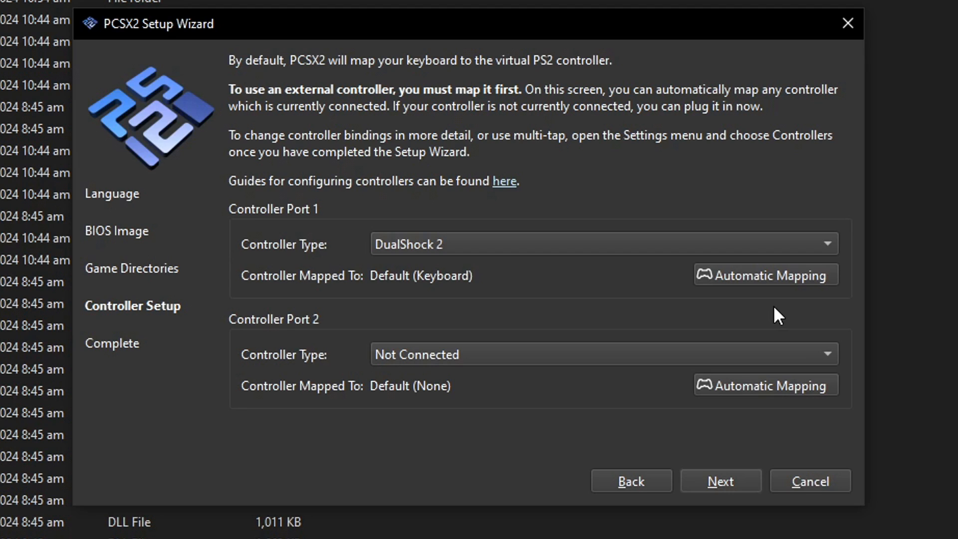
{"action": "mouse_move", "coordinate": [762, 304]}
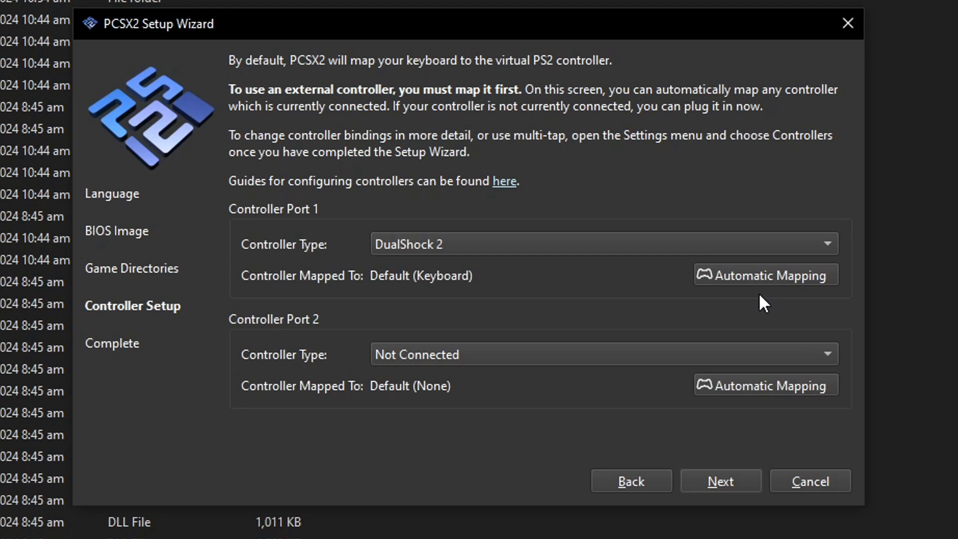
{"action": "mouse_move", "coordinate": [718, 295]}
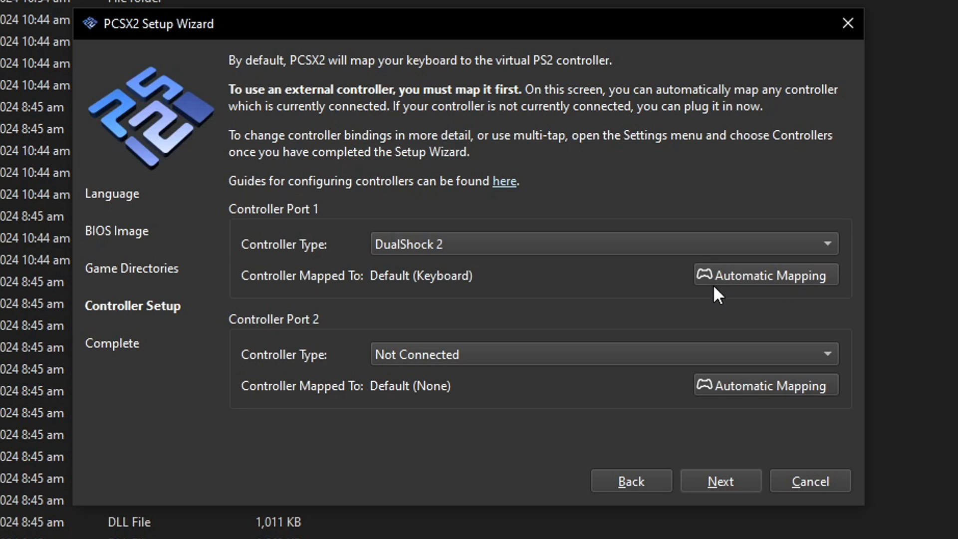
{"action": "mouse_move", "coordinate": [771, 288]}
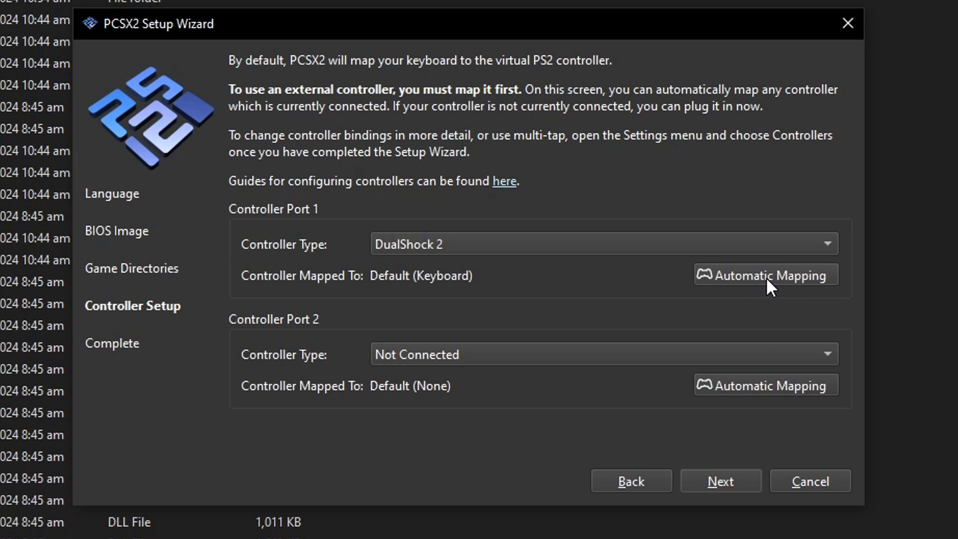
Step: Map the SDL-0 controller to controller port 1 in the setup wizard
{"action": "left_click", "coordinate": [764, 275]}
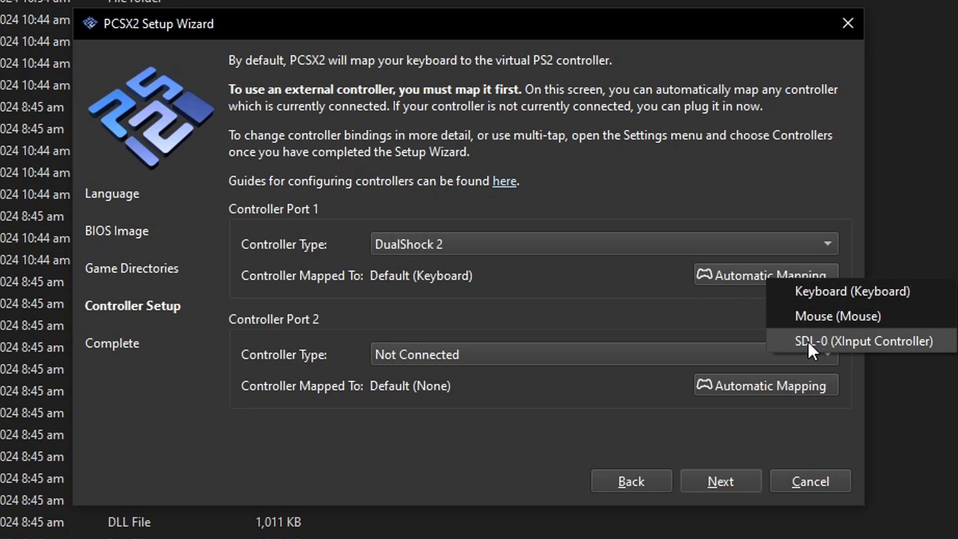
{"action": "mouse_move", "coordinate": [919, 353]}
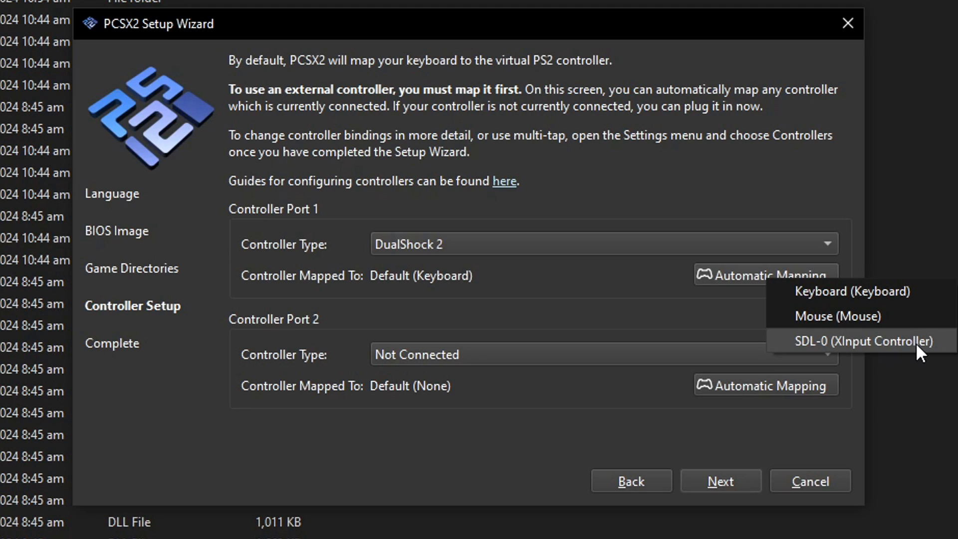
{"action": "mouse_move", "coordinate": [835, 349]}
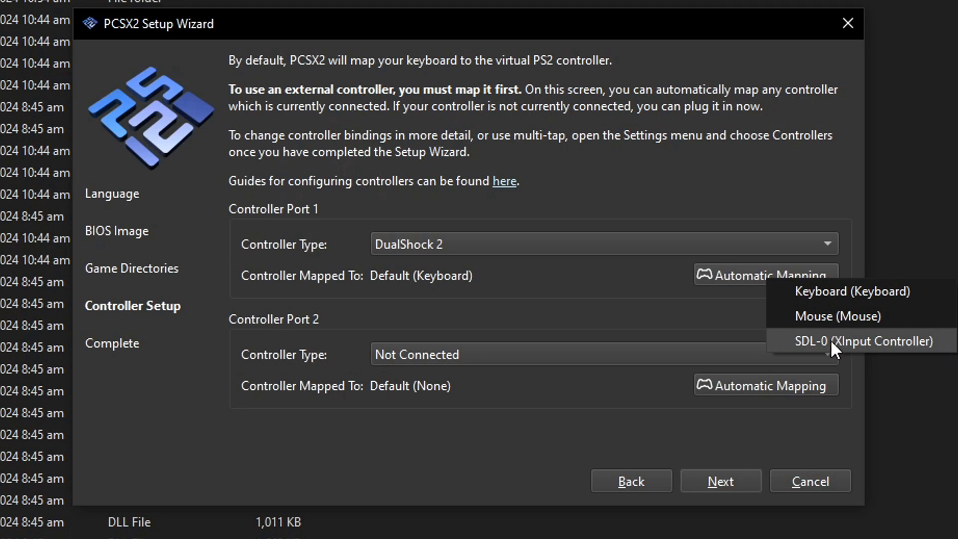
{"action": "mouse_move", "coordinate": [907, 356]}
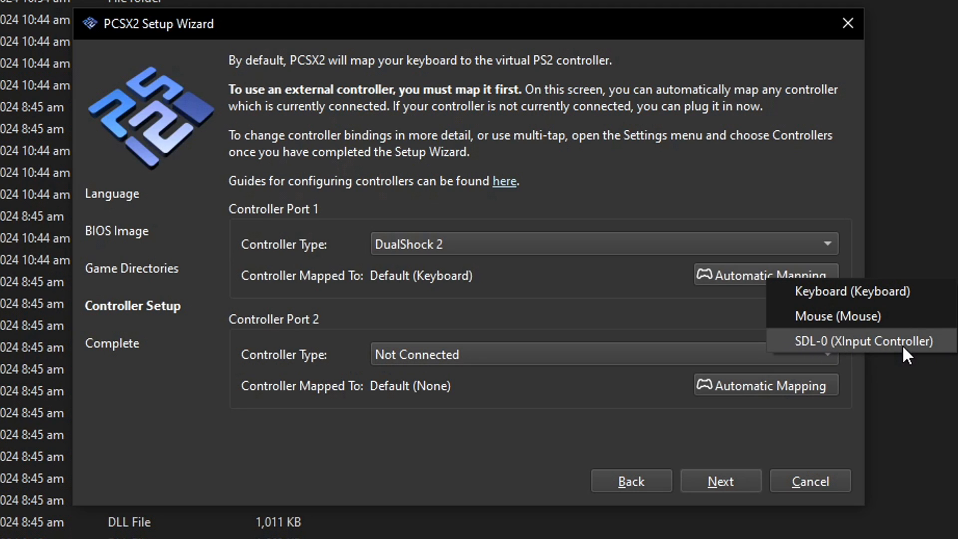
{"action": "mouse_move", "coordinate": [914, 353]}
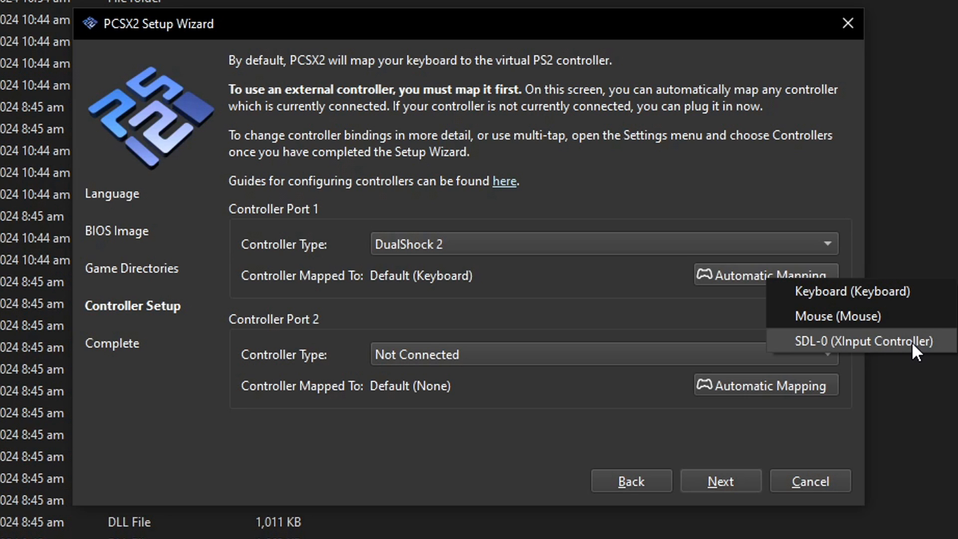
{"action": "left_click", "coordinate": [857, 340]}
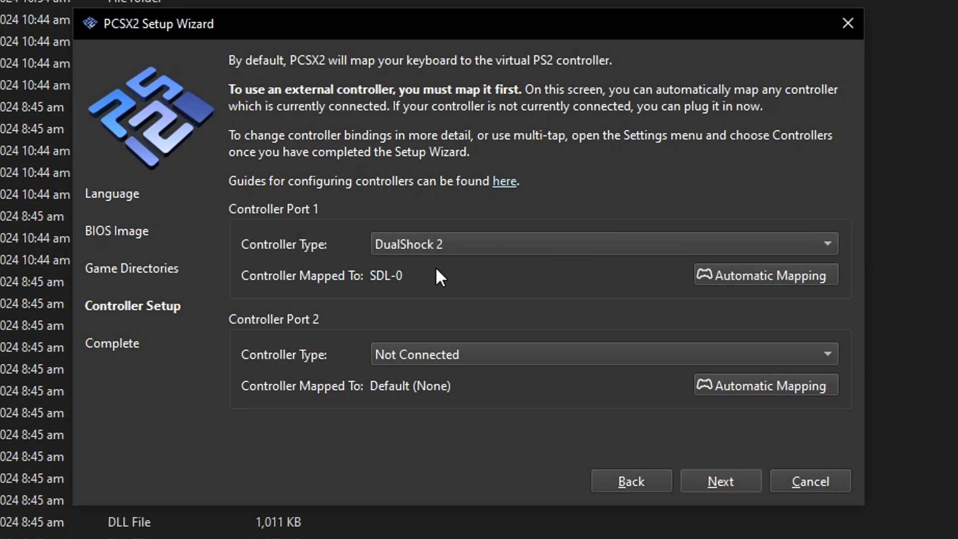
{"action": "left_click", "coordinate": [719, 481]}
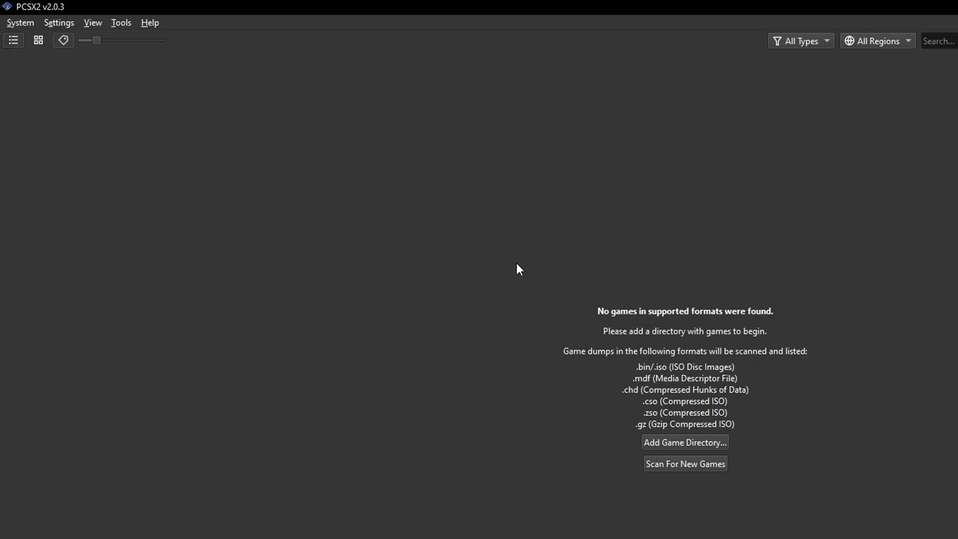
Step: Continue past Controller Setup and finish the setup wizard
{"action": "left_click", "coordinate": [58, 23]}
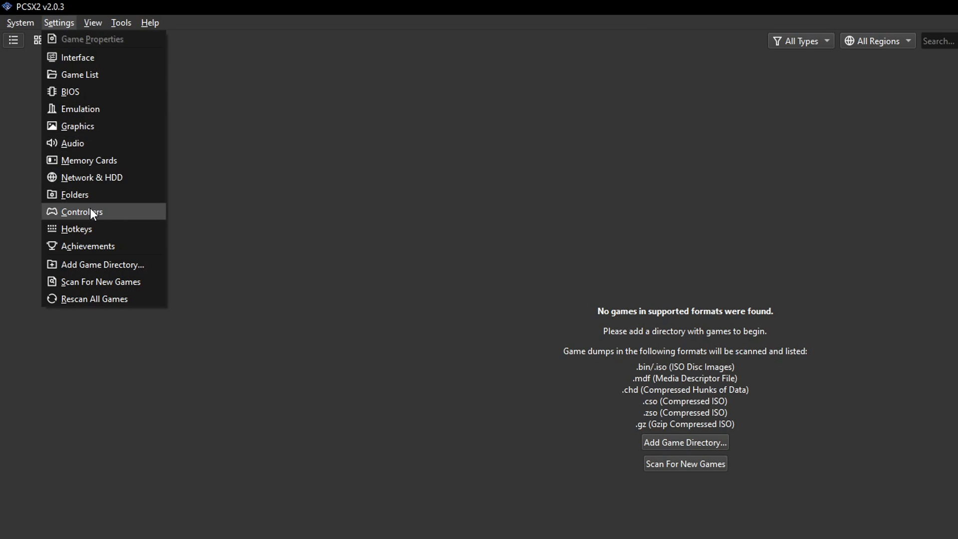
{"action": "left_click", "coordinate": [79, 211]}
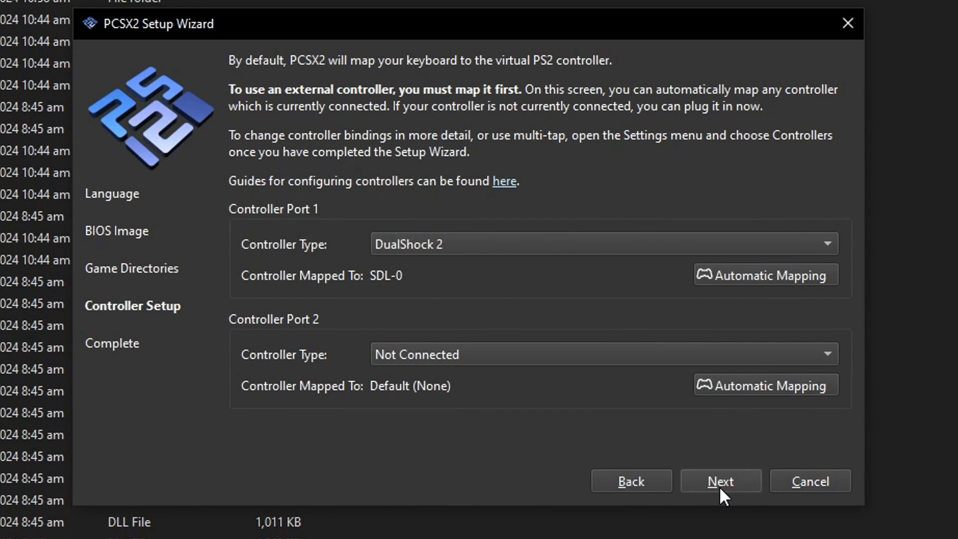
{"action": "left_click", "coordinate": [720, 481]}
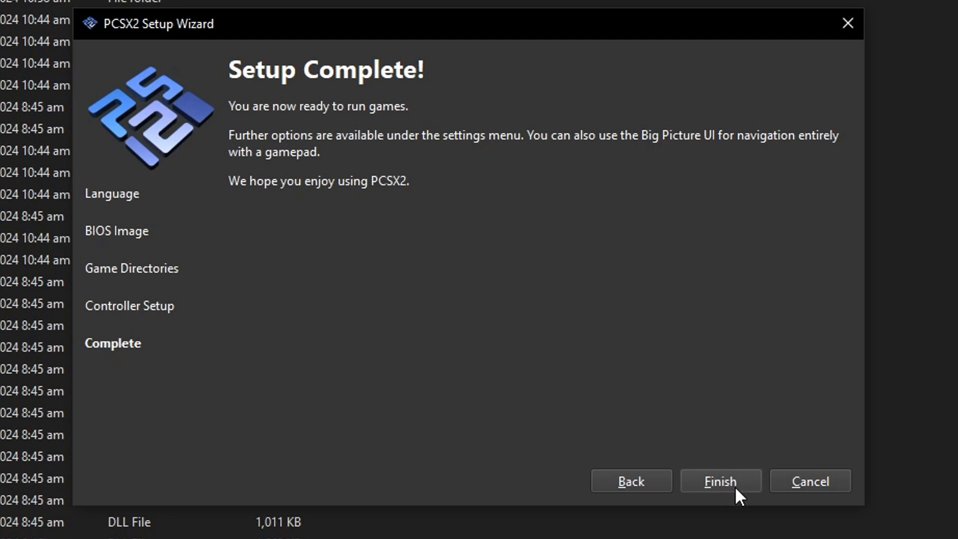
{"action": "left_click", "coordinate": [719, 481]}
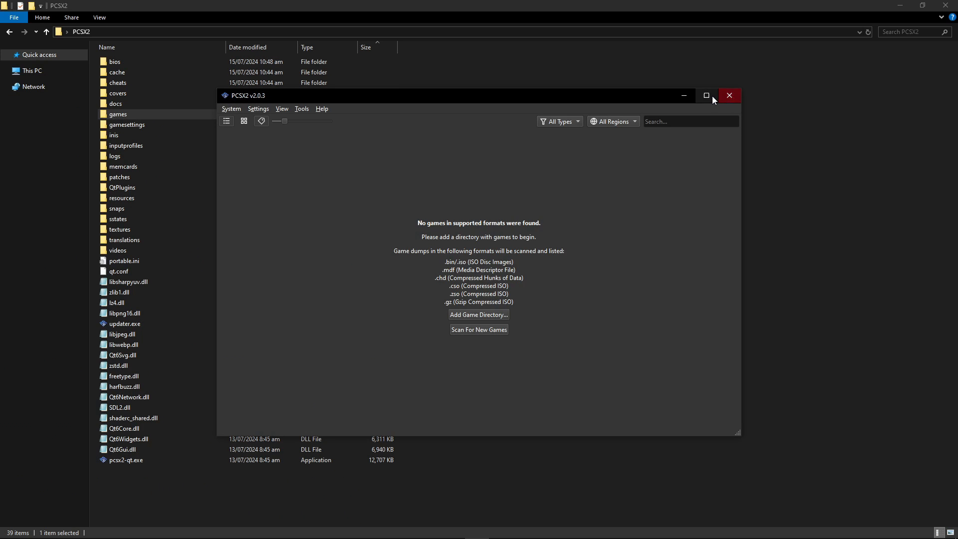
Step: Maximize the PCSX2 game-list window to fill the screen
{"action": "left_click", "coordinate": [705, 95]}
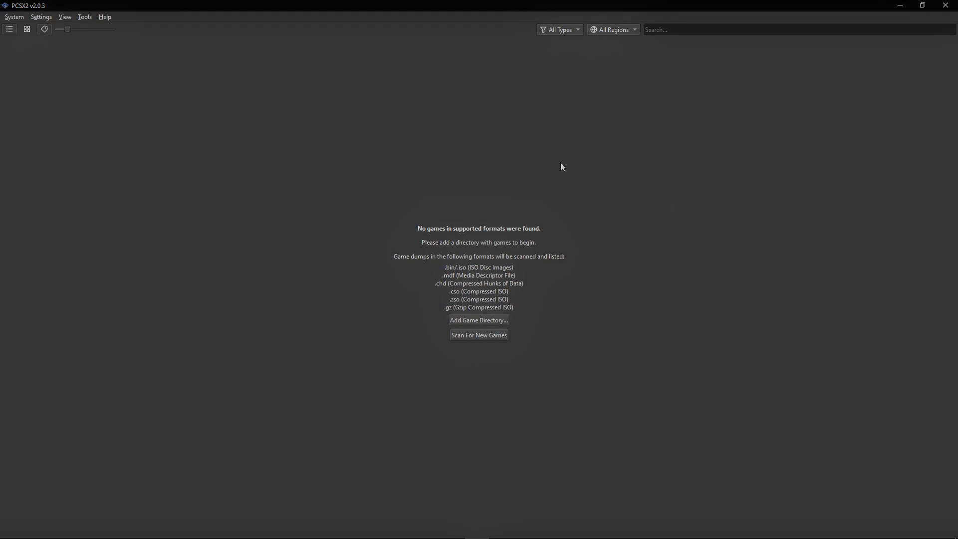
{"action": "mouse_move", "coordinate": [492, 168]}
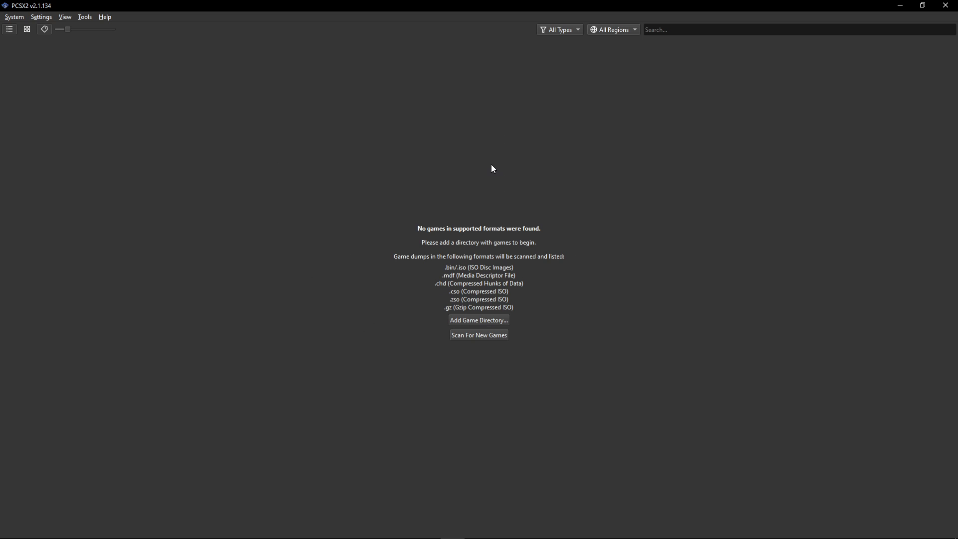
{"action": "mouse_move", "coordinate": [163, 508]}
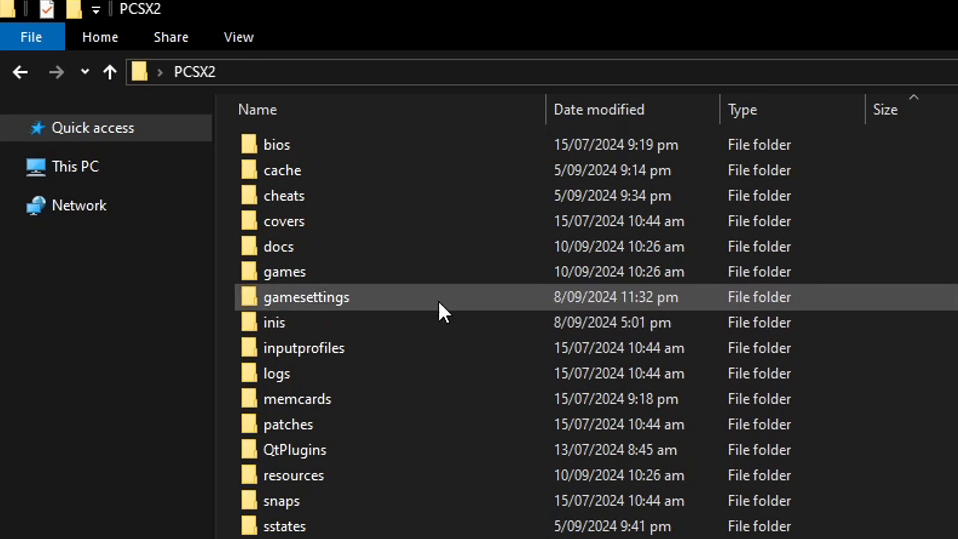
{"action": "mouse_move", "coordinate": [324, 281]}
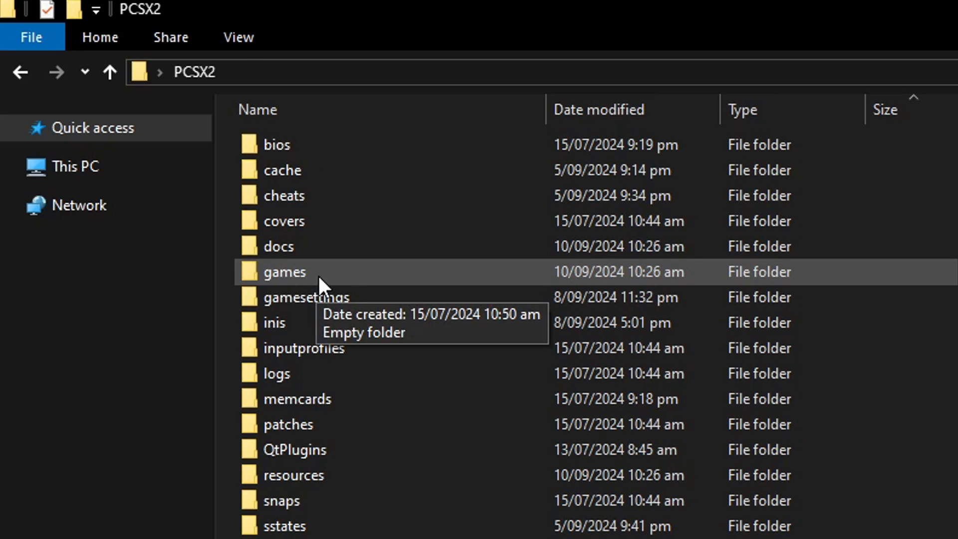
{"action": "double_click", "coordinate": [283, 271]}
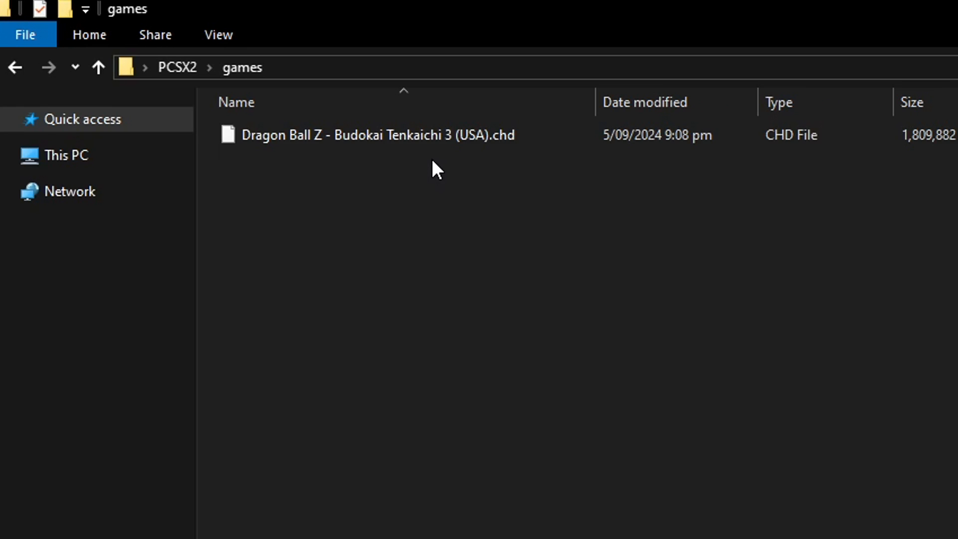
{"action": "mouse_move", "coordinate": [382, 186]}
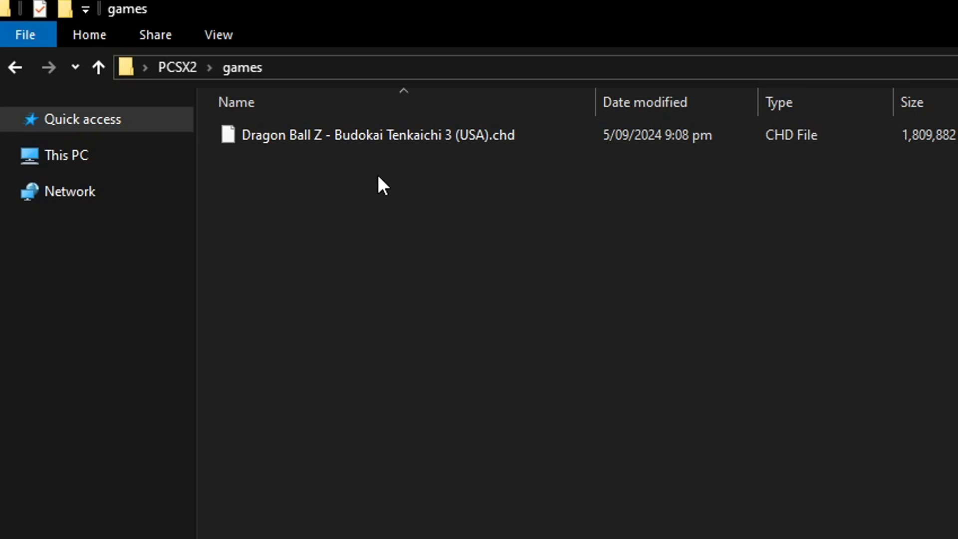
{"action": "mouse_move", "coordinate": [467, 345]}
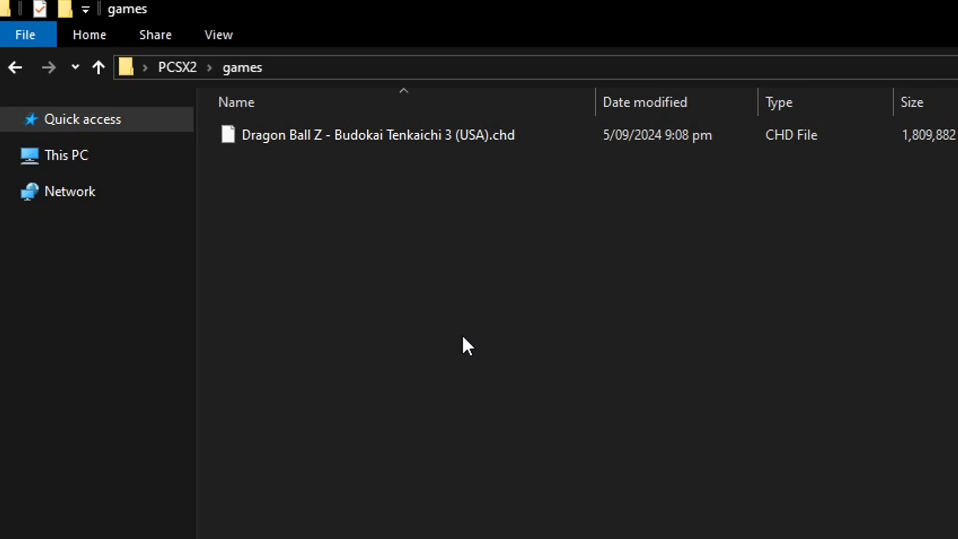
{"action": "mouse_move", "coordinate": [397, 257]}
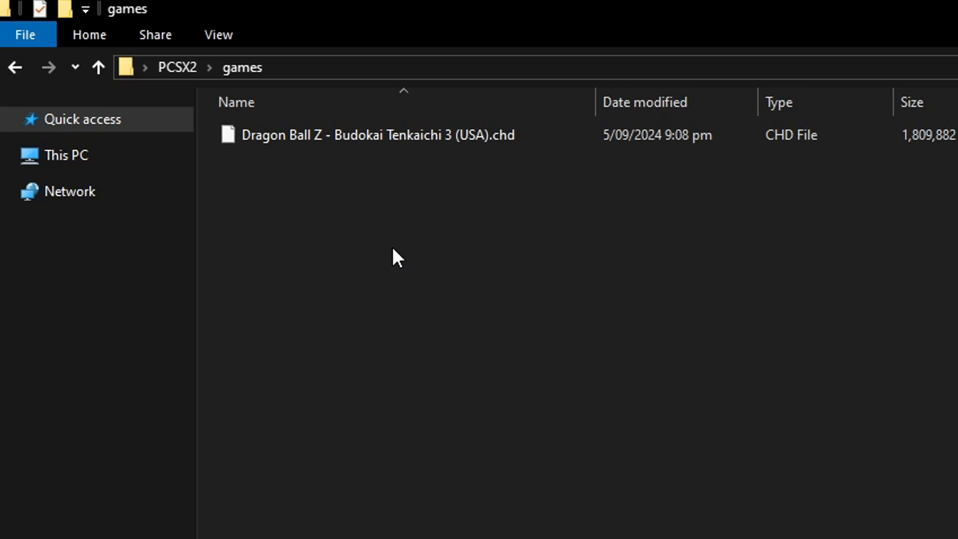
{"action": "left_click", "coordinate": [98, 67]}
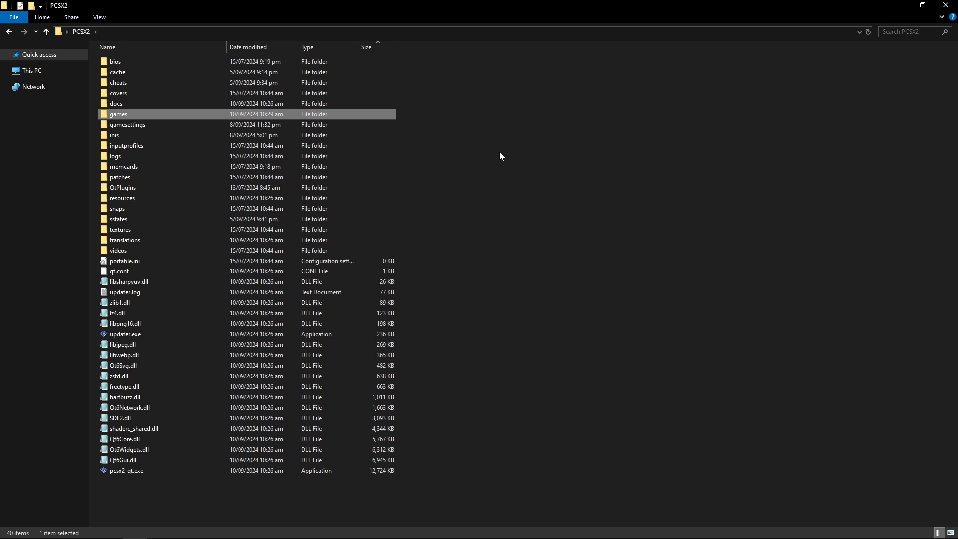
{"action": "mouse_move", "coordinate": [468, 148]}
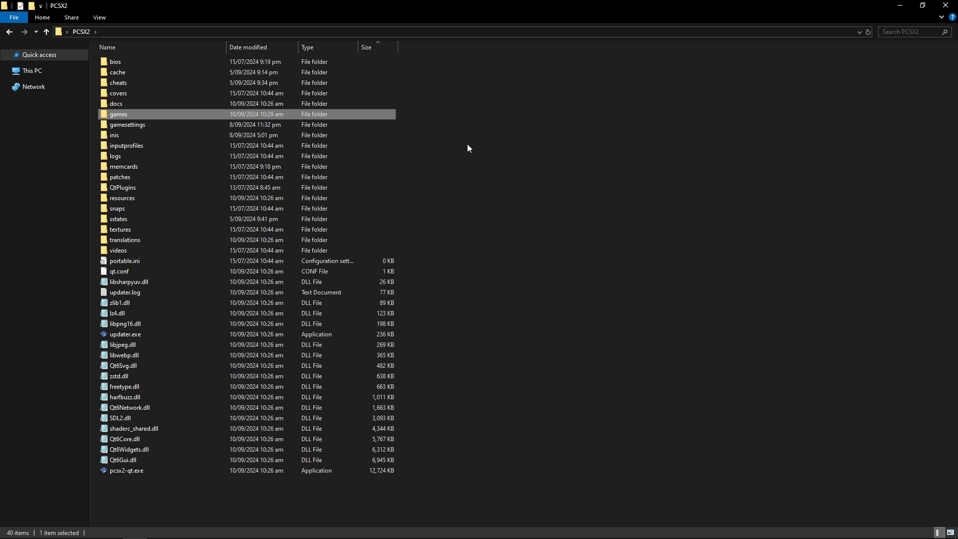
{"action": "mouse_move", "coordinate": [470, 239]}
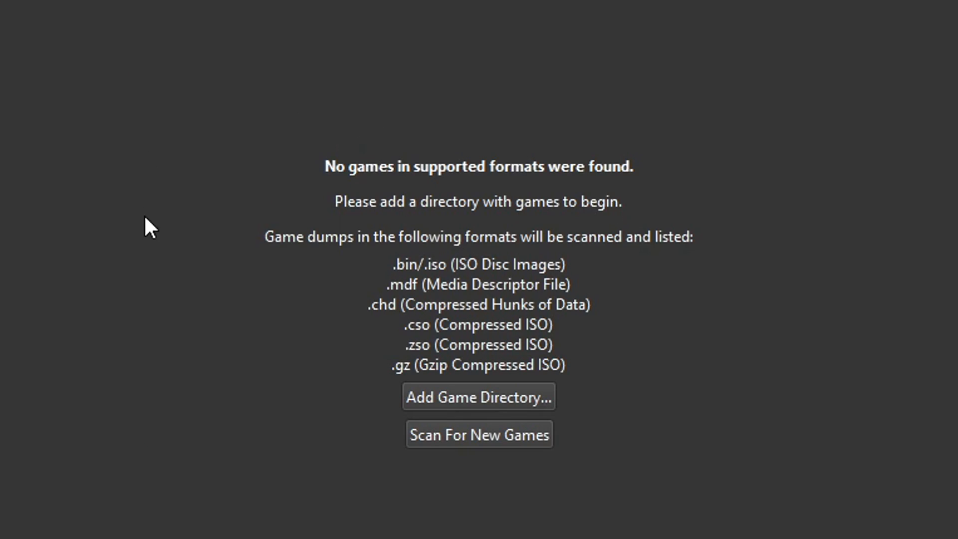
{"action": "mouse_move", "coordinate": [599, 426]}
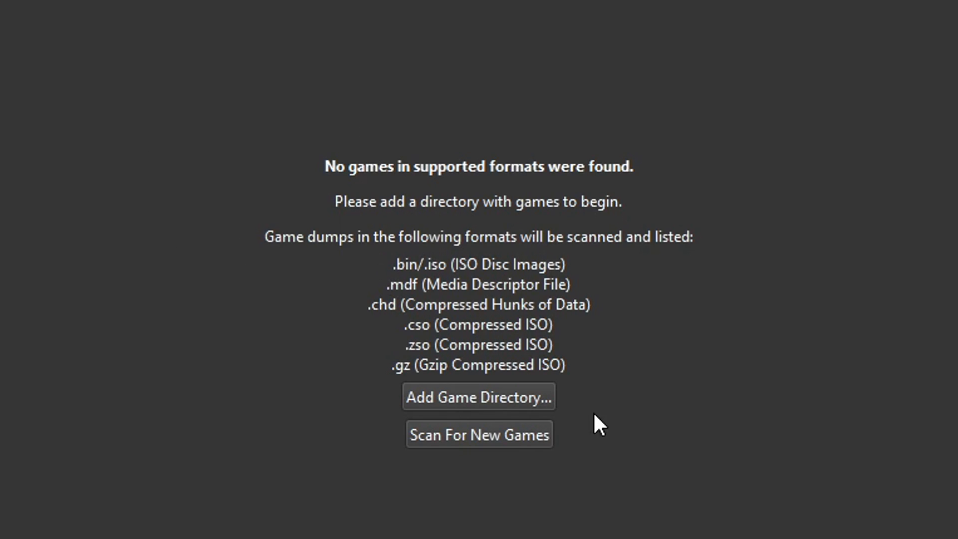
{"action": "mouse_move", "coordinate": [498, 452]}
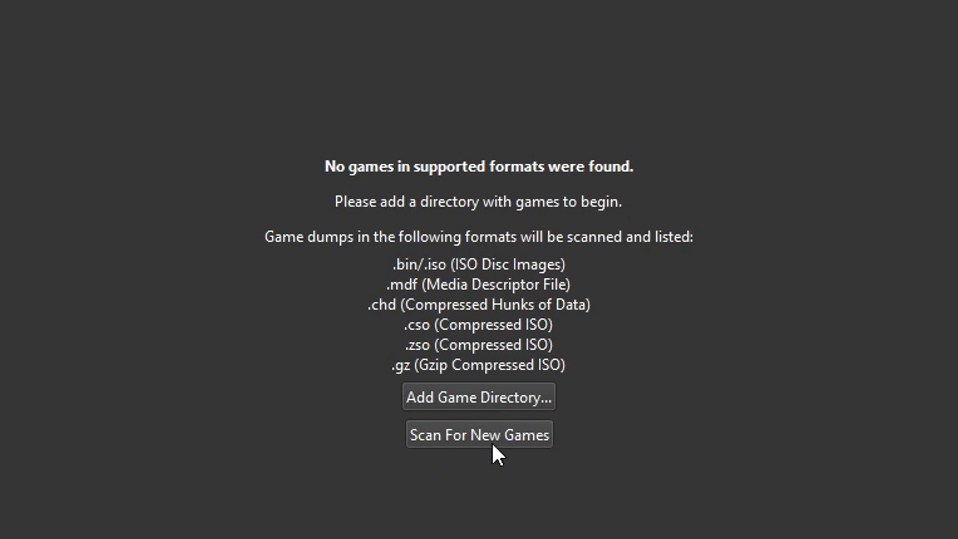
Step: Scan for new games, adding Dragon Ball Z - Budokai Tenkaichi 3 (SLUS-21678)
{"action": "left_click", "coordinate": [479, 435]}
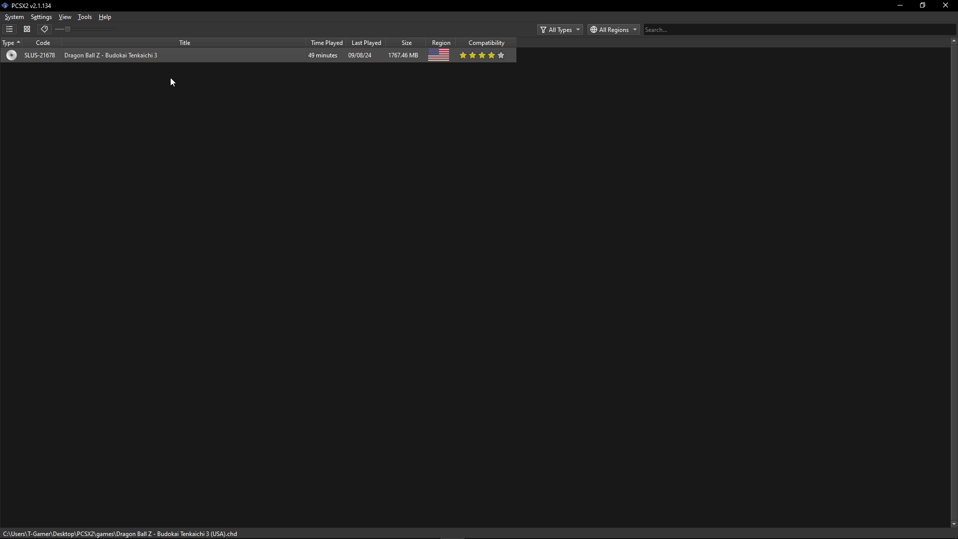
{"action": "mouse_move", "coordinate": [115, 70]}
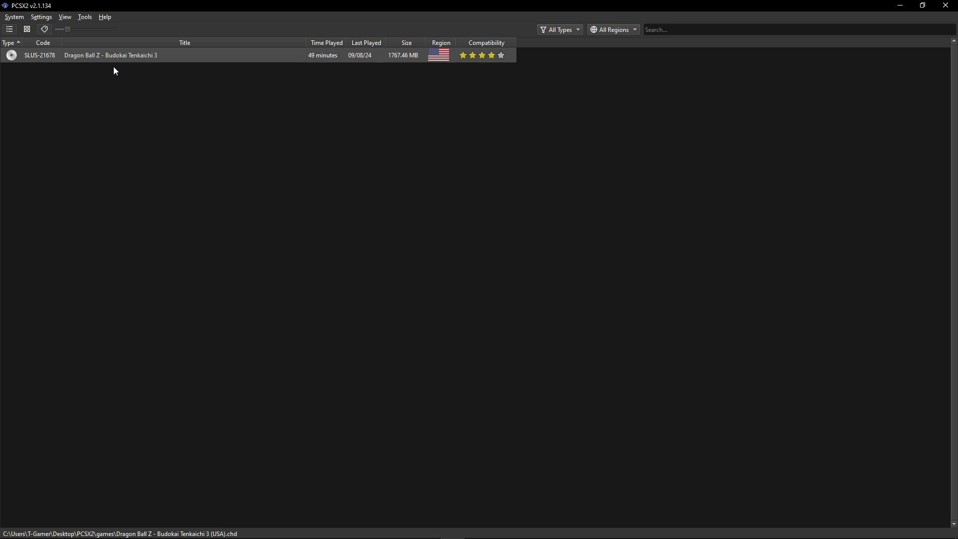
{"action": "mouse_move", "coordinate": [124, 75]}
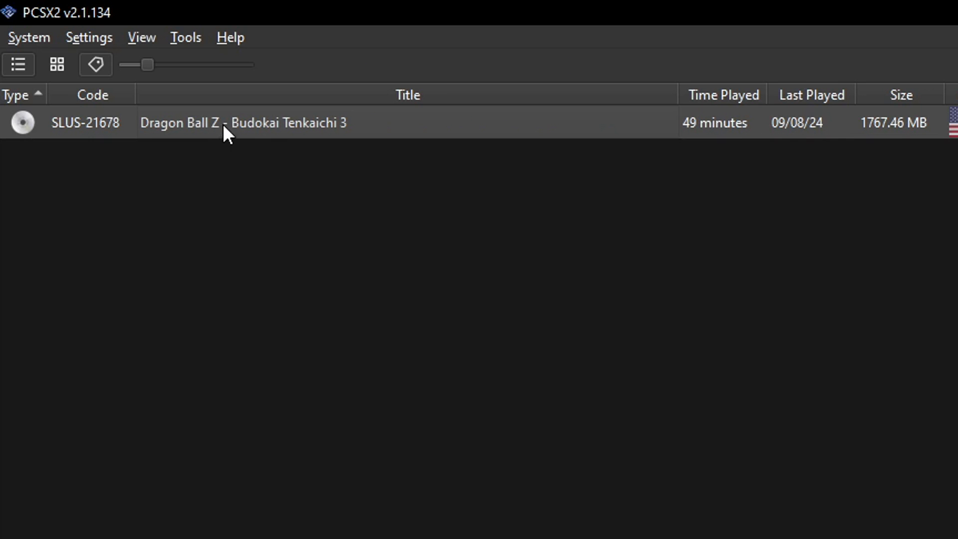
Step: Open Budokai Tenkaichi 3's Properties from its context menu and show Emulation settings
{"action": "right_click", "coordinate": [226, 123]}
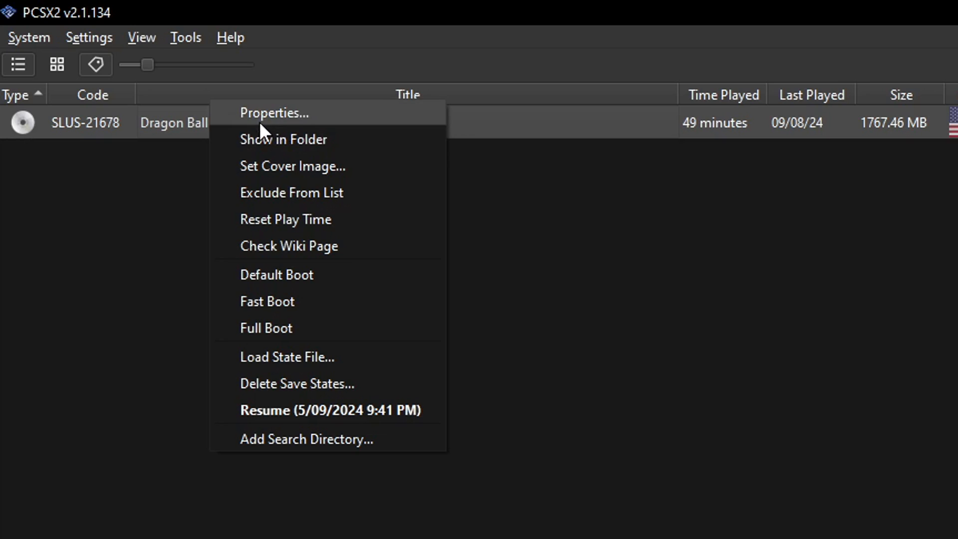
{"action": "mouse_move", "coordinate": [316, 130]}
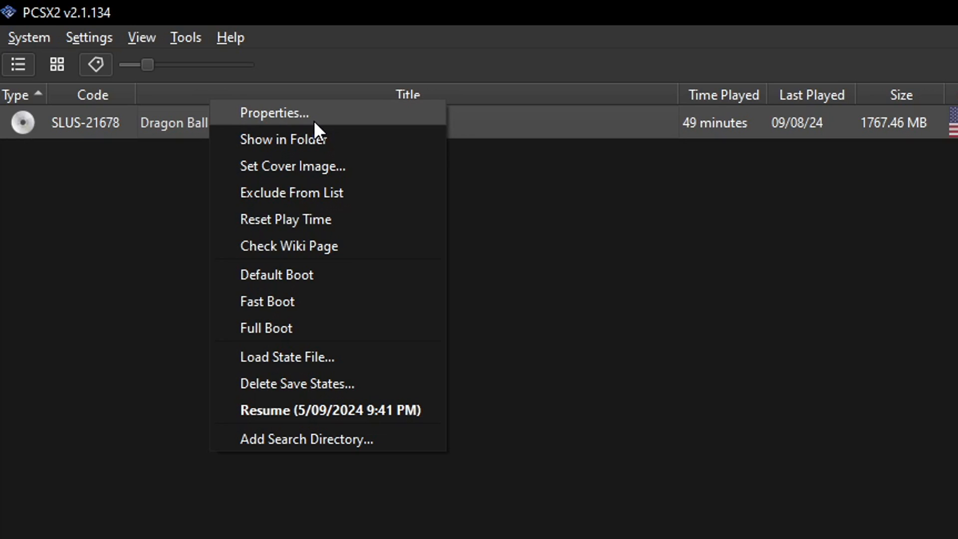
{"action": "left_click", "coordinate": [274, 113]}
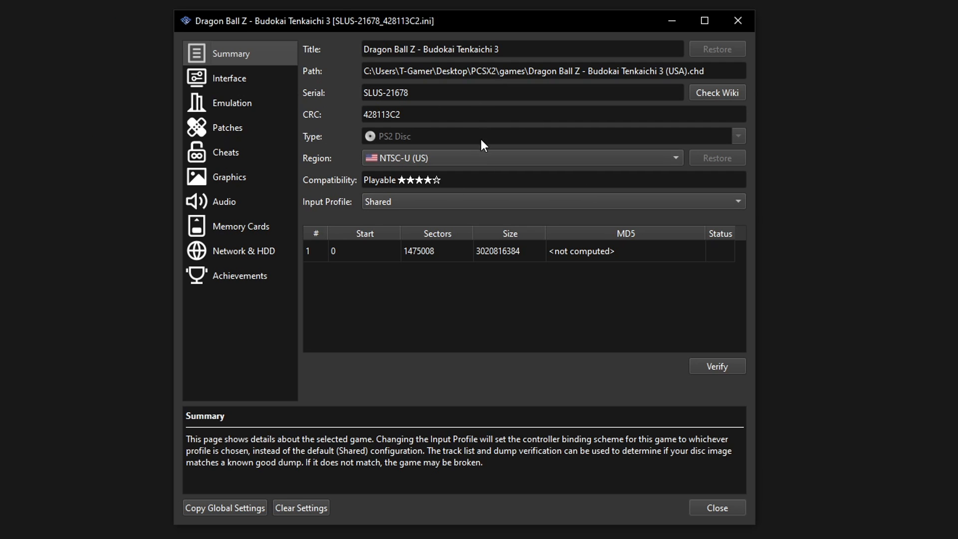
{"action": "mouse_move", "coordinate": [213, 108]}
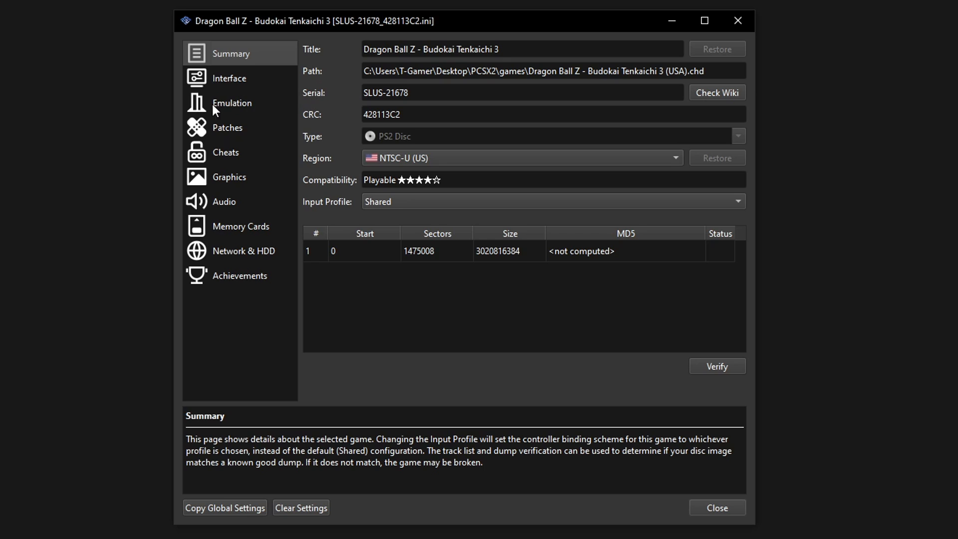
{"action": "left_click", "coordinate": [231, 103]}
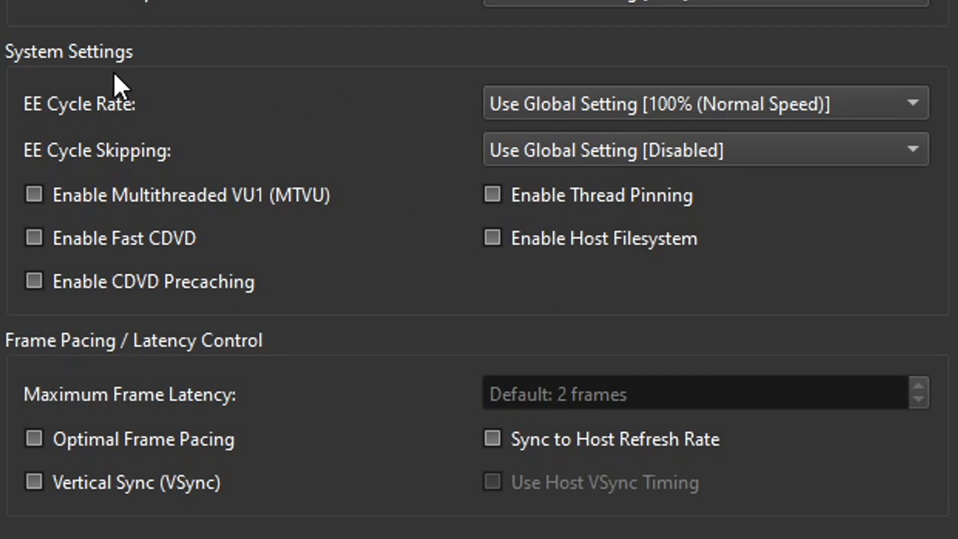
{"action": "mouse_move", "coordinate": [36, 238]}
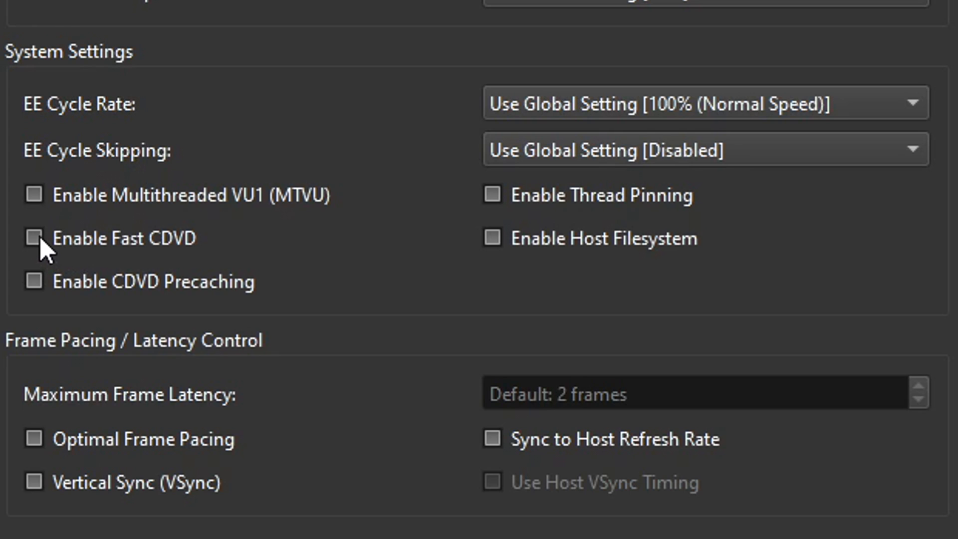
Step: Enable Fast CDVD, CDVD precaching and Optimal Frame Pacing for this game
{"action": "left_click", "coordinate": [34, 237]}
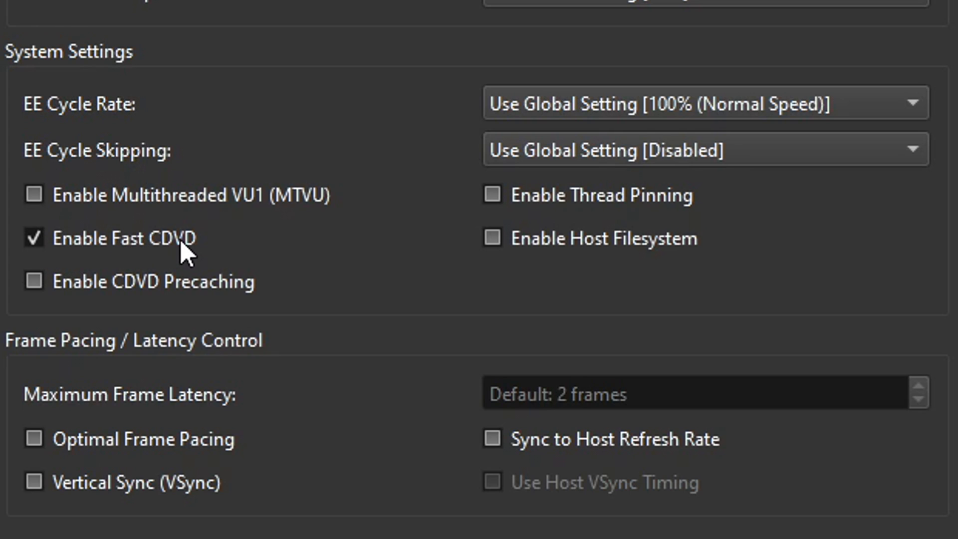
{"action": "left_click", "coordinate": [34, 282]}
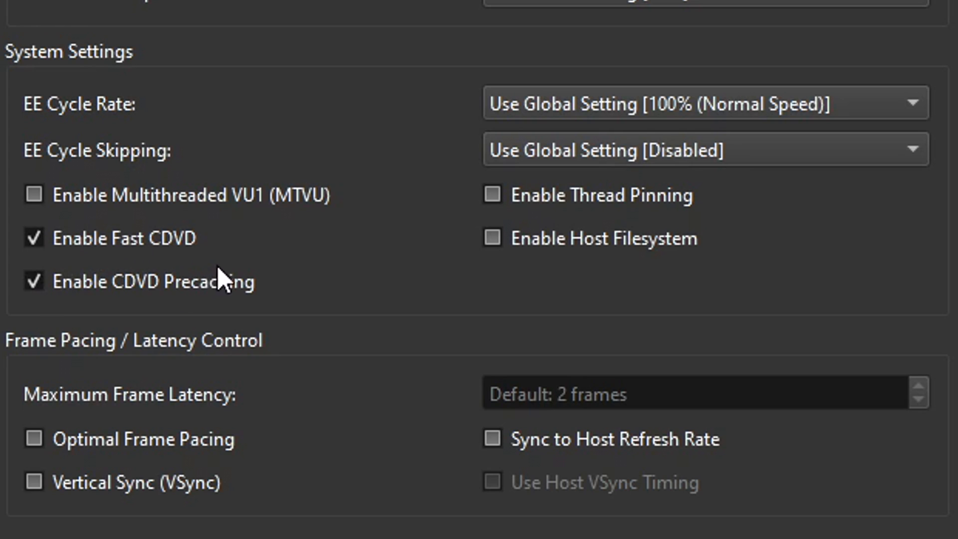
{"action": "mouse_move", "coordinate": [269, 253]}
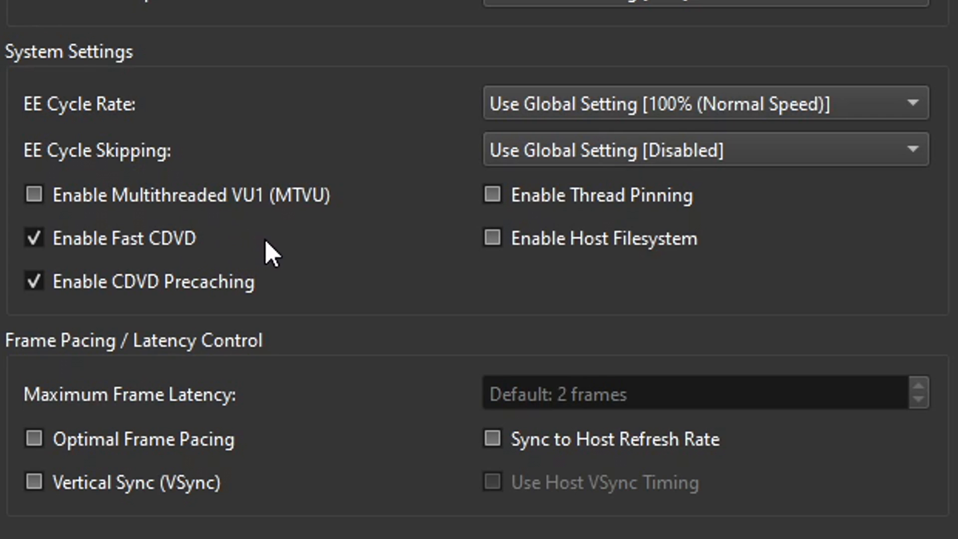
{"action": "mouse_move", "coordinate": [281, 290]}
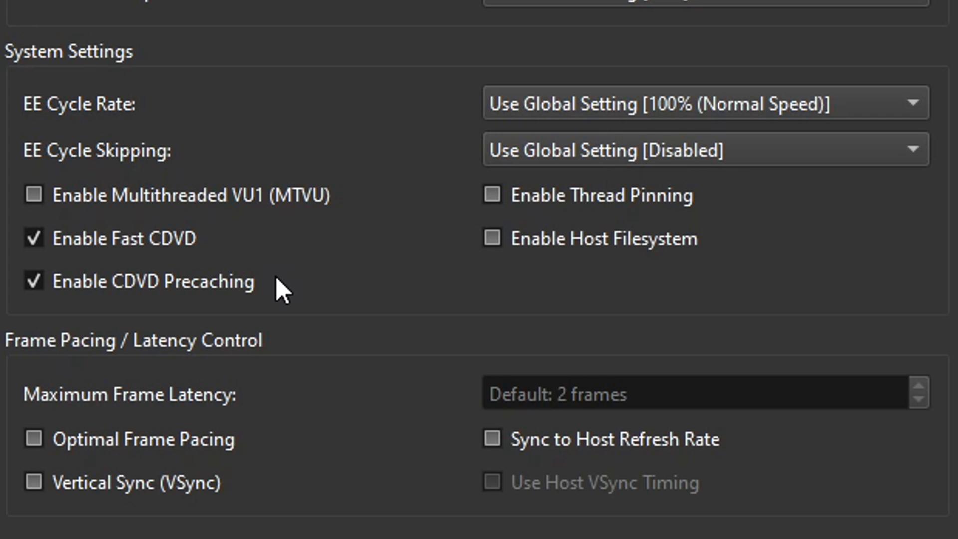
{"action": "mouse_move", "coordinate": [267, 250]}
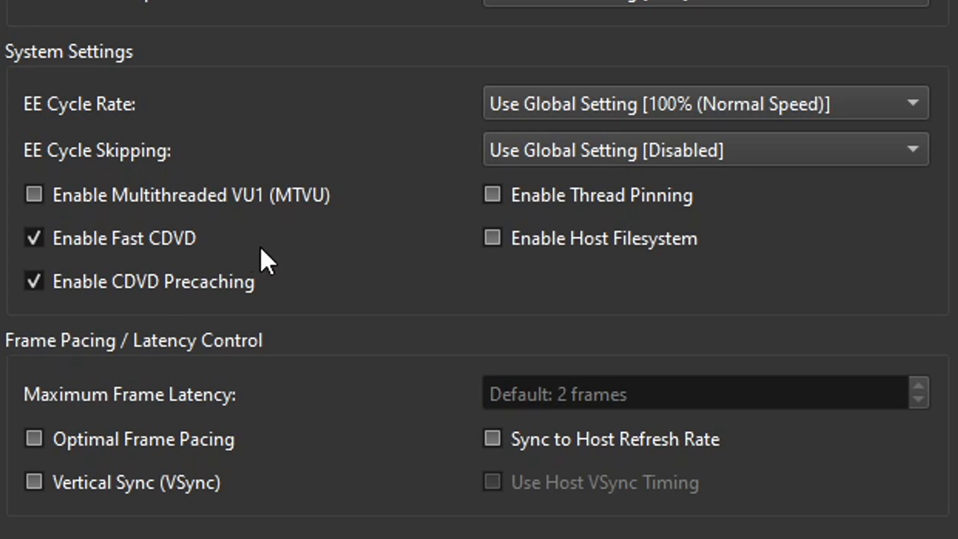
{"action": "mouse_move", "coordinate": [138, 327]}
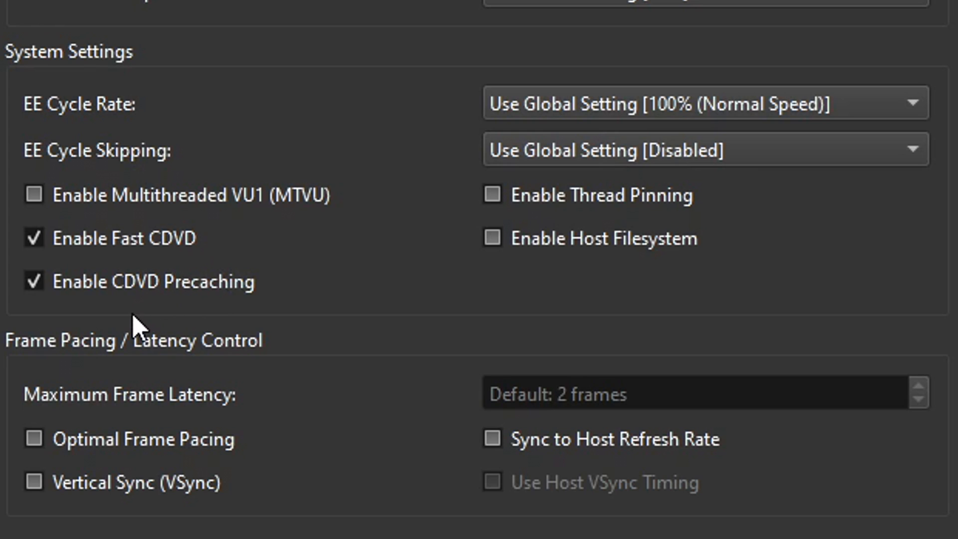
{"action": "mouse_move", "coordinate": [253, 361]}
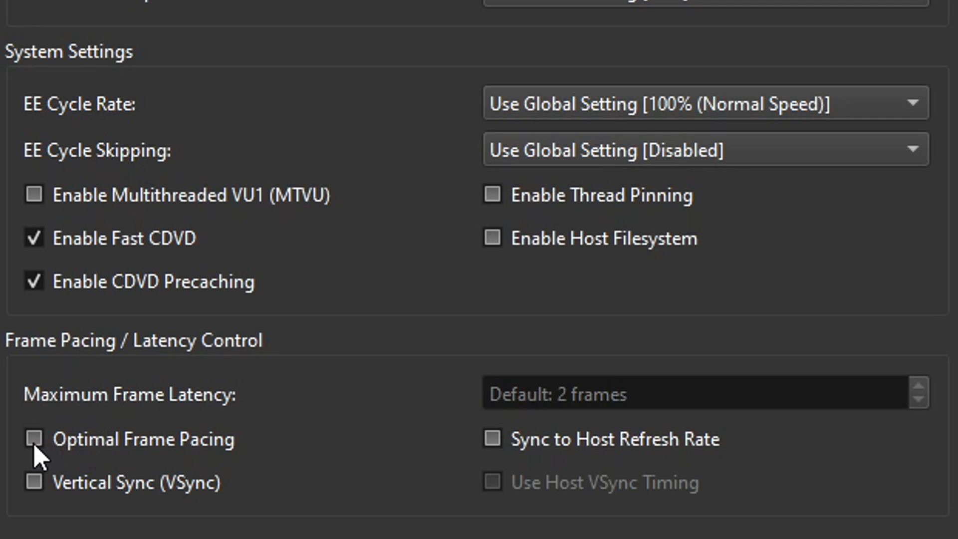
{"action": "left_click", "coordinate": [33, 439]}
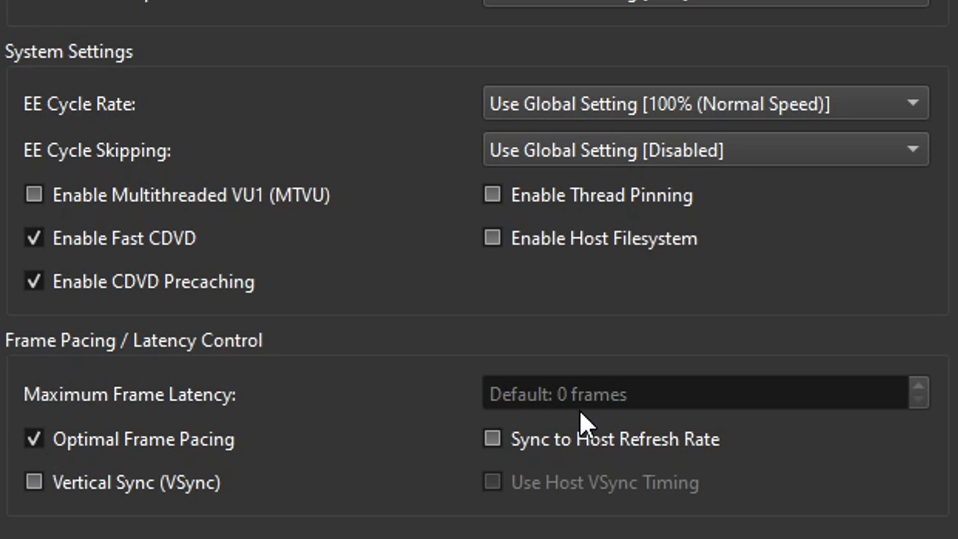
{"action": "mouse_move", "coordinate": [596, 419]}
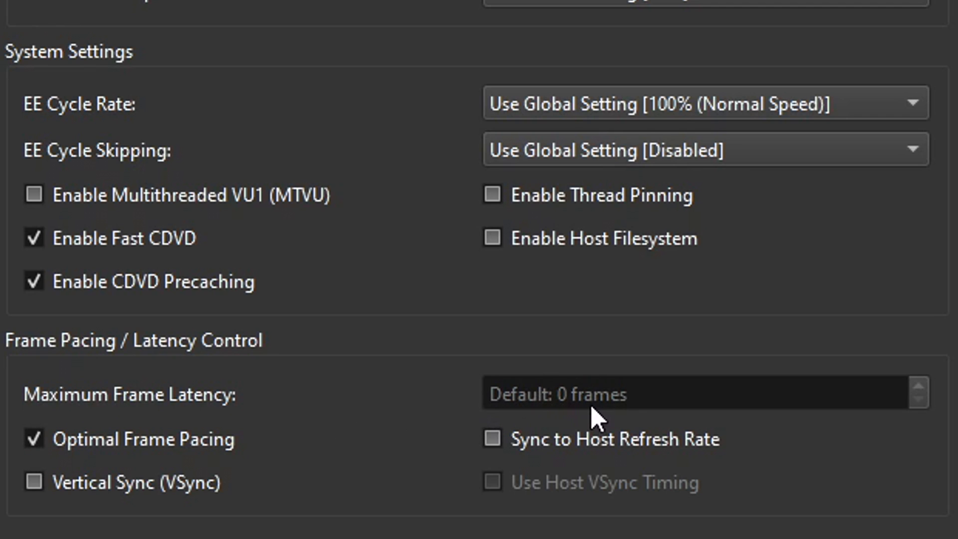
{"action": "mouse_move", "coordinate": [421, 406]}
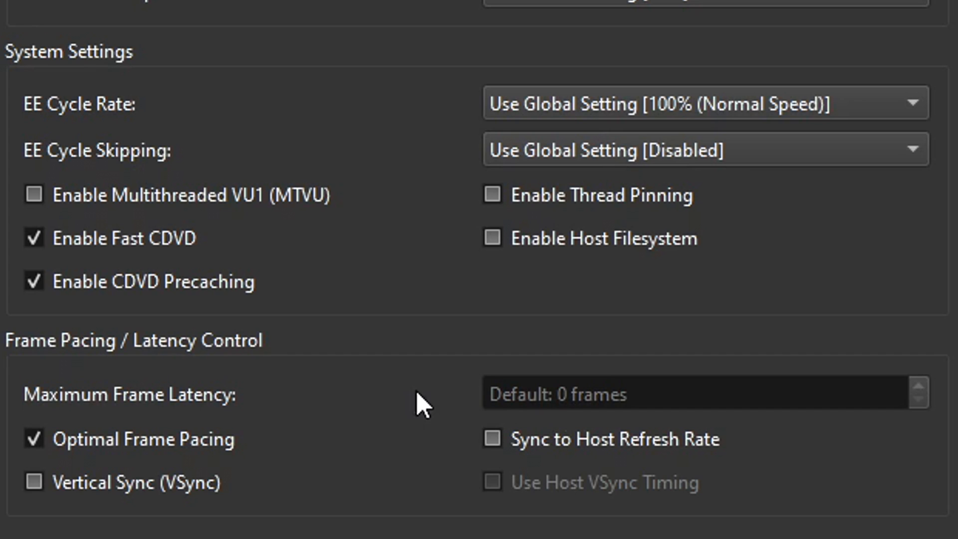
{"action": "mouse_move", "coordinate": [393, 477]}
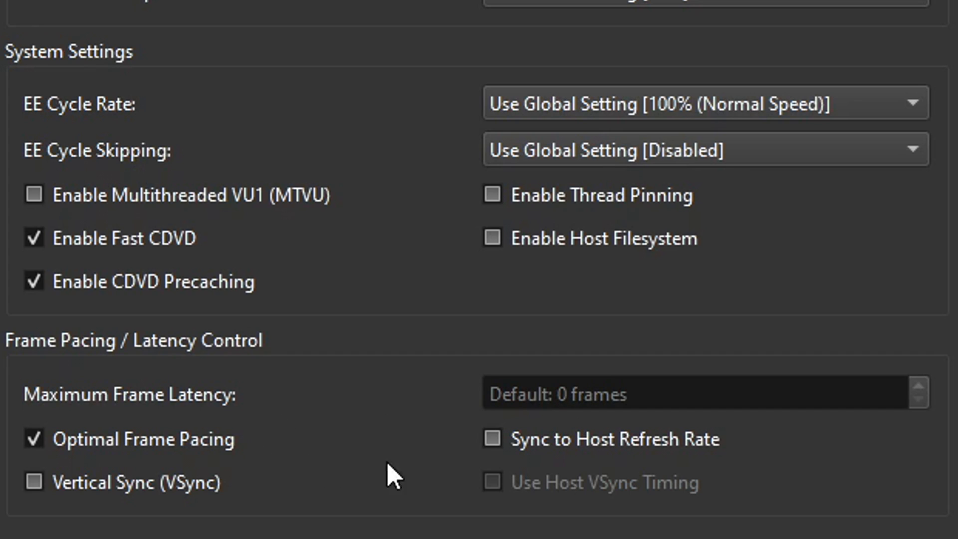
{"action": "mouse_move", "coordinate": [415, 441]}
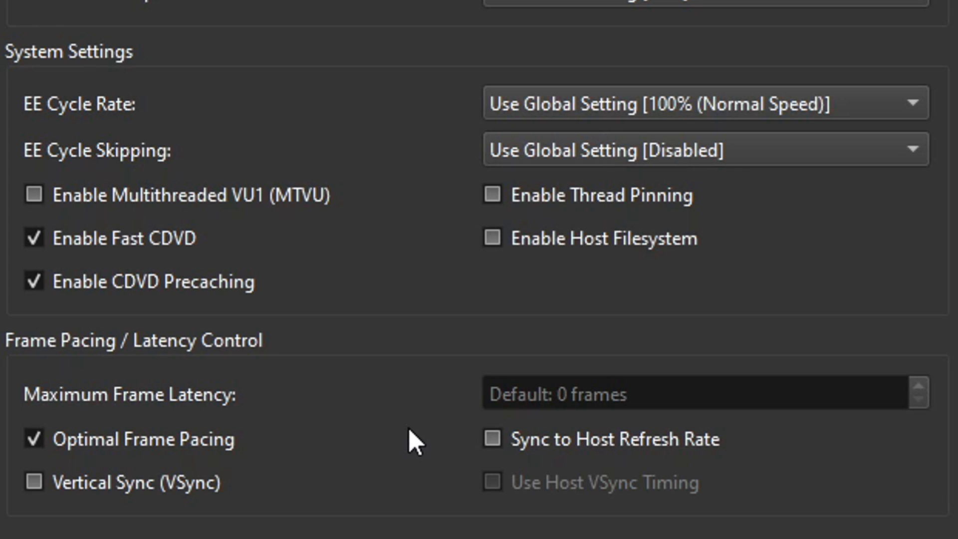
{"action": "mouse_move", "coordinate": [278, 397]}
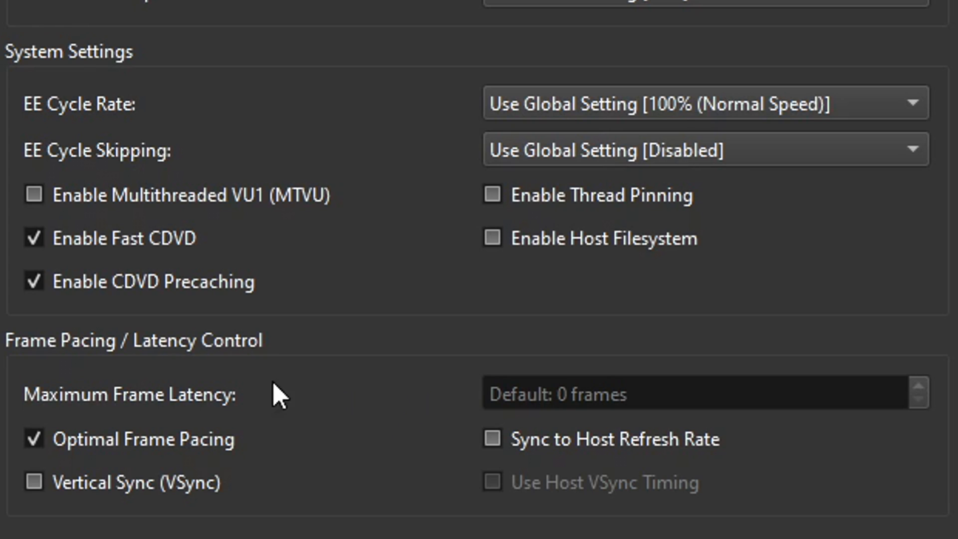
{"action": "mouse_move", "coordinate": [316, 443]}
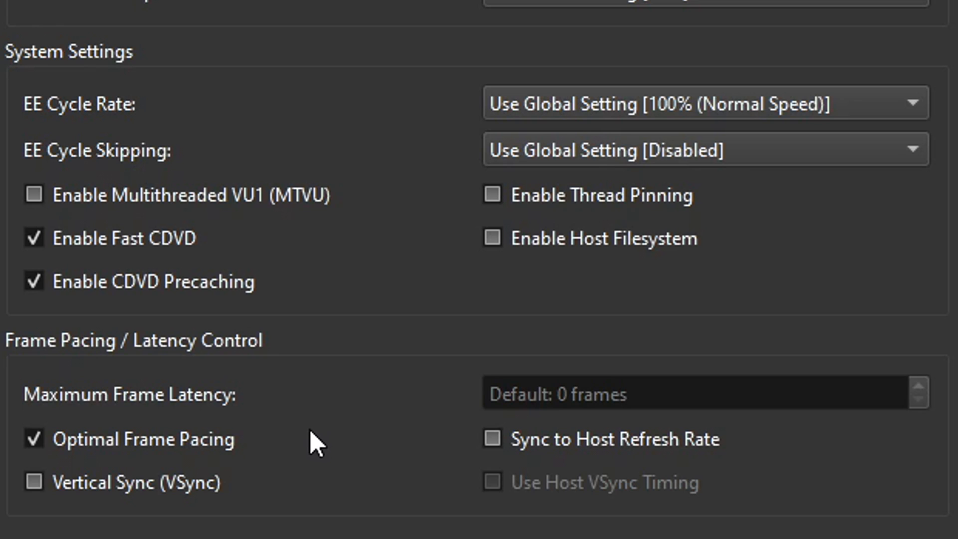
{"action": "mouse_move", "coordinate": [275, 461]}
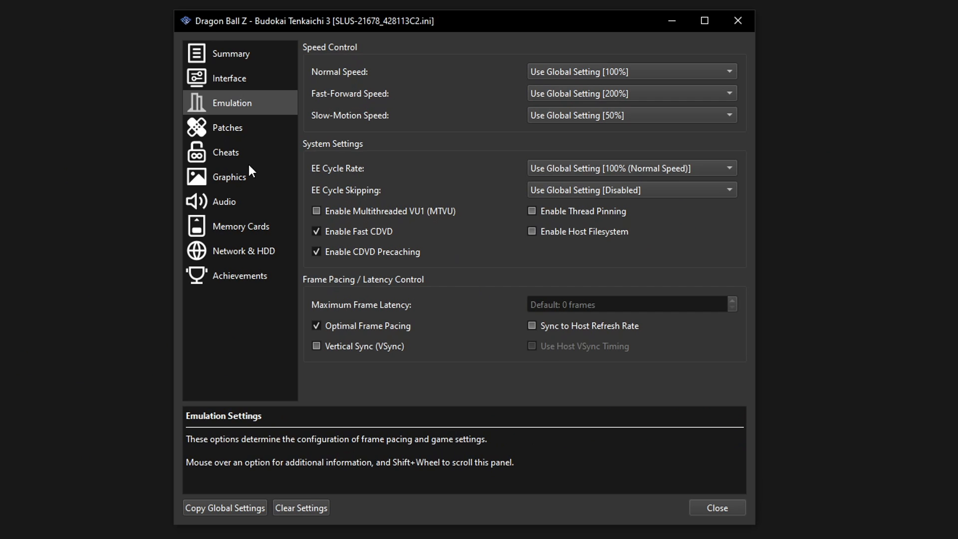
{"action": "left_click", "coordinate": [227, 127]}
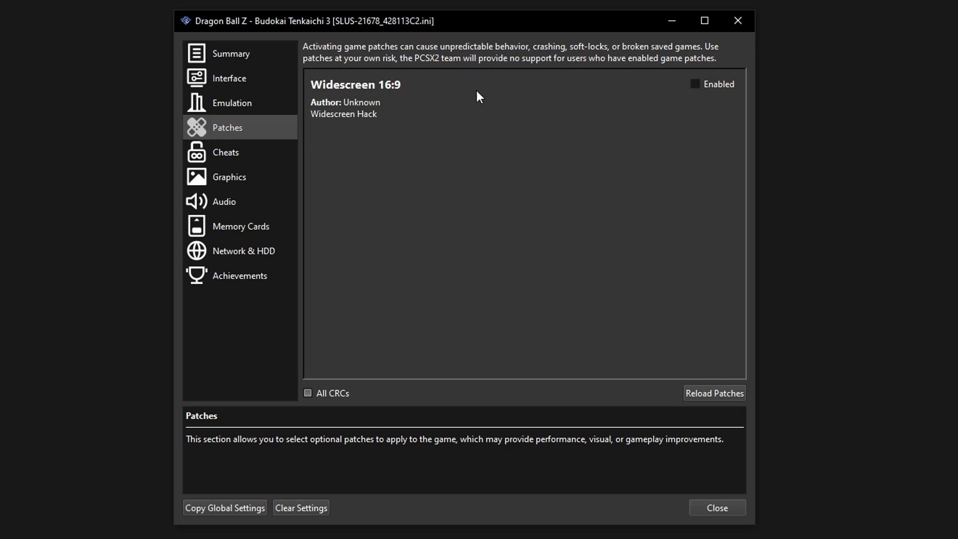
{"action": "mouse_move", "coordinate": [631, 109]}
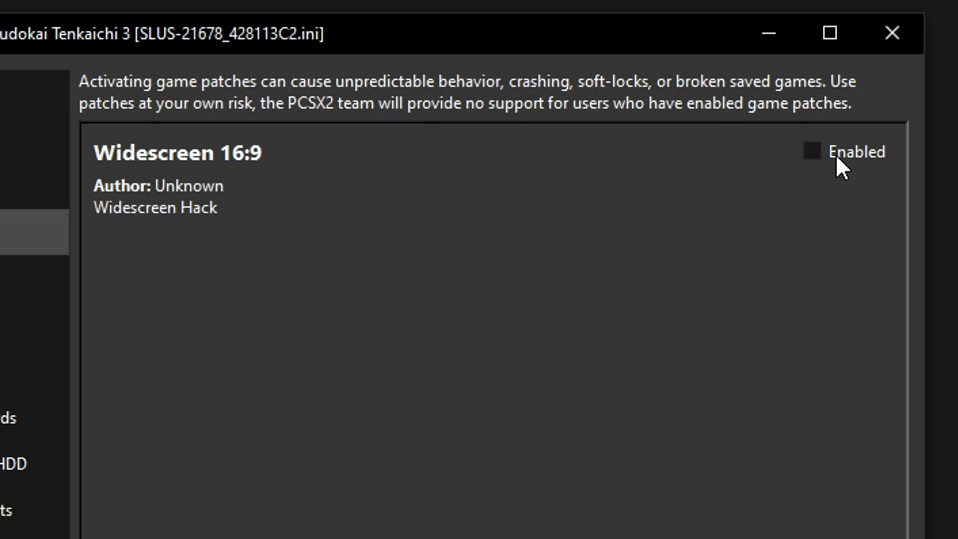
Step: Tick Enabled on Budokai Tenkaichi 3's Widescreen 16:9 patch
{"action": "left_click", "coordinate": [812, 152]}
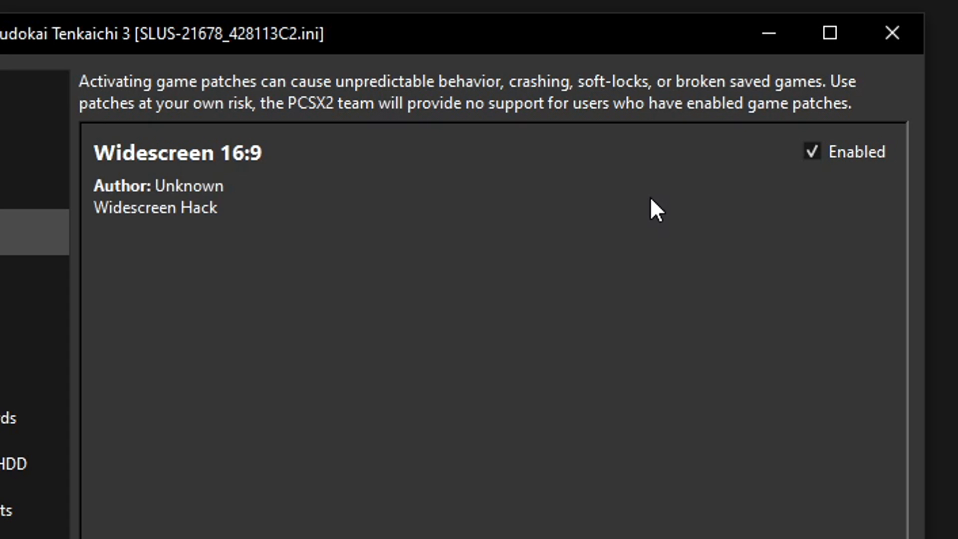
{"action": "mouse_move", "coordinate": [326, 172]}
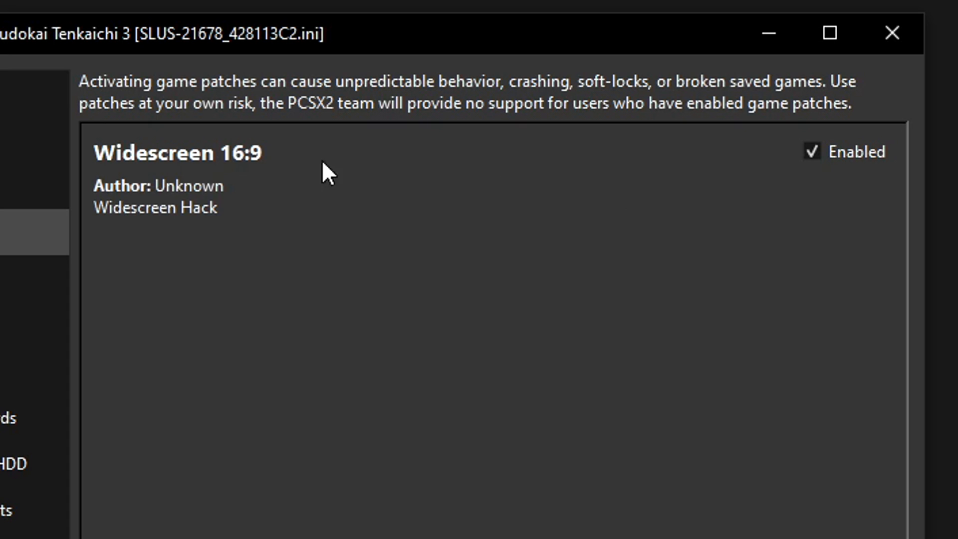
{"action": "mouse_move", "coordinate": [529, 185]}
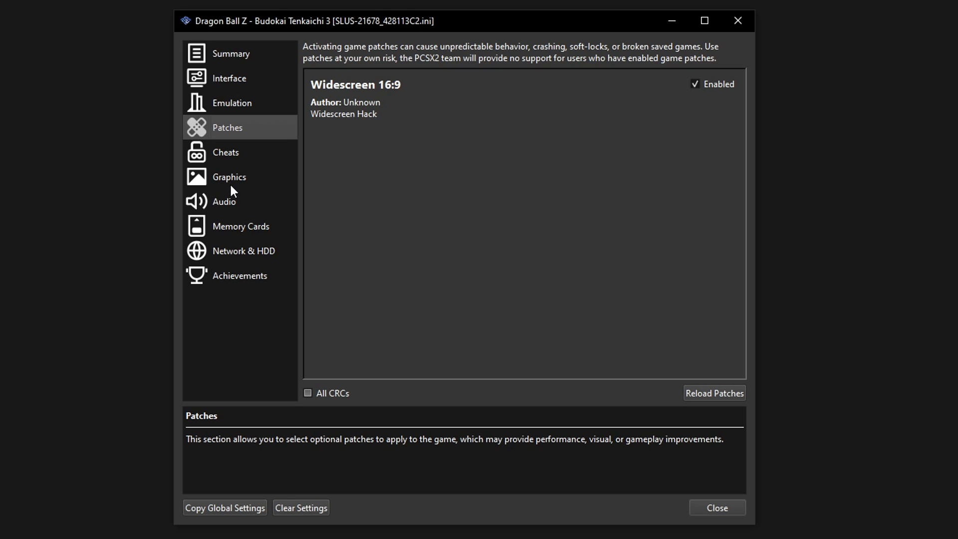
{"action": "left_click", "coordinate": [229, 177]}
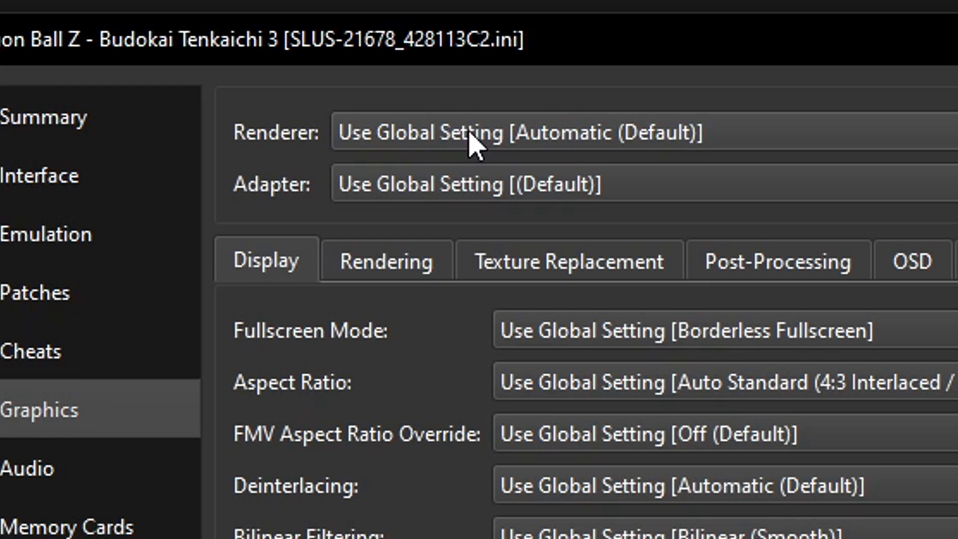
Step: Choose Direct3D 11 from the game's Renderer dropdown
{"action": "left_click", "coordinate": [519, 131]}
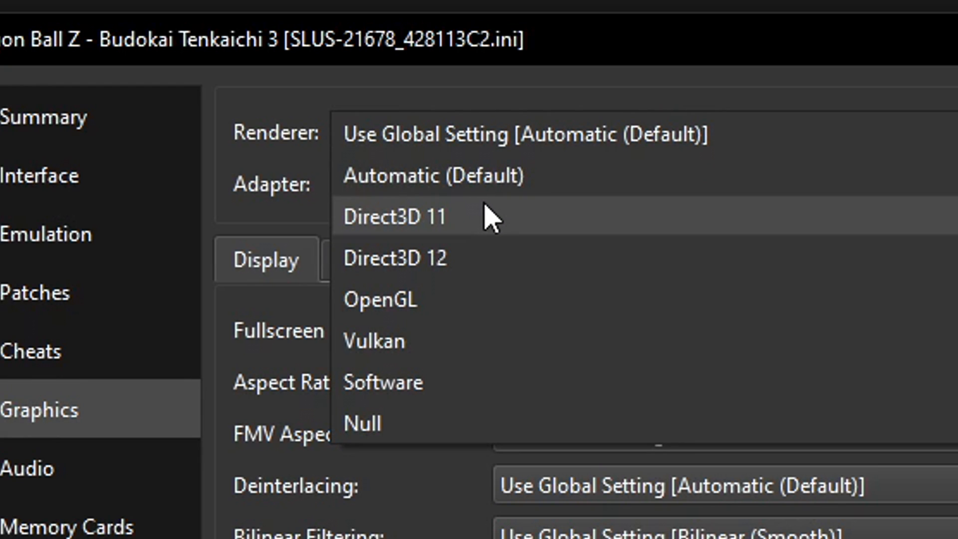
{"action": "mouse_move", "coordinate": [523, 224]}
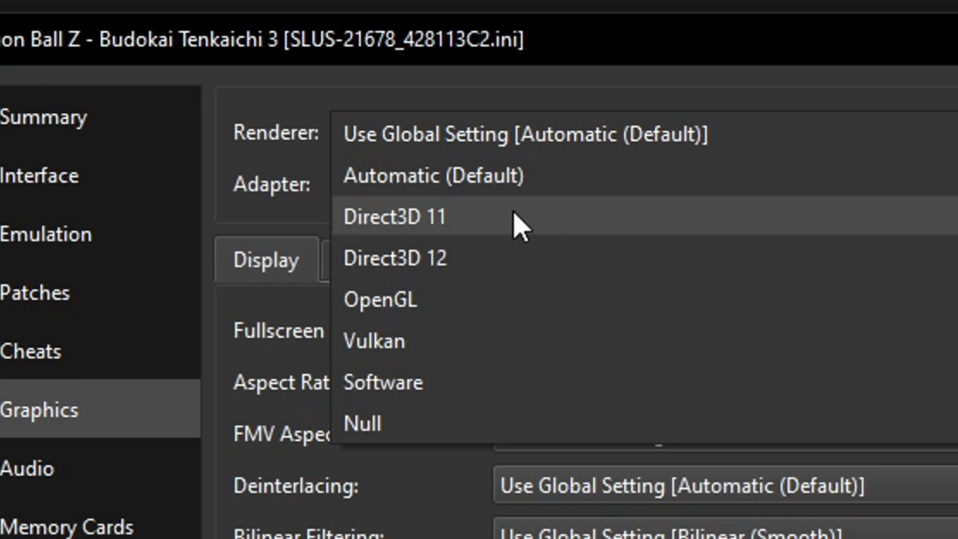
{"action": "mouse_move", "coordinate": [545, 237]}
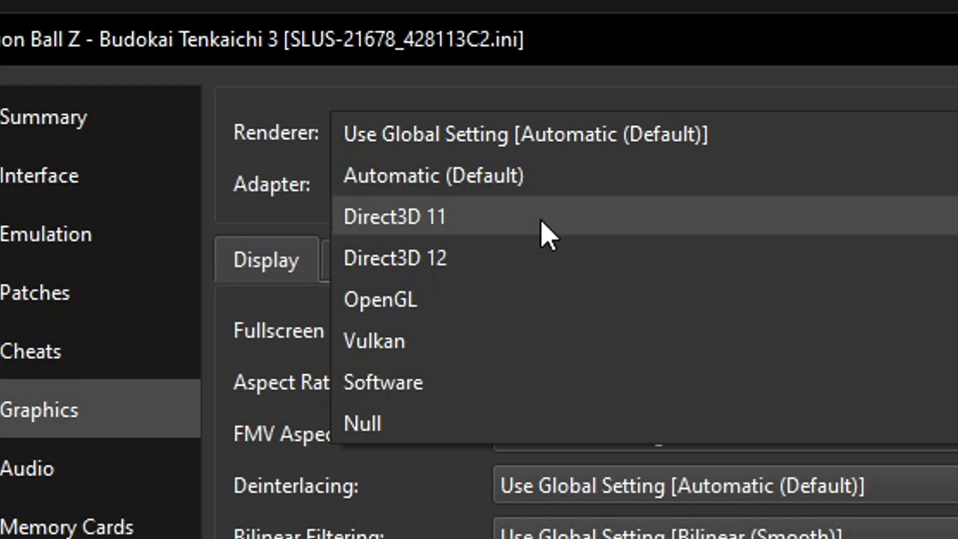
{"action": "mouse_move", "coordinate": [443, 240]}
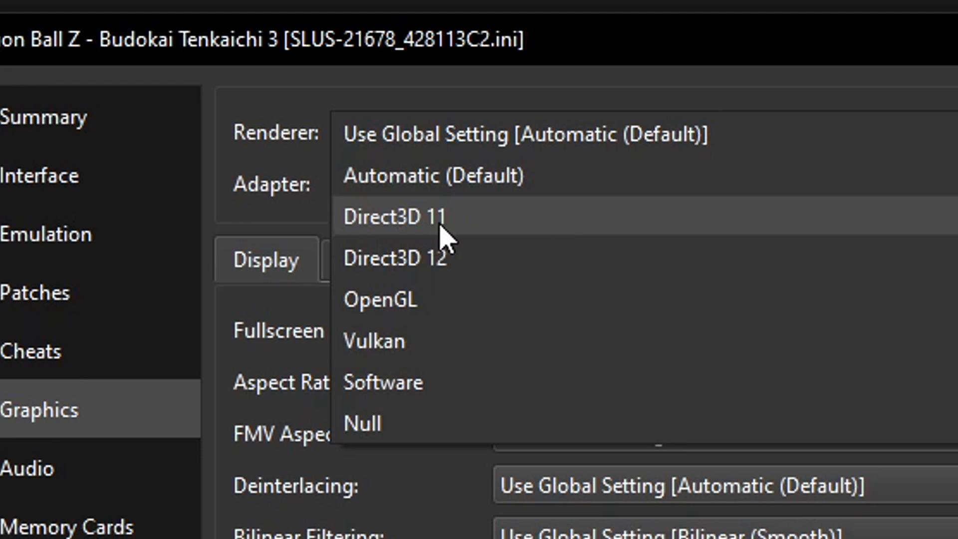
{"action": "mouse_move", "coordinate": [465, 247]}
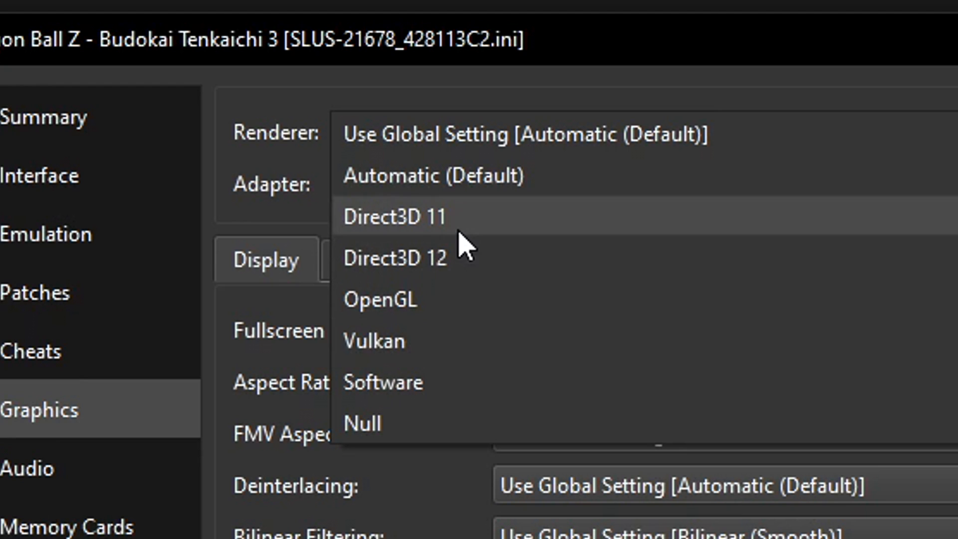
{"action": "mouse_move", "coordinate": [375, 341]}
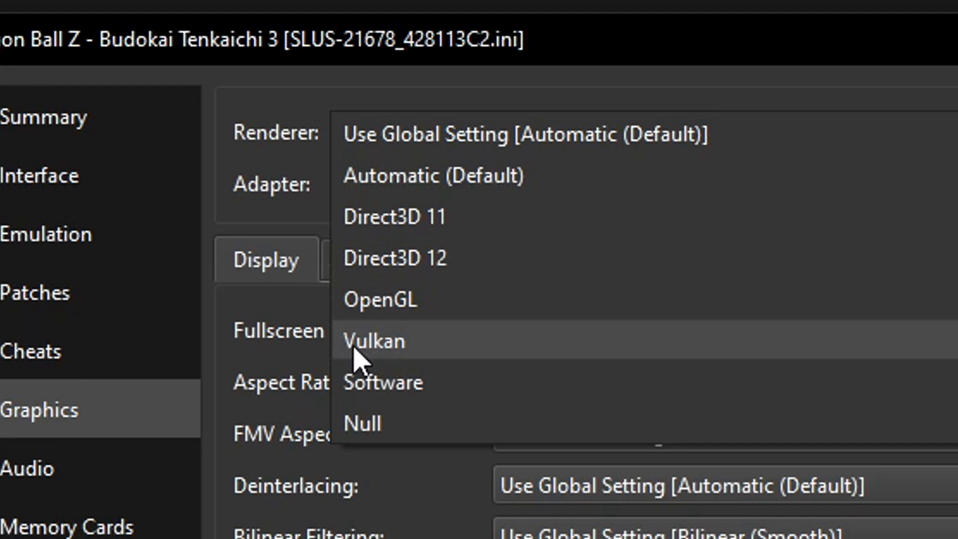
{"action": "mouse_move", "coordinate": [419, 237]}
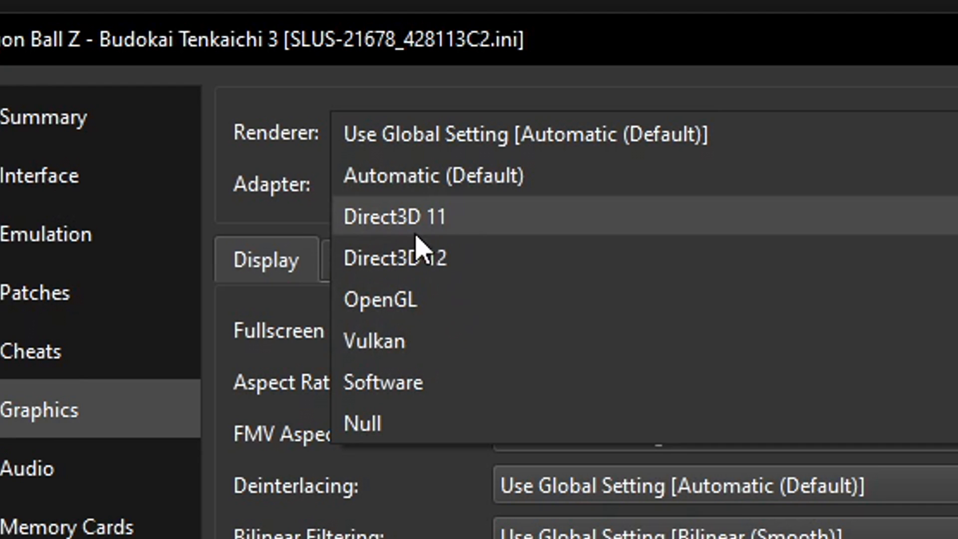
{"action": "mouse_move", "coordinate": [525, 235]}
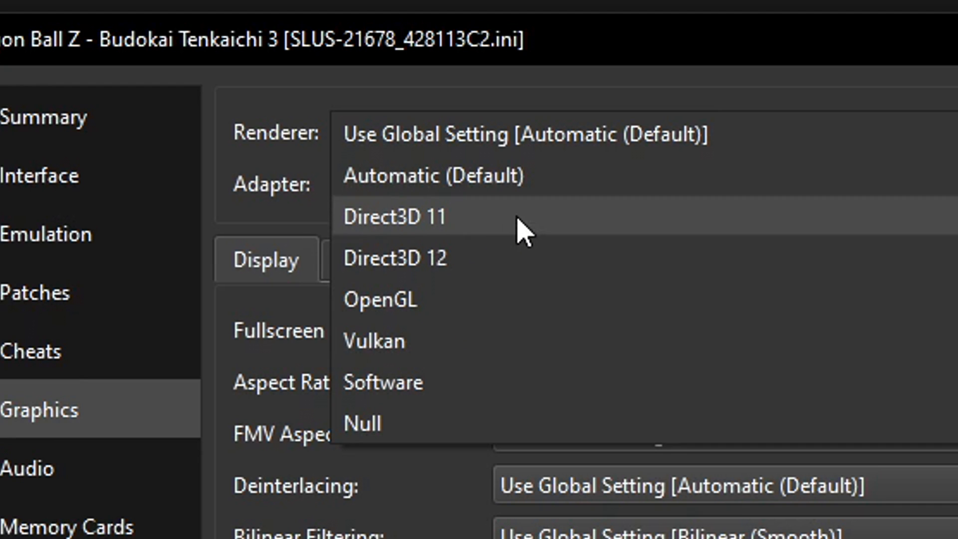
{"action": "mouse_move", "coordinate": [472, 340]}
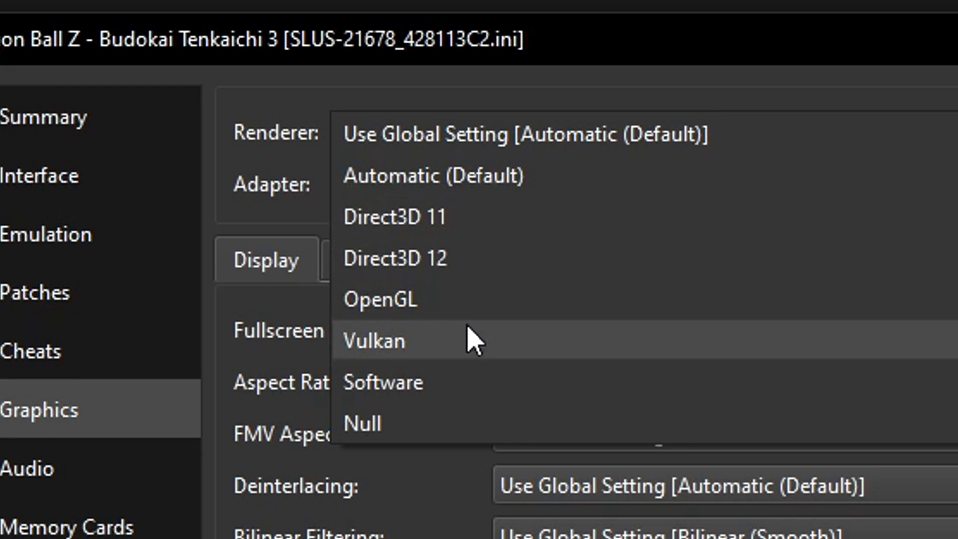
{"action": "mouse_move", "coordinate": [464, 217]}
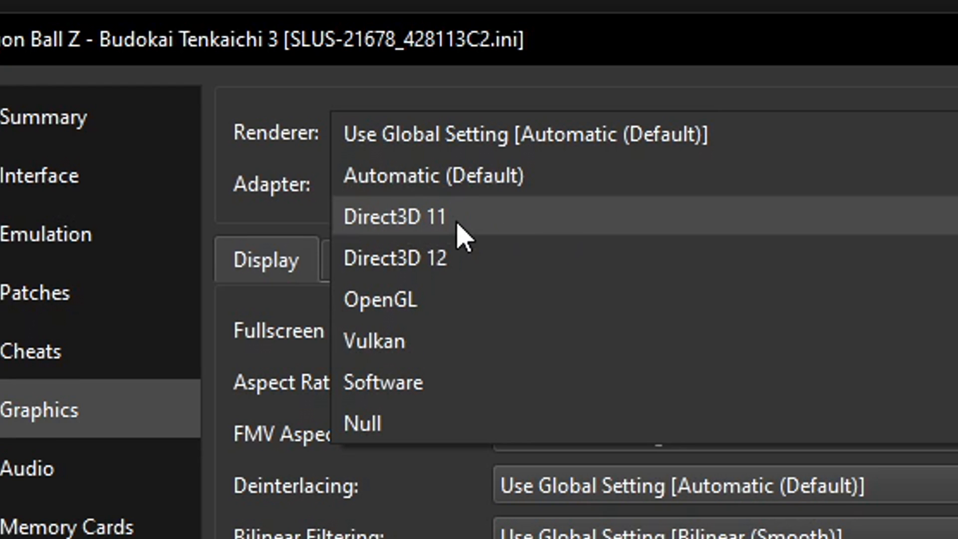
{"action": "left_click", "coordinate": [394, 216]}
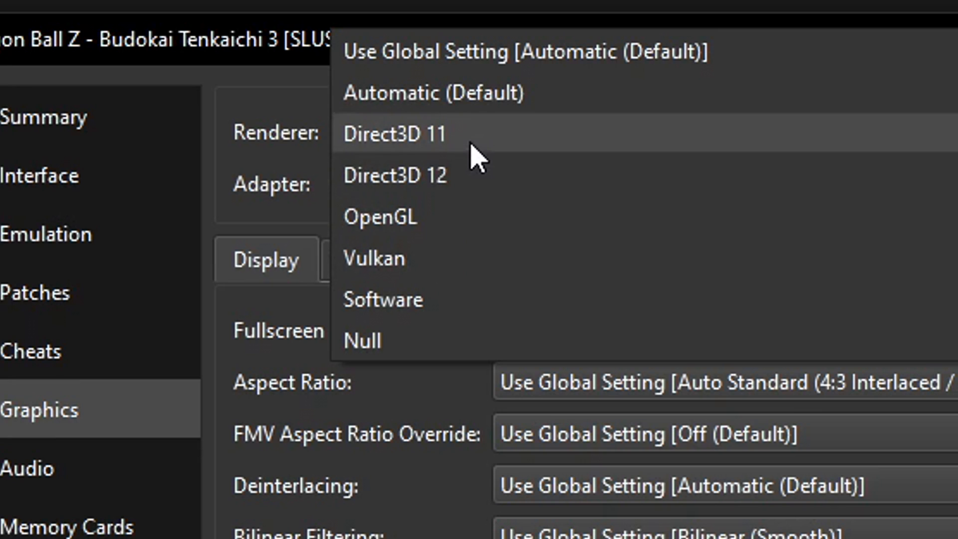
{"action": "left_click", "coordinate": [395, 133]}
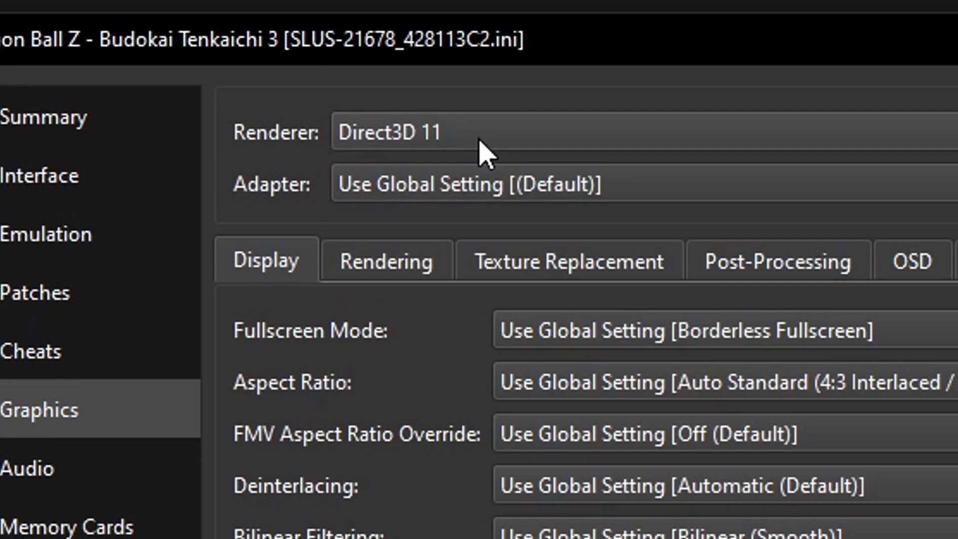
{"action": "mouse_move", "coordinate": [430, 198]}
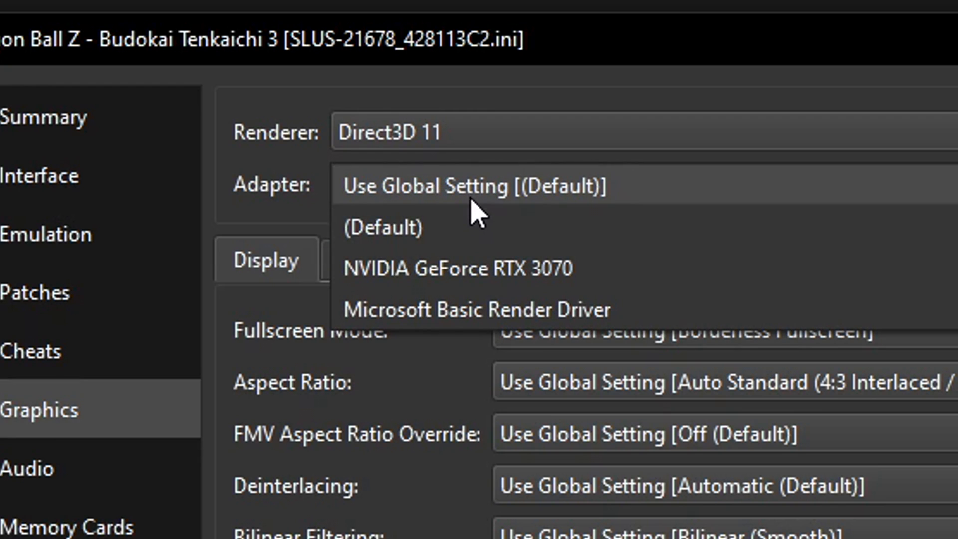
{"action": "mouse_move", "coordinate": [506, 268]}
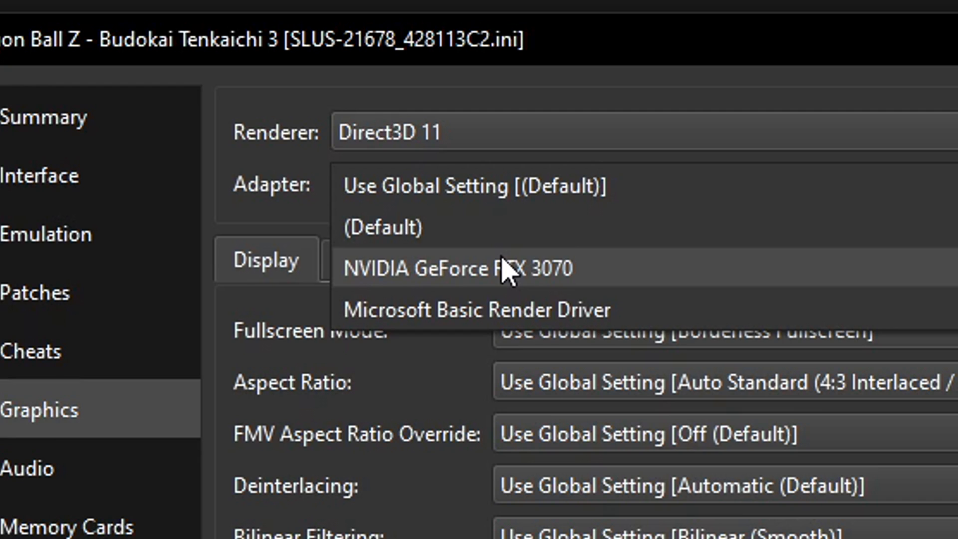
{"action": "mouse_move", "coordinate": [507, 310]}
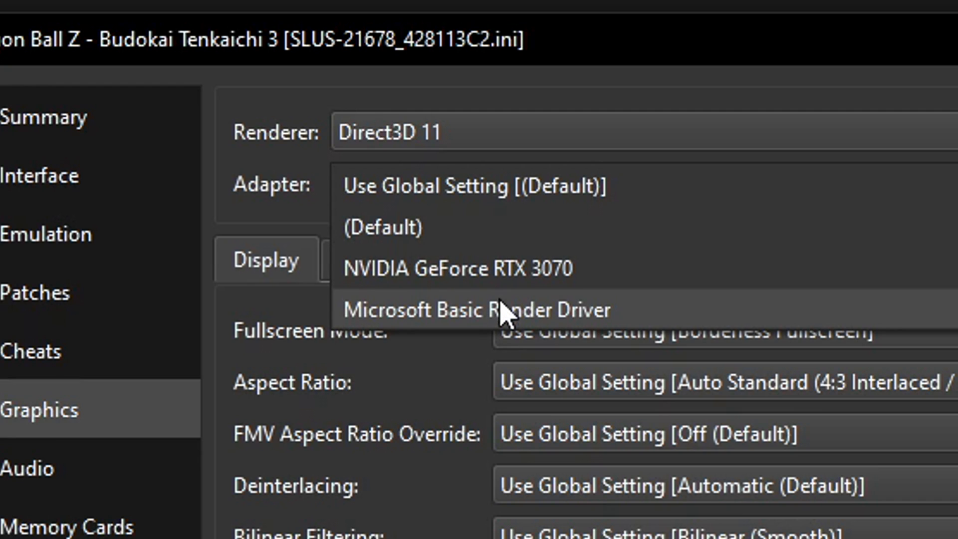
{"action": "mouse_move", "coordinate": [544, 287]}
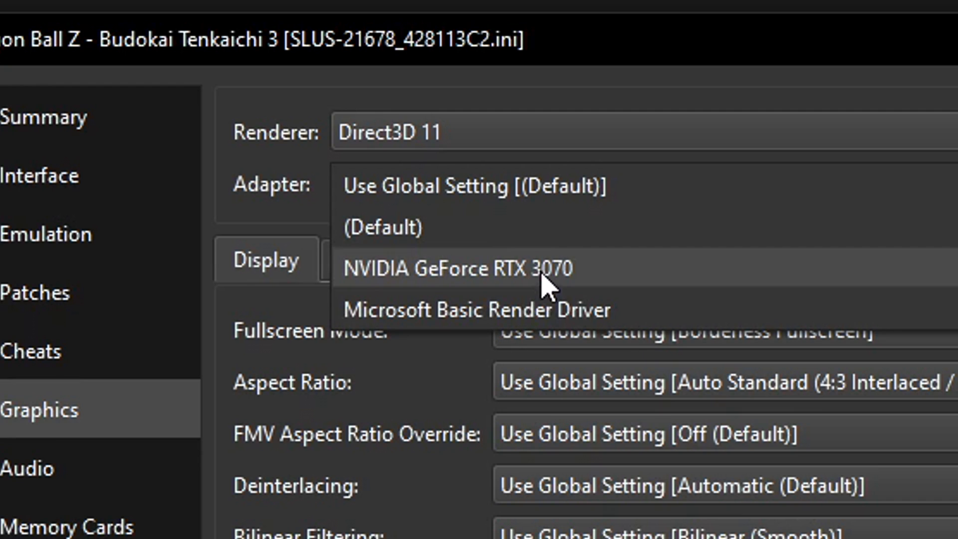
{"action": "mouse_move", "coordinate": [513, 251]}
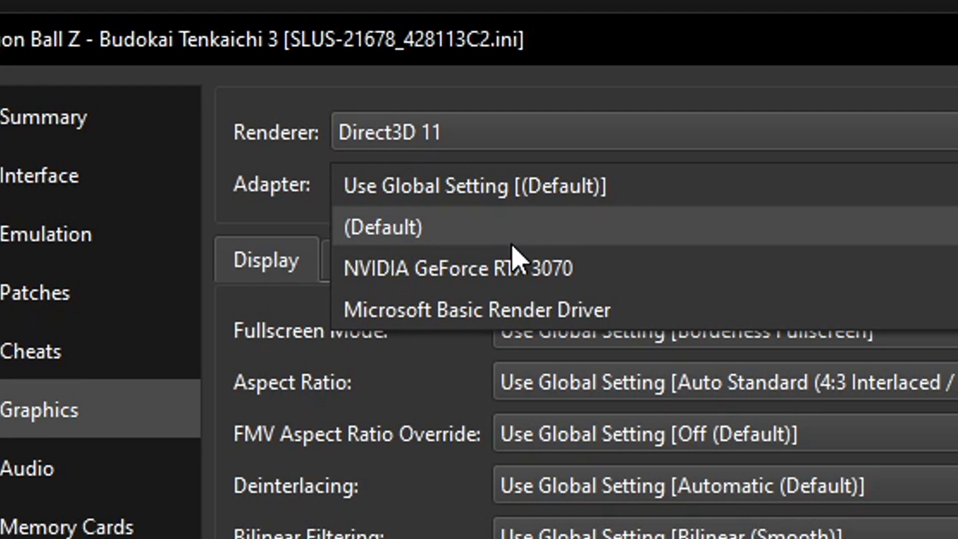
{"action": "mouse_move", "coordinate": [556, 296]}
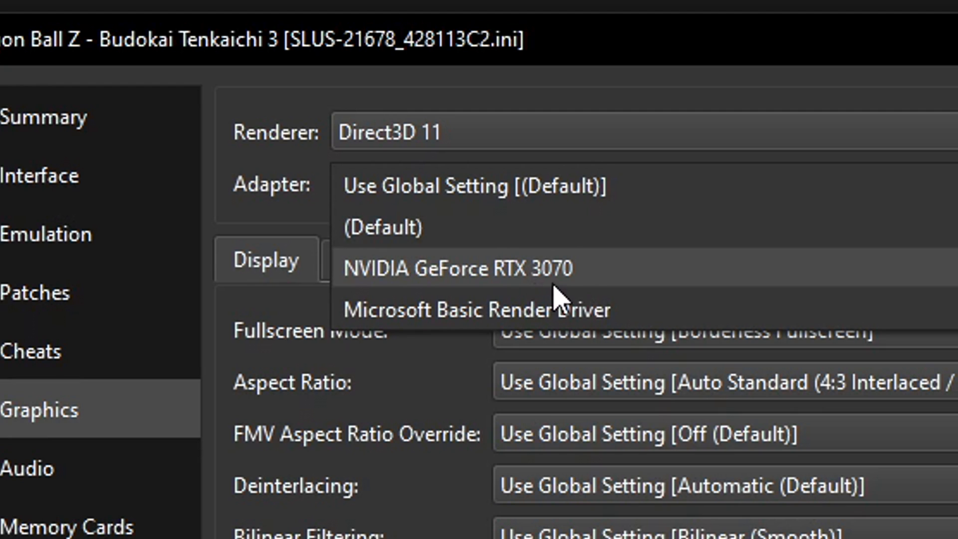
Step: Select NVIDIA GeForce RTX 3070 as this game's graphics adapter
{"action": "left_click", "coordinate": [459, 267]}
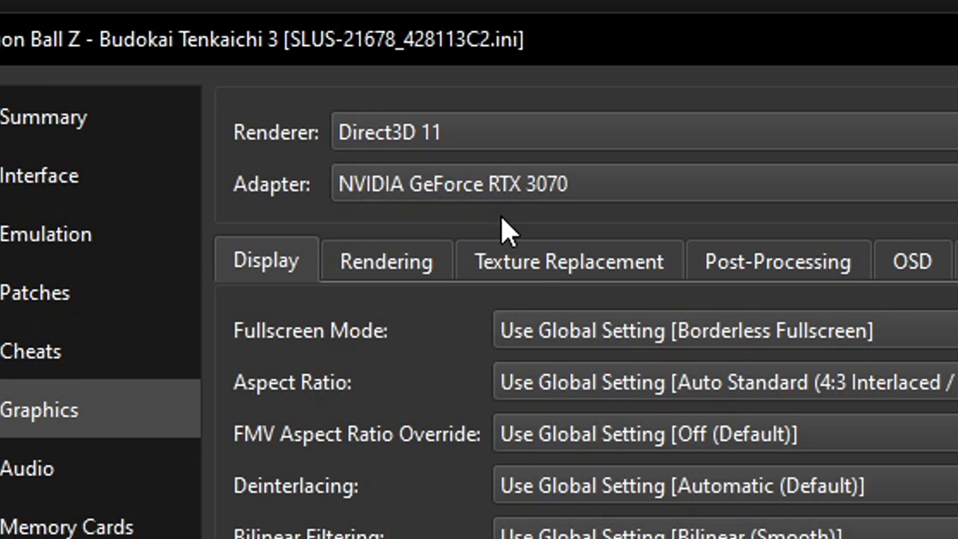
Step: Set this game's aspect ratio to Widescreen (16:9) and turn on Anti-Blur
{"action": "scroll", "scroll_direction": "down", "scroll_amount": 3}
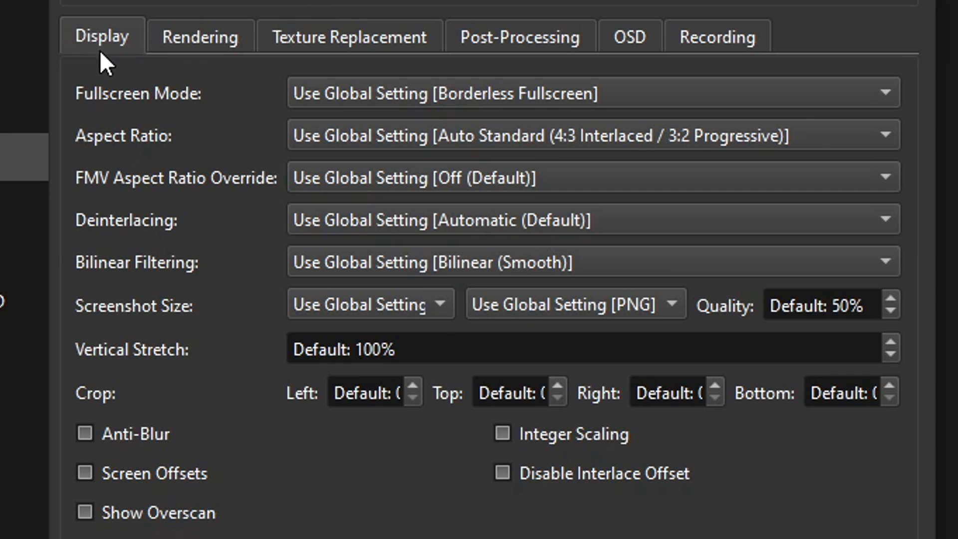
{"action": "mouse_move", "coordinate": [384, 145]}
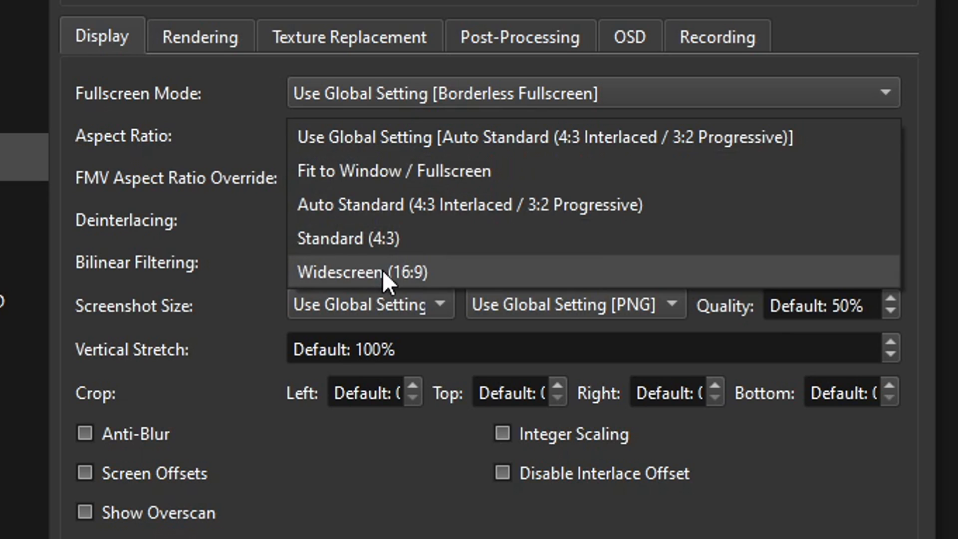
{"action": "left_click", "coordinate": [362, 272]}
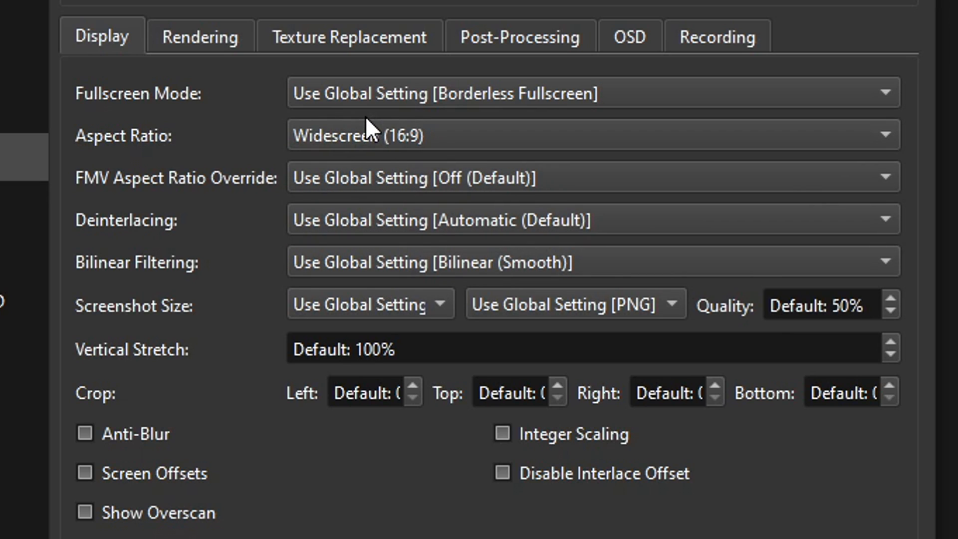
{"action": "mouse_move", "coordinate": [368, 163]}
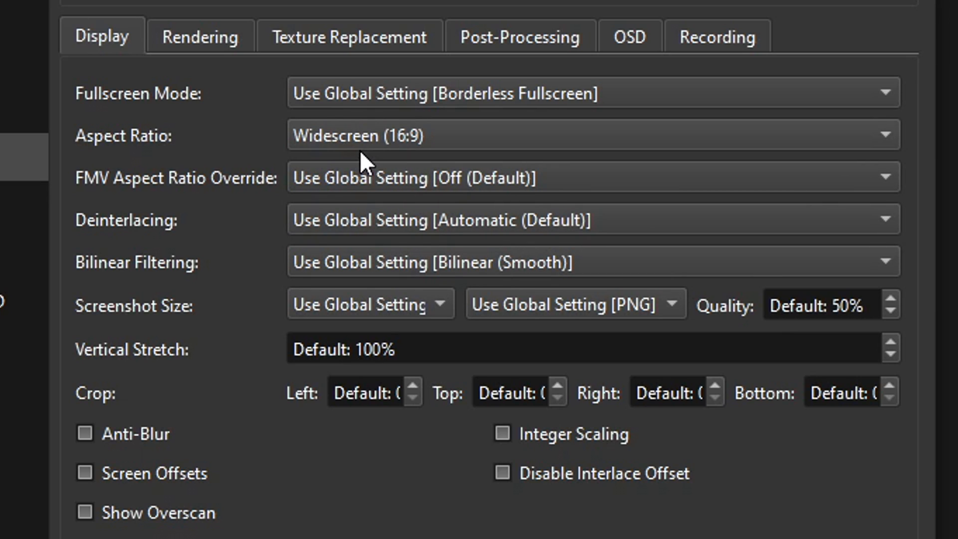
{"action": "mouse_move", "coordinate": [248, 215]}
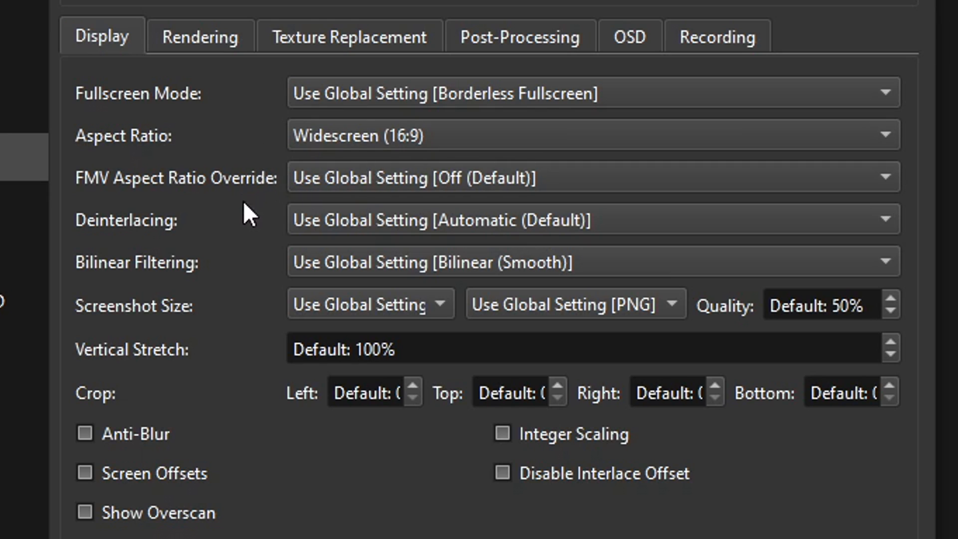
{"action": "mouse_move", "coordinate": [412, 245]}
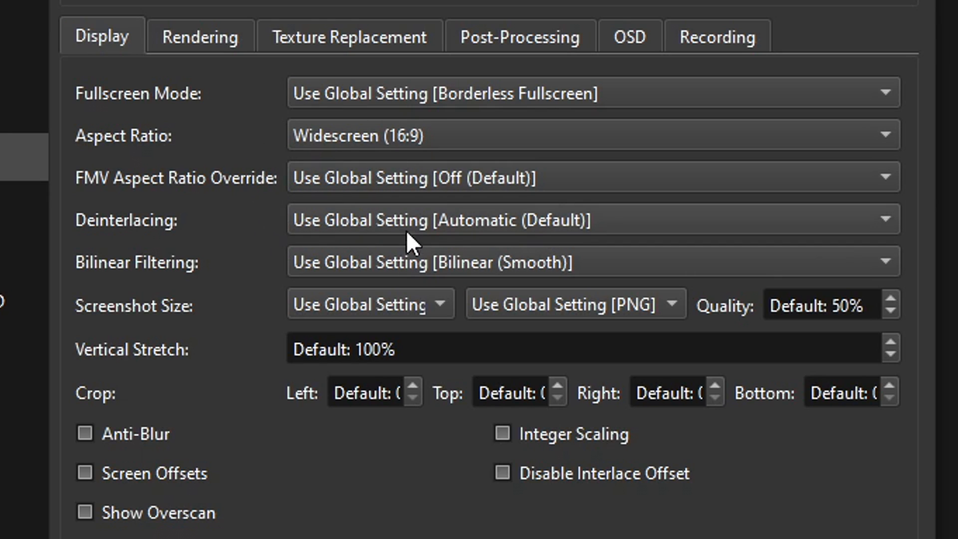
{"action": "mouse_move", "coordinate": [221, 329]}
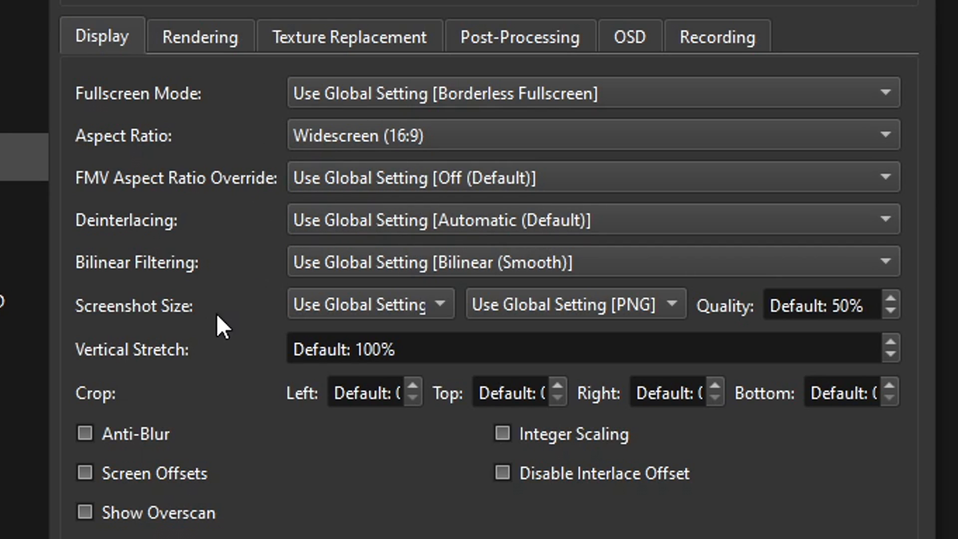
{"action": "mouse_move", "coordinate": [100, 452]}
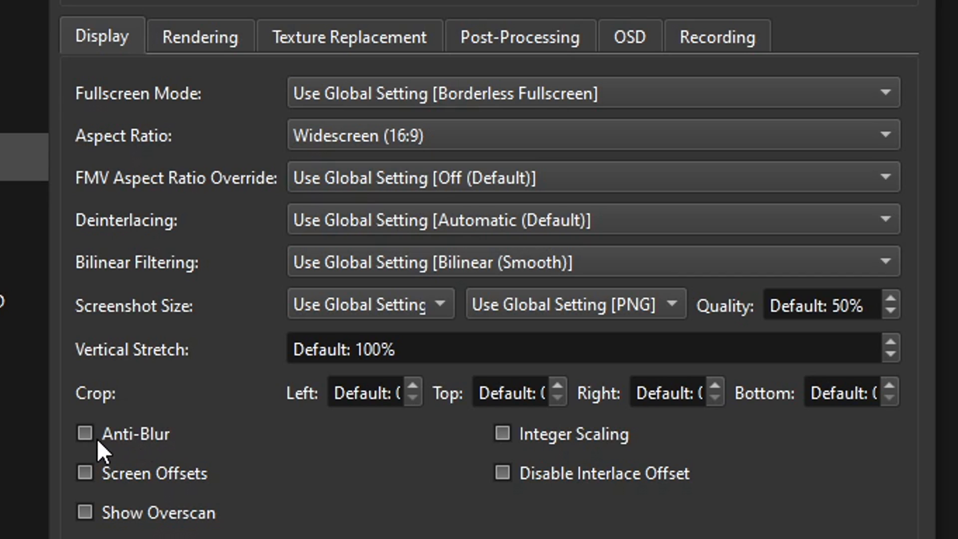
{"action": "left_click", "coordinate": [85, 433]}
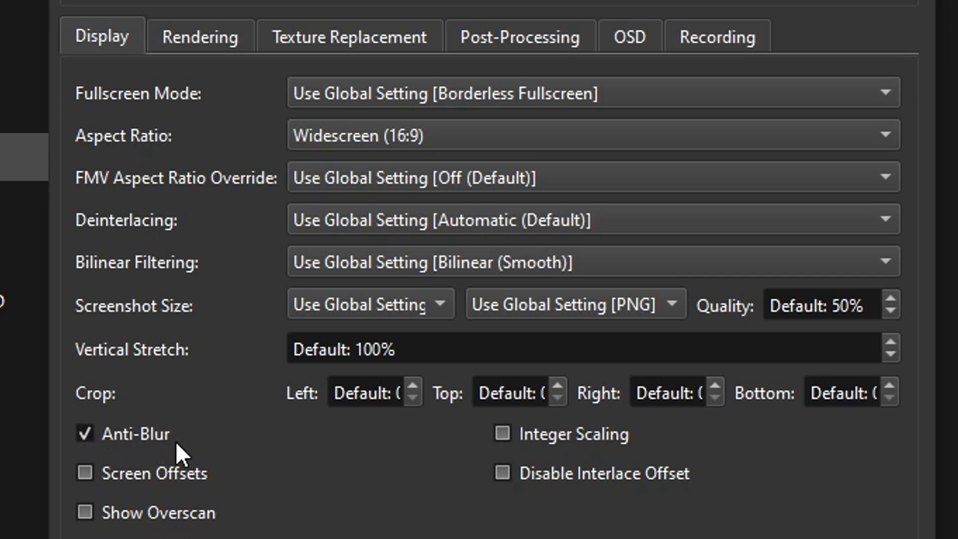
{"action": "mouse_move", "coordinate": [218, 446]}
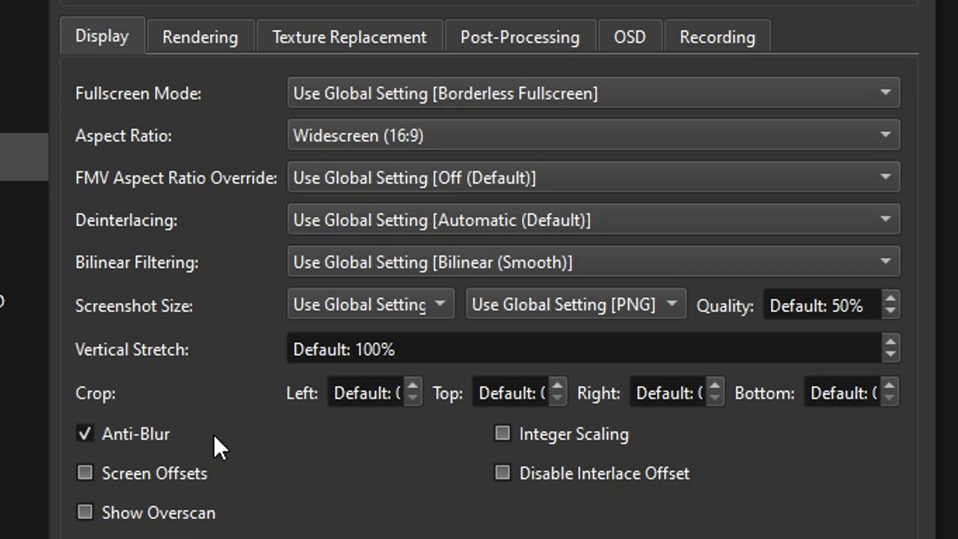
{"action": "mouse_move", "coordinate": [235, 58]}
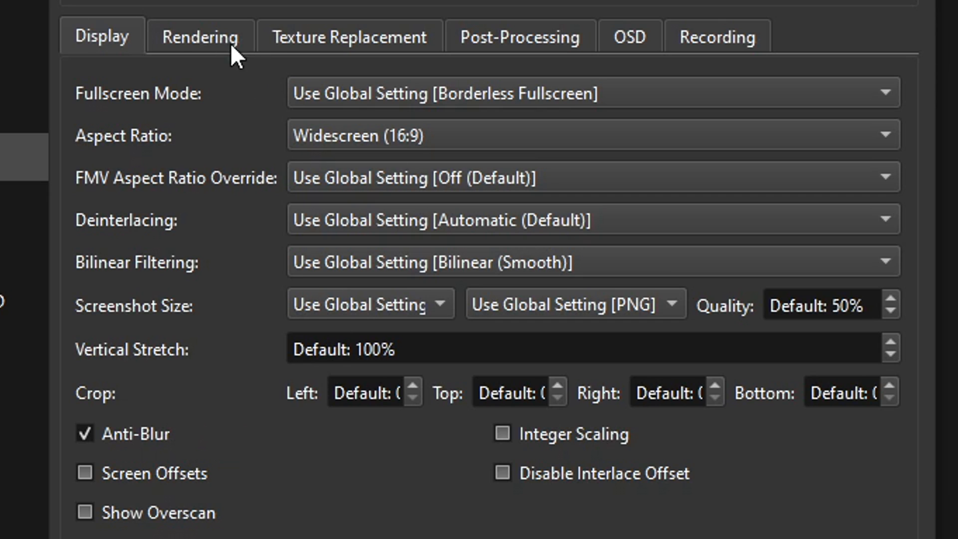
Step: Show the game's Rendering settings, where internal resolution is still Native (PS2)
{"action": "left_click", "coordinate": [201, 37]}
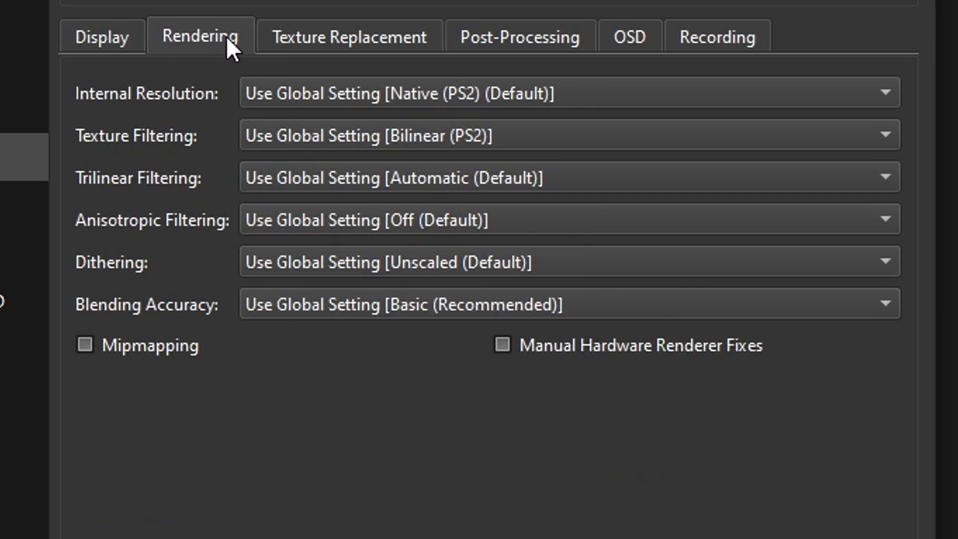
{"action": "mouse_move", "coordinate": [273, 107]}
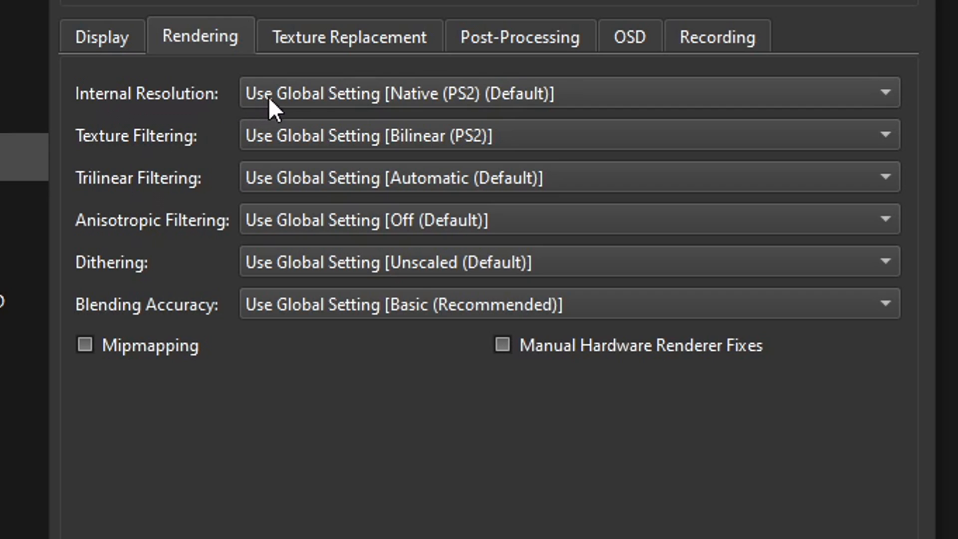
{"action": "mouse_move", "coordinate": [394, 108]}
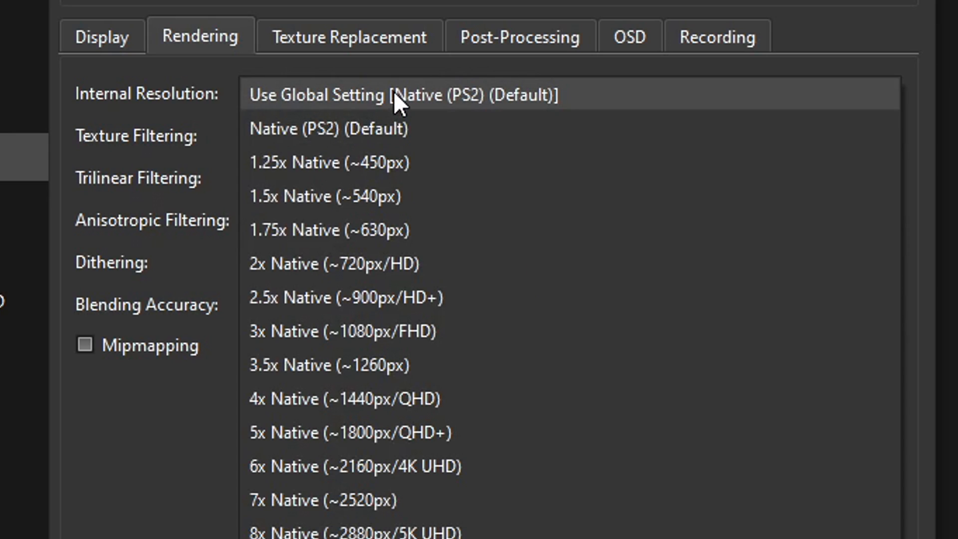
{"action": "mouse_move", "coordinate": [412, 432]}
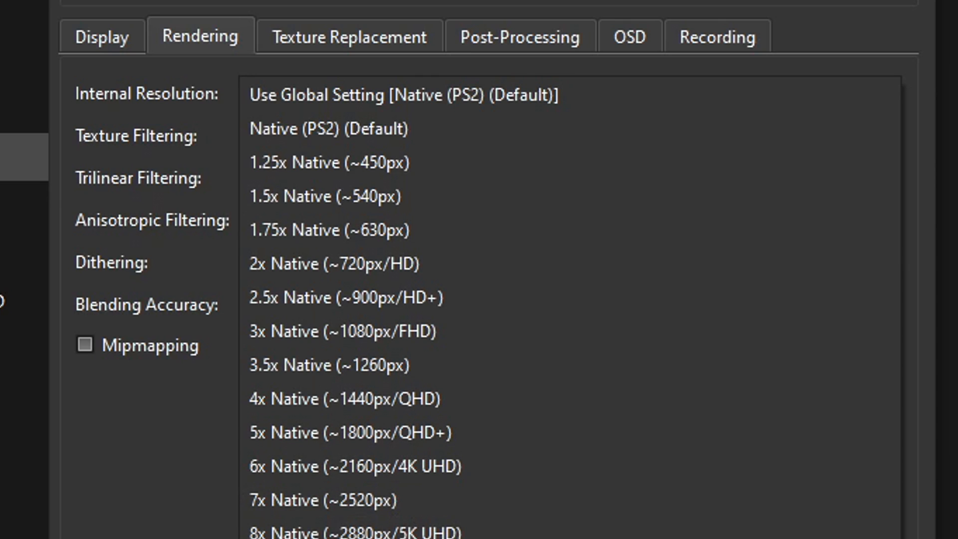
{"action": "mouse_move", "coordinate": [409, 466]}
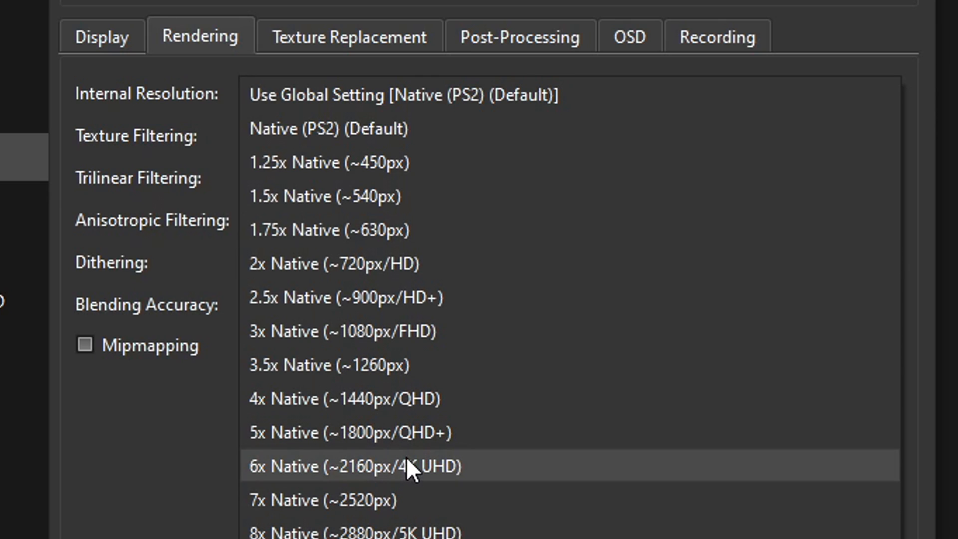
{"action": "mouse_move", "coordinate": [422, 476]}
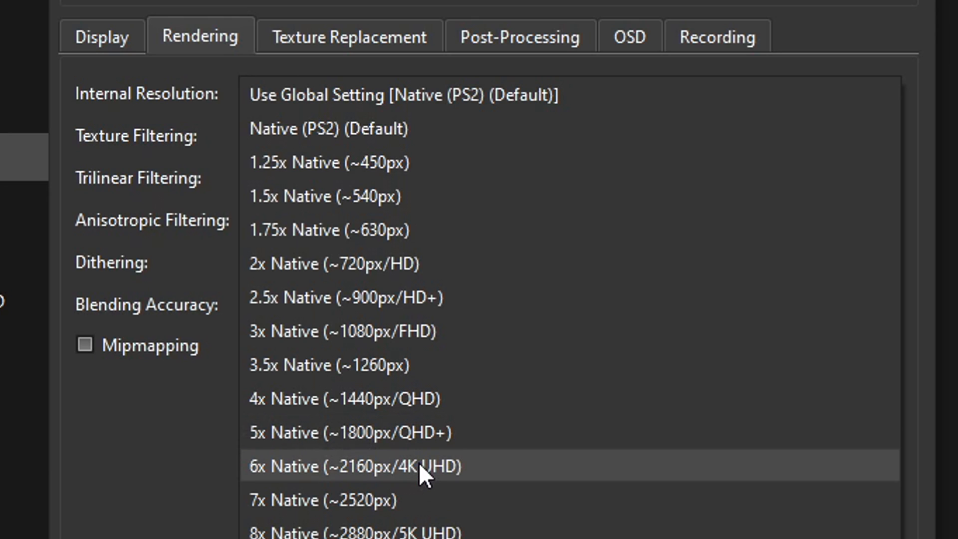
{"action": "mouse_move", "coordinate": [418, 432]}
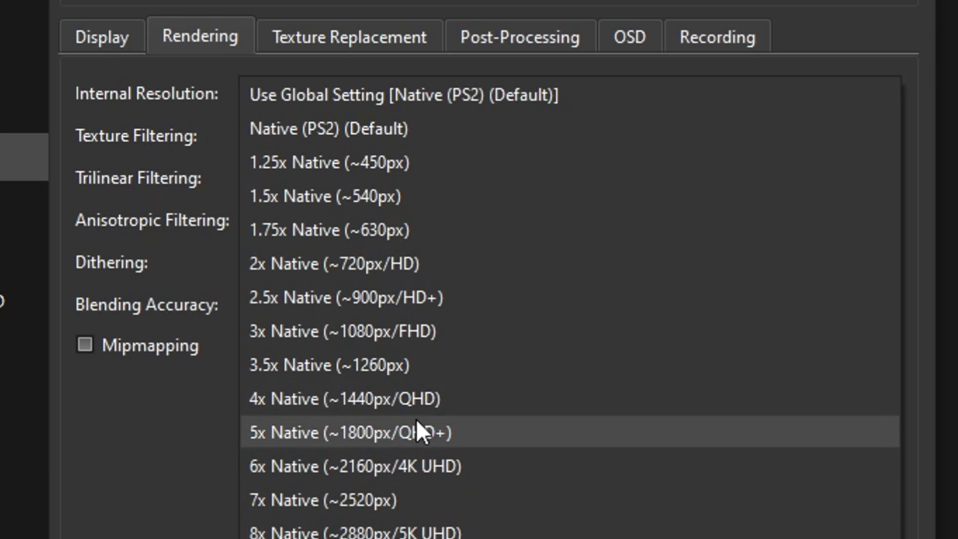
{"action": "mouse_move", "coordinate": [398, 128]}
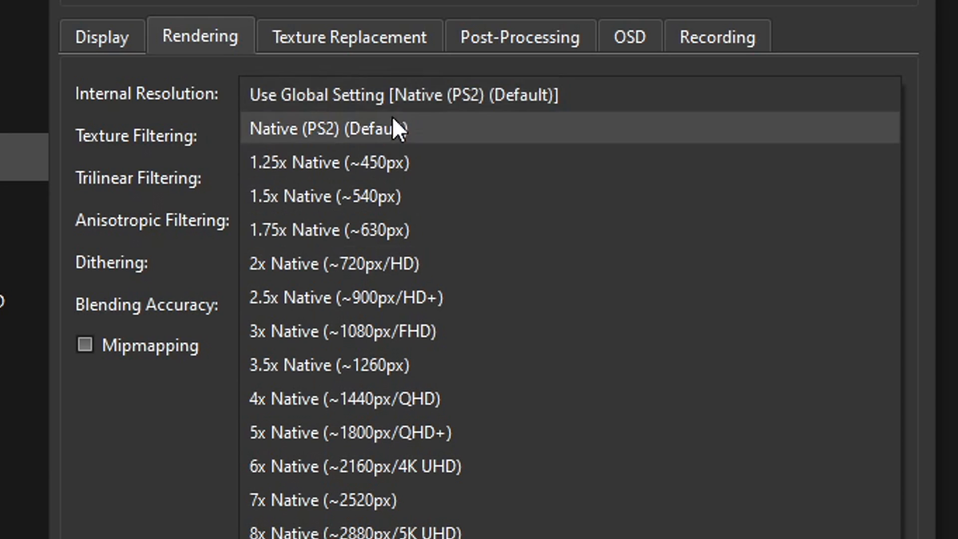
{"action": "mouse_move", "coordinate": [288, 197]}
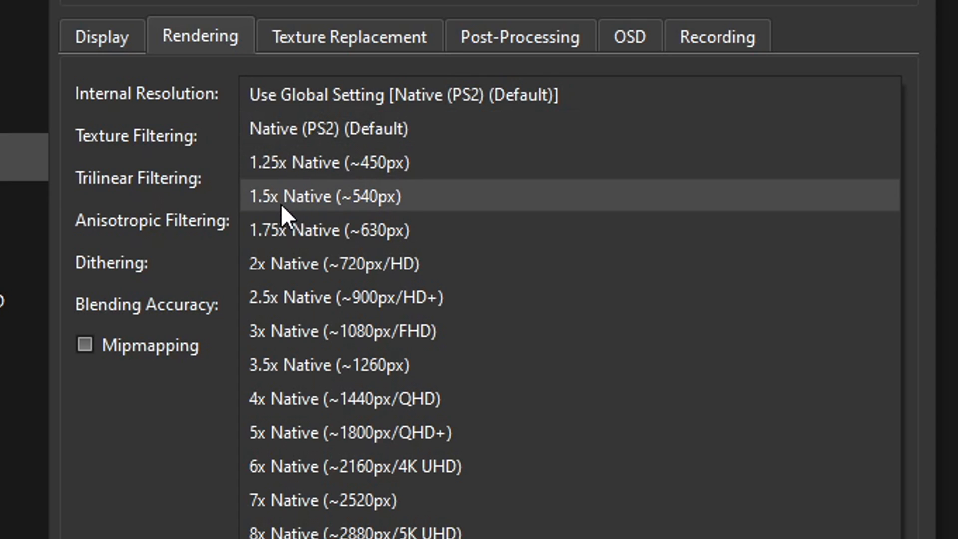
{"action": "mouse_move", "coordinate": [364, 207]}
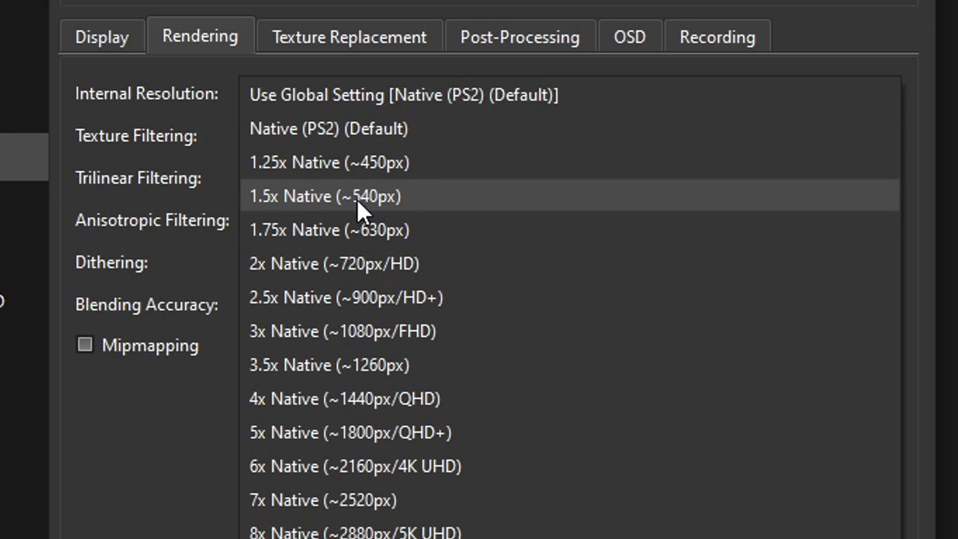
{"action": "mouse_move", "coordinate": [362, 264]}
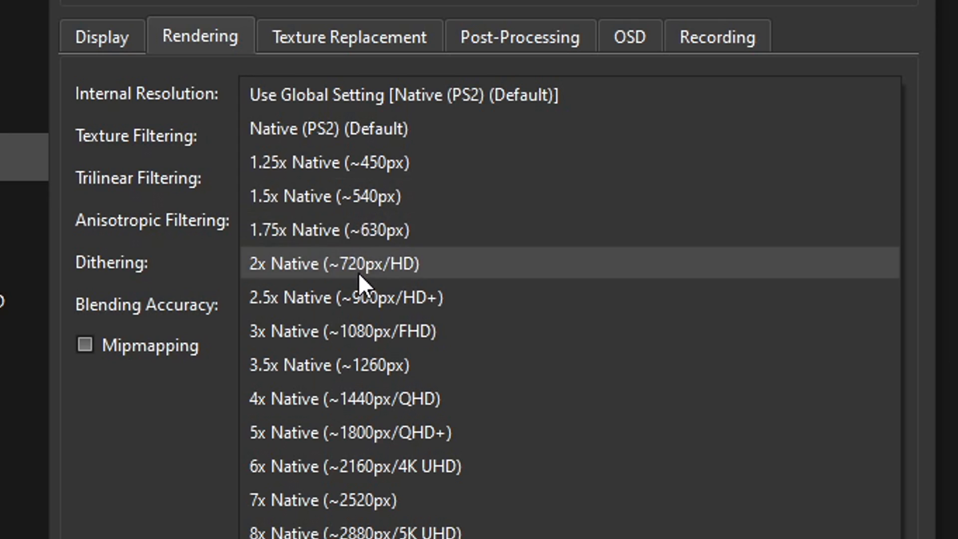
{"action": "mouse_move", "coordinate": [408, 331]}
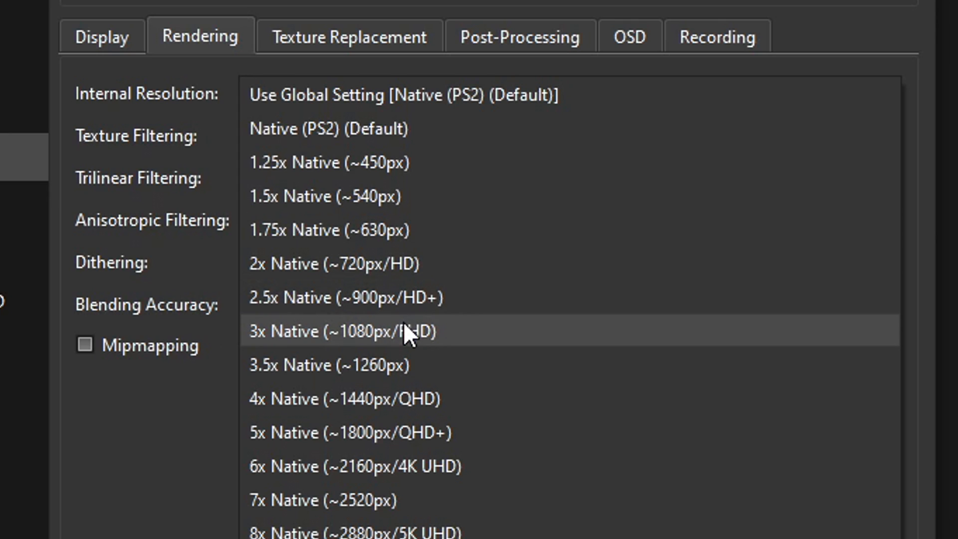
{"action": "mouse_move", "coordinate": [394, 365]}
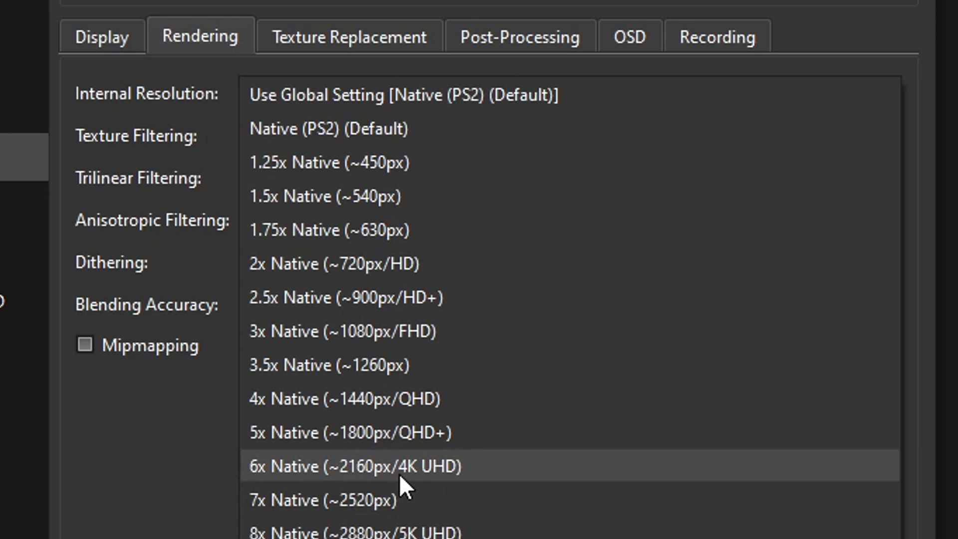
Step: Set internal resolution to 6x Native (~2160px/4K UHD) and trilinear filtering to Trilinear (PS2)
{"action": "left_click", "coordinate": [355, 466]}
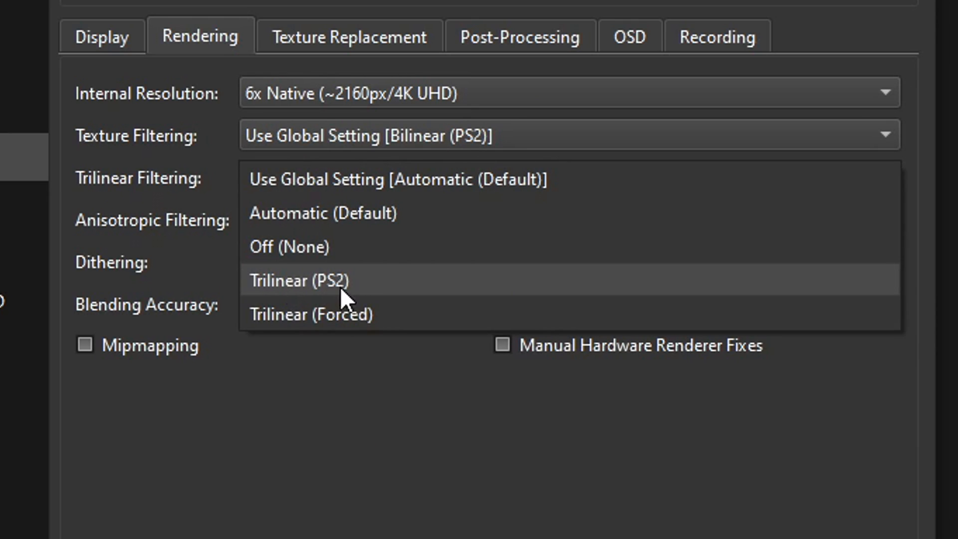
{"action": "left_click", "coordinate": [297, 280]}
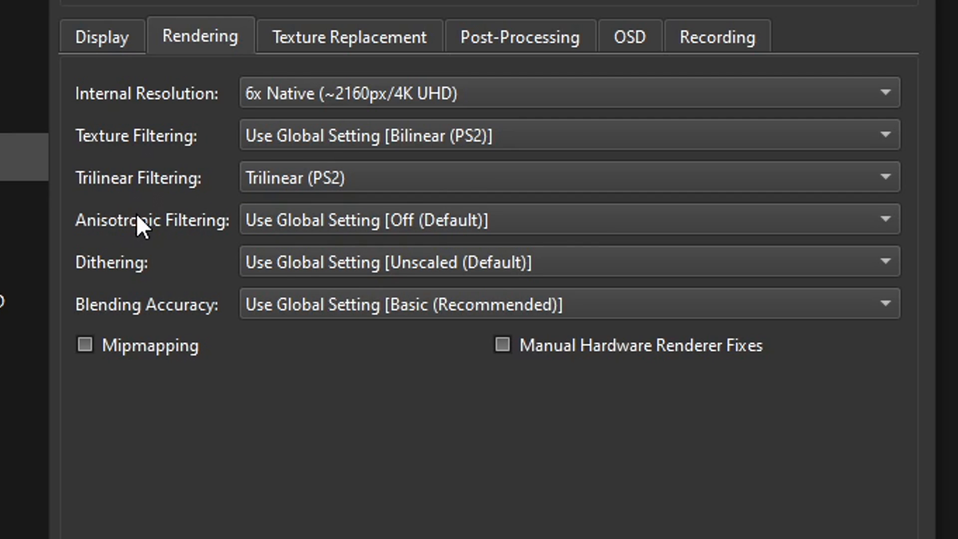
{"action": "mouse_move", "coordinate": [304, 229]}
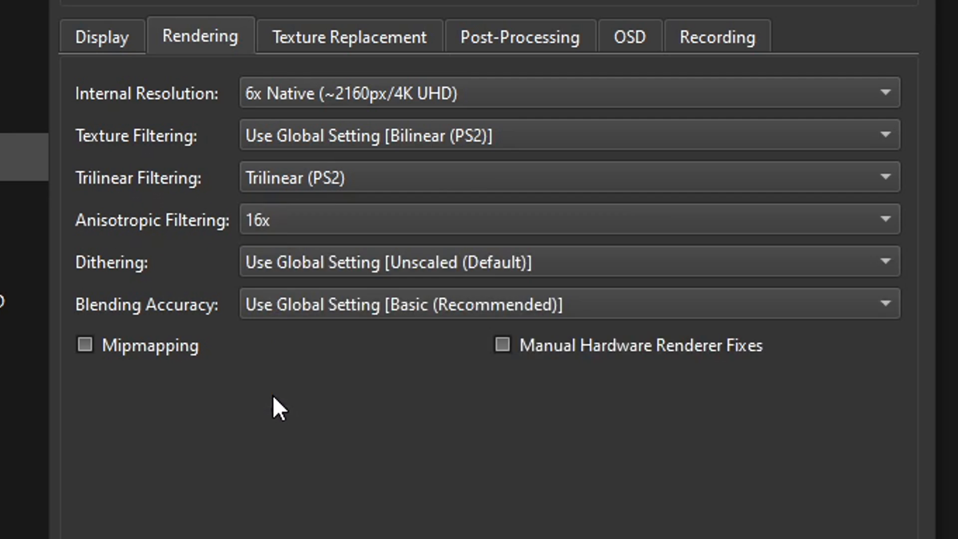
{"action": "mouse_move", "coordinate": [230, 249]}
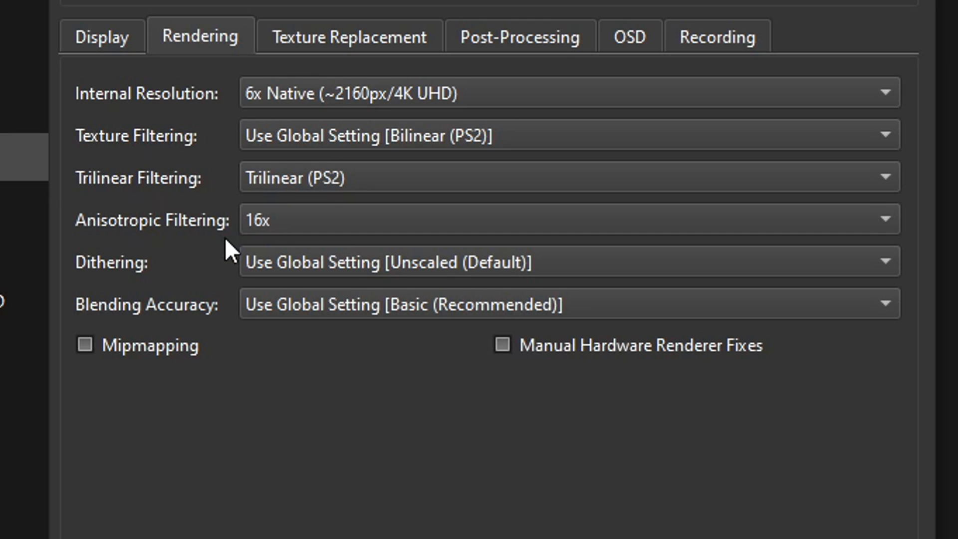
{"action": "mouse_move", "coordinate": [264, 238]}
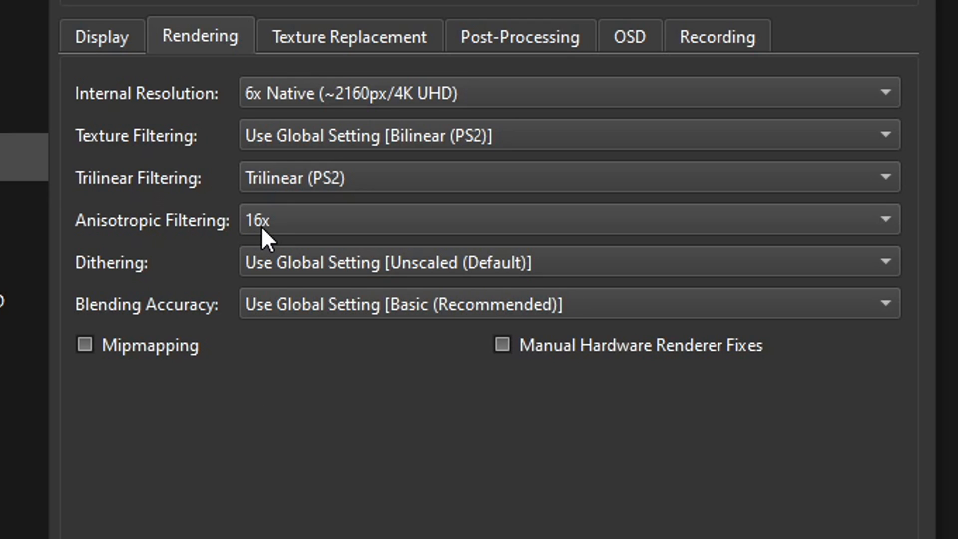
{"action": "mouse_move", "coordinate": [555, 360]}
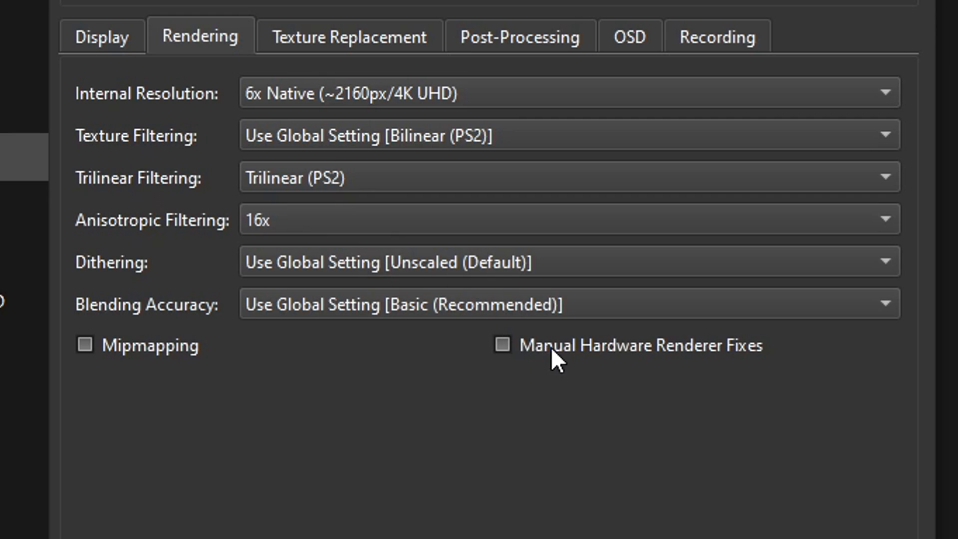
{"action": "mouse_move", "coordinate": [509, 362]}
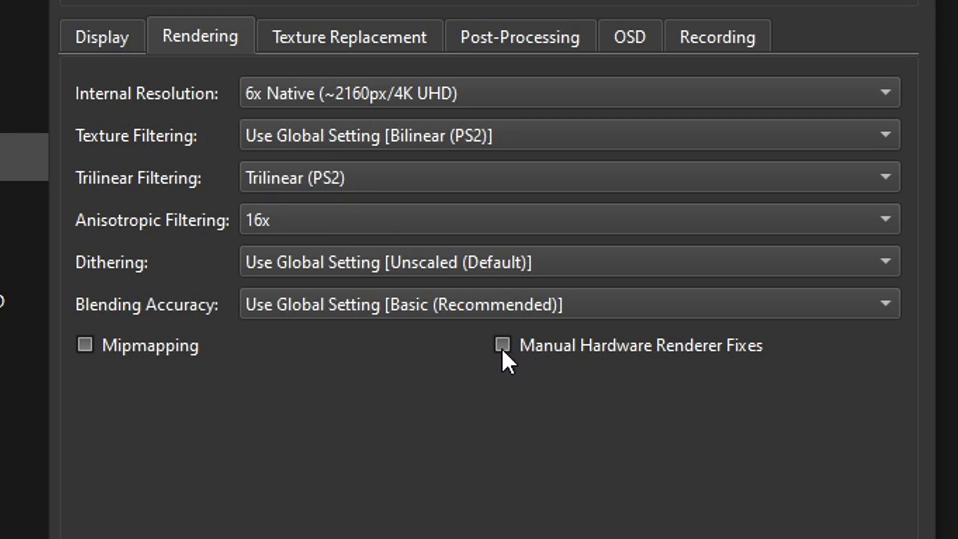
Step: Enable Manual Hardware Renderer Fixes and set Software CLUT Render to 1 (Normal)
{"action": "left_click", "coordinate": [502, 345]}
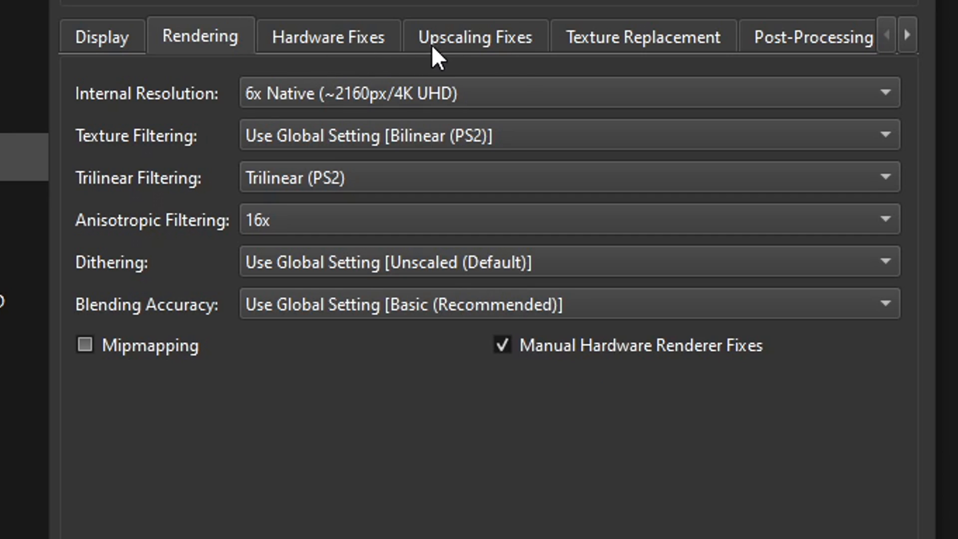
{"action": "mouse_move", "coordinate": [329, 30]}
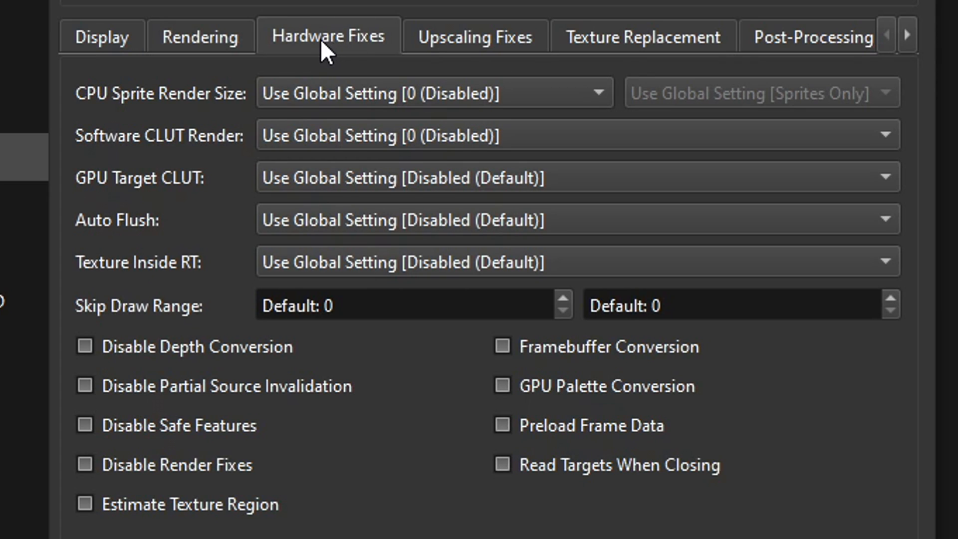
{"action": "mouse_move", "coordinate": [162, 154]}
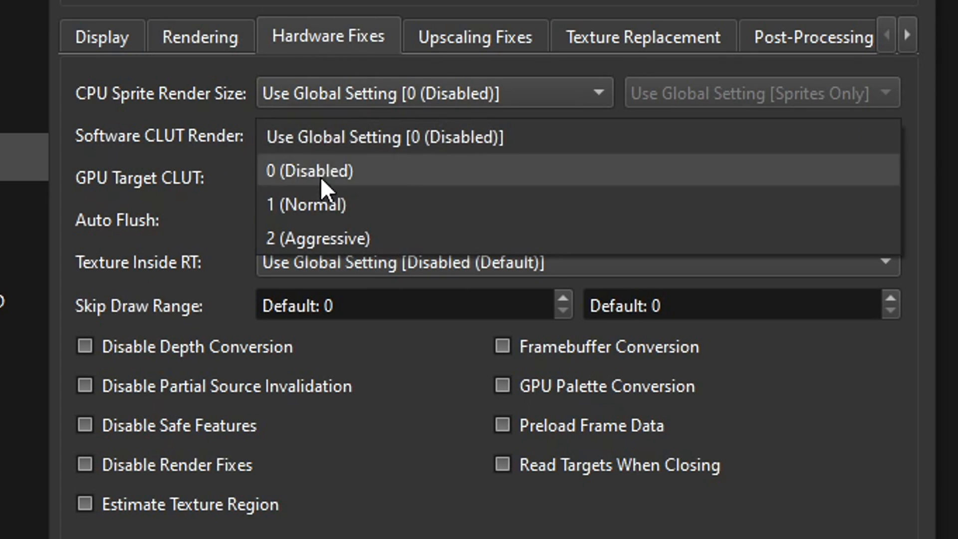
{"action": "left_click", "coordinate": [308, 205]}
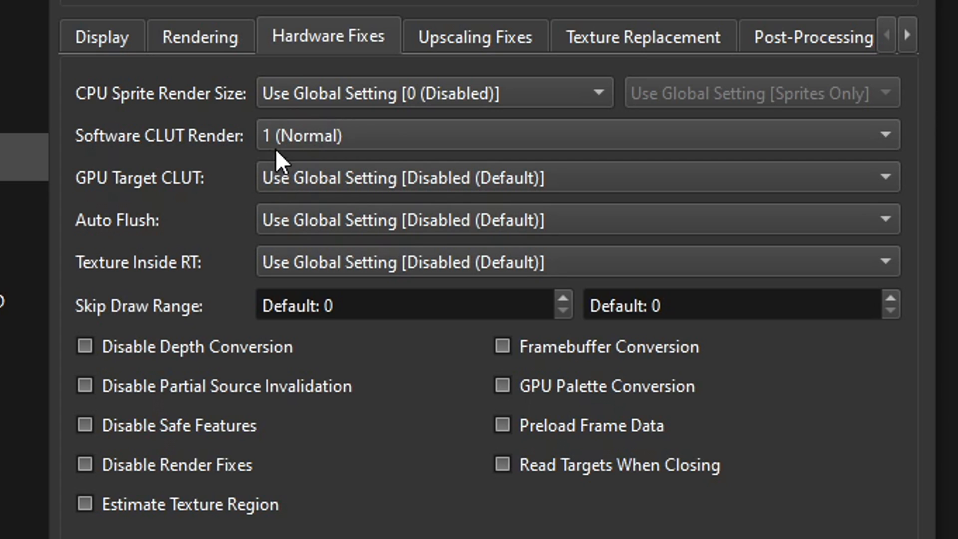
{"action": "mouse_move", "coordinate": [211, 330]}
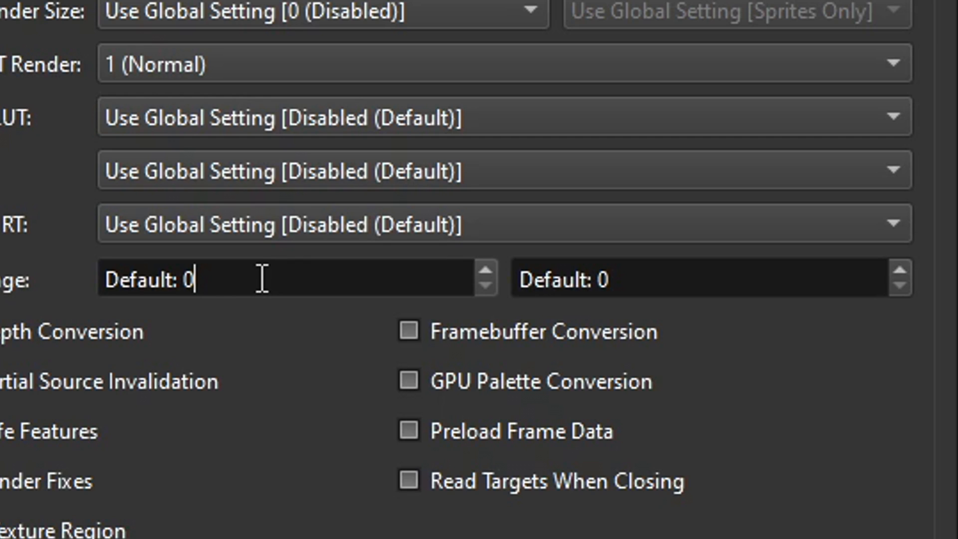
{"action": "type", "text": "2"}
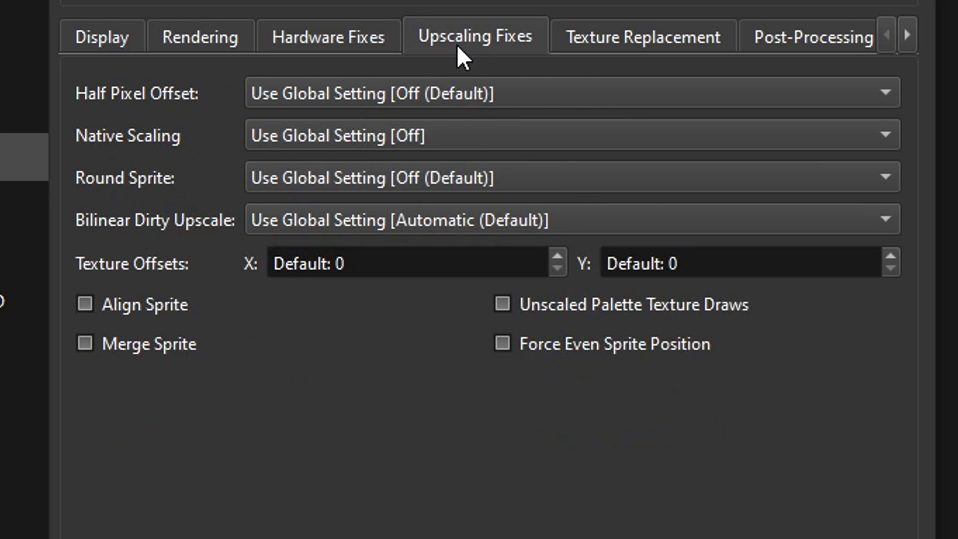
{"action": "mouse_move", "coordinate": [176, 285]}
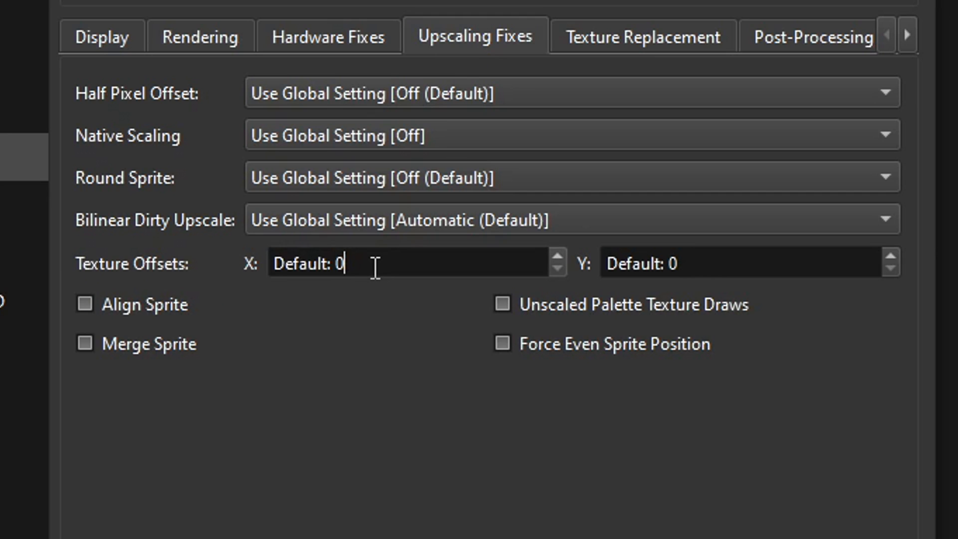
Step: Enter 448 for Texture Offsets X and 512 for Y on Upscaling Fixes
{"action": "type", "text": "44"}
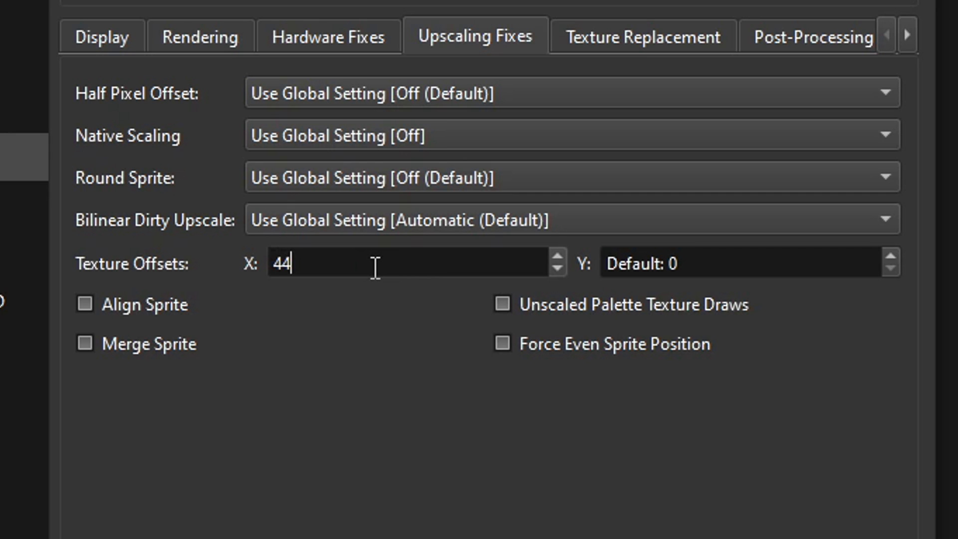
{"action": "type", "text": "8"}
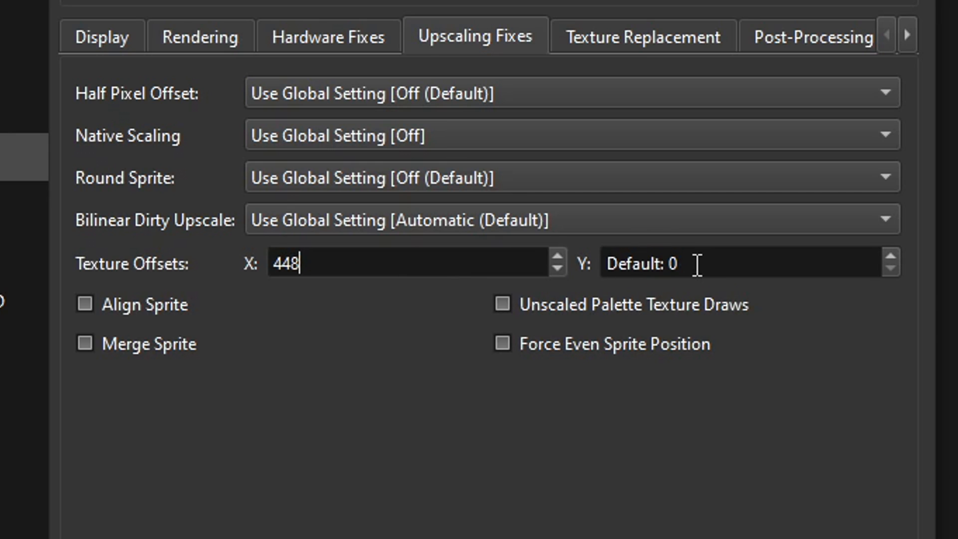
{"action": "type", "text": "5"}
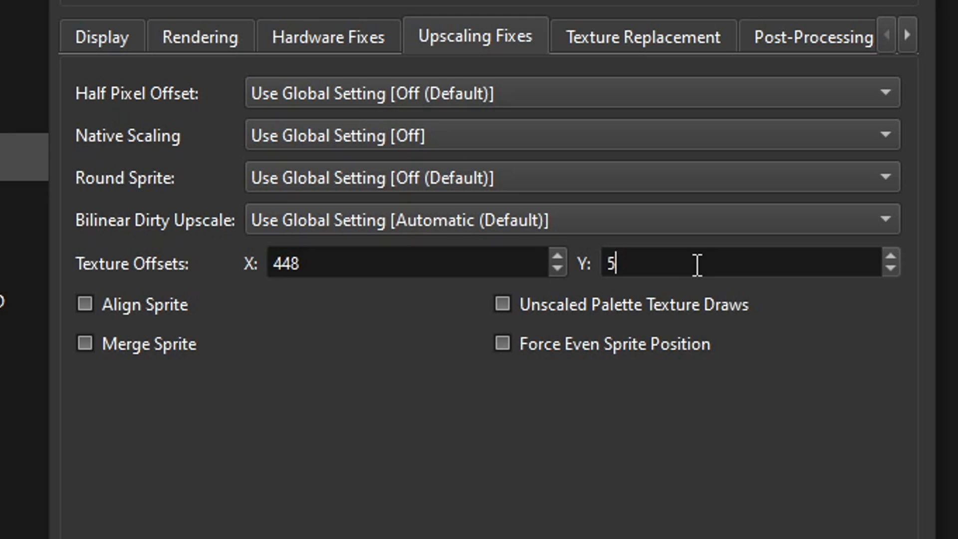
{"action": "type", "text": "12"}
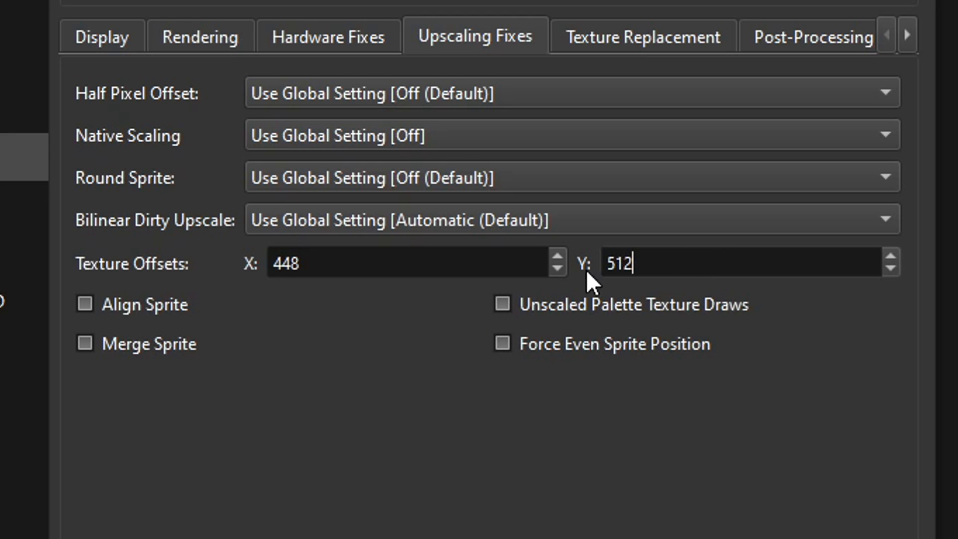
{"action": "mouse_move", "coordinate": [533, 462]}
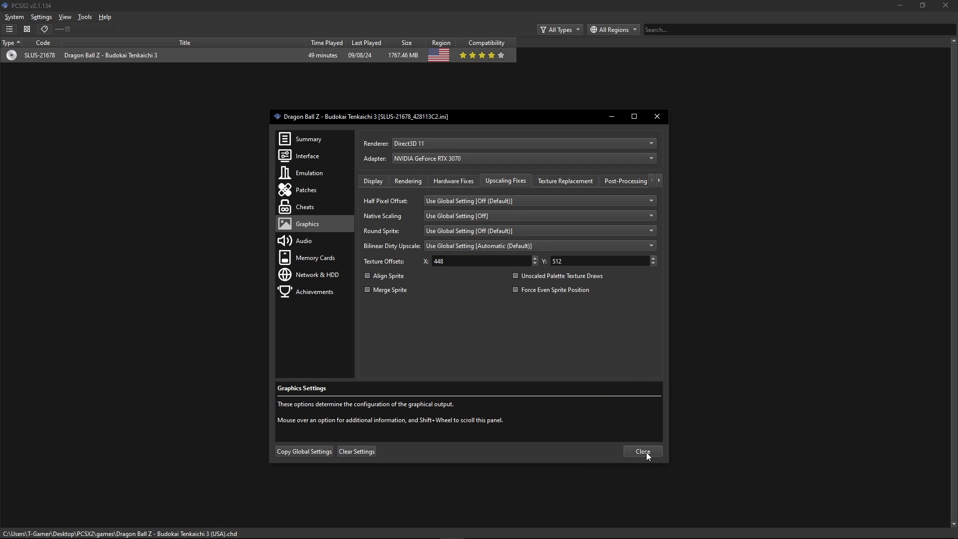
Step: Close the game properties dialog and launch Dragon Ball Z - Budokai Tenkaichi 3 from the list
{"action": "left_click", "coordinate": [642, 451]}
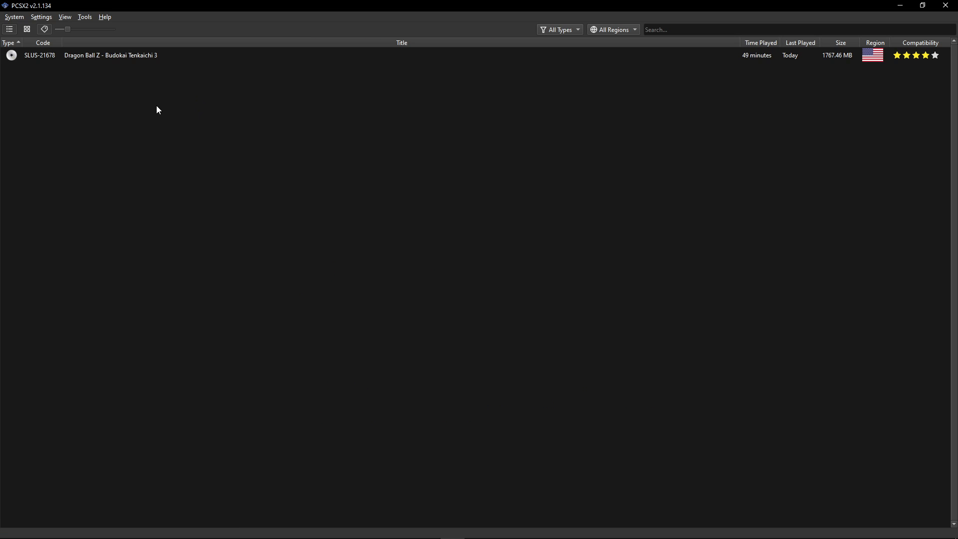
{"action": "mouse_move", "coordinate": [45, 58]}
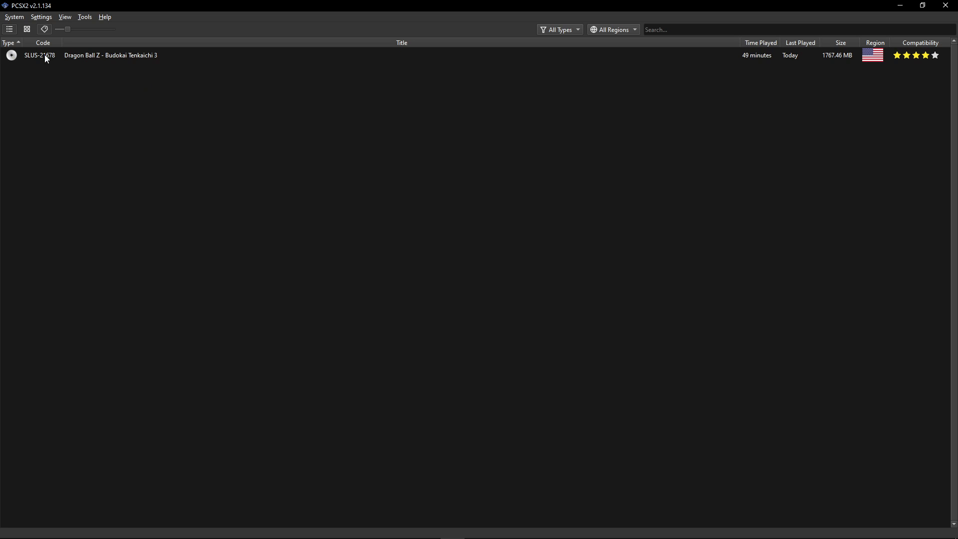
{"action": "double_click", "coordinate": [109, 54]}
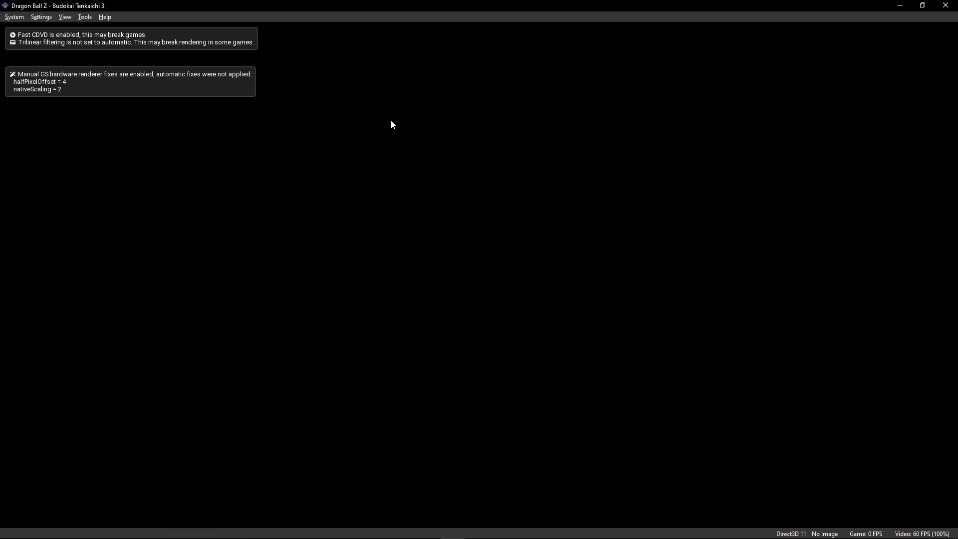